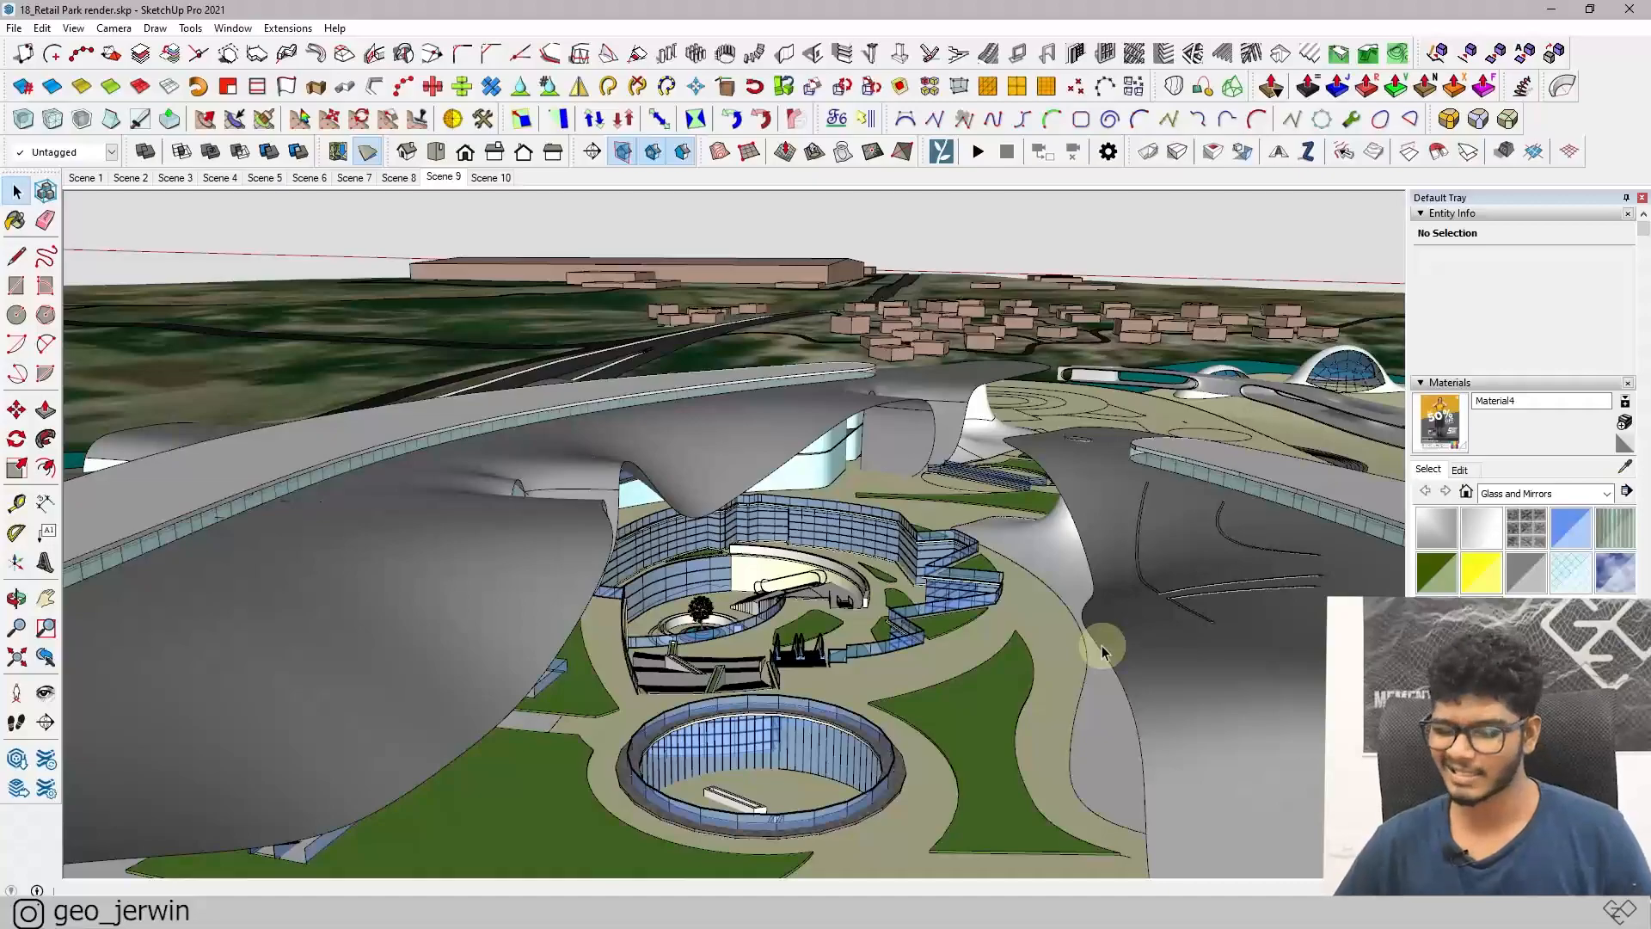
# - Orbit and zoom around the daytime build scene to view the canopies from the side
pyautogui.moveTo(1106, 642); pyautogui.dragTo(1037, 563)
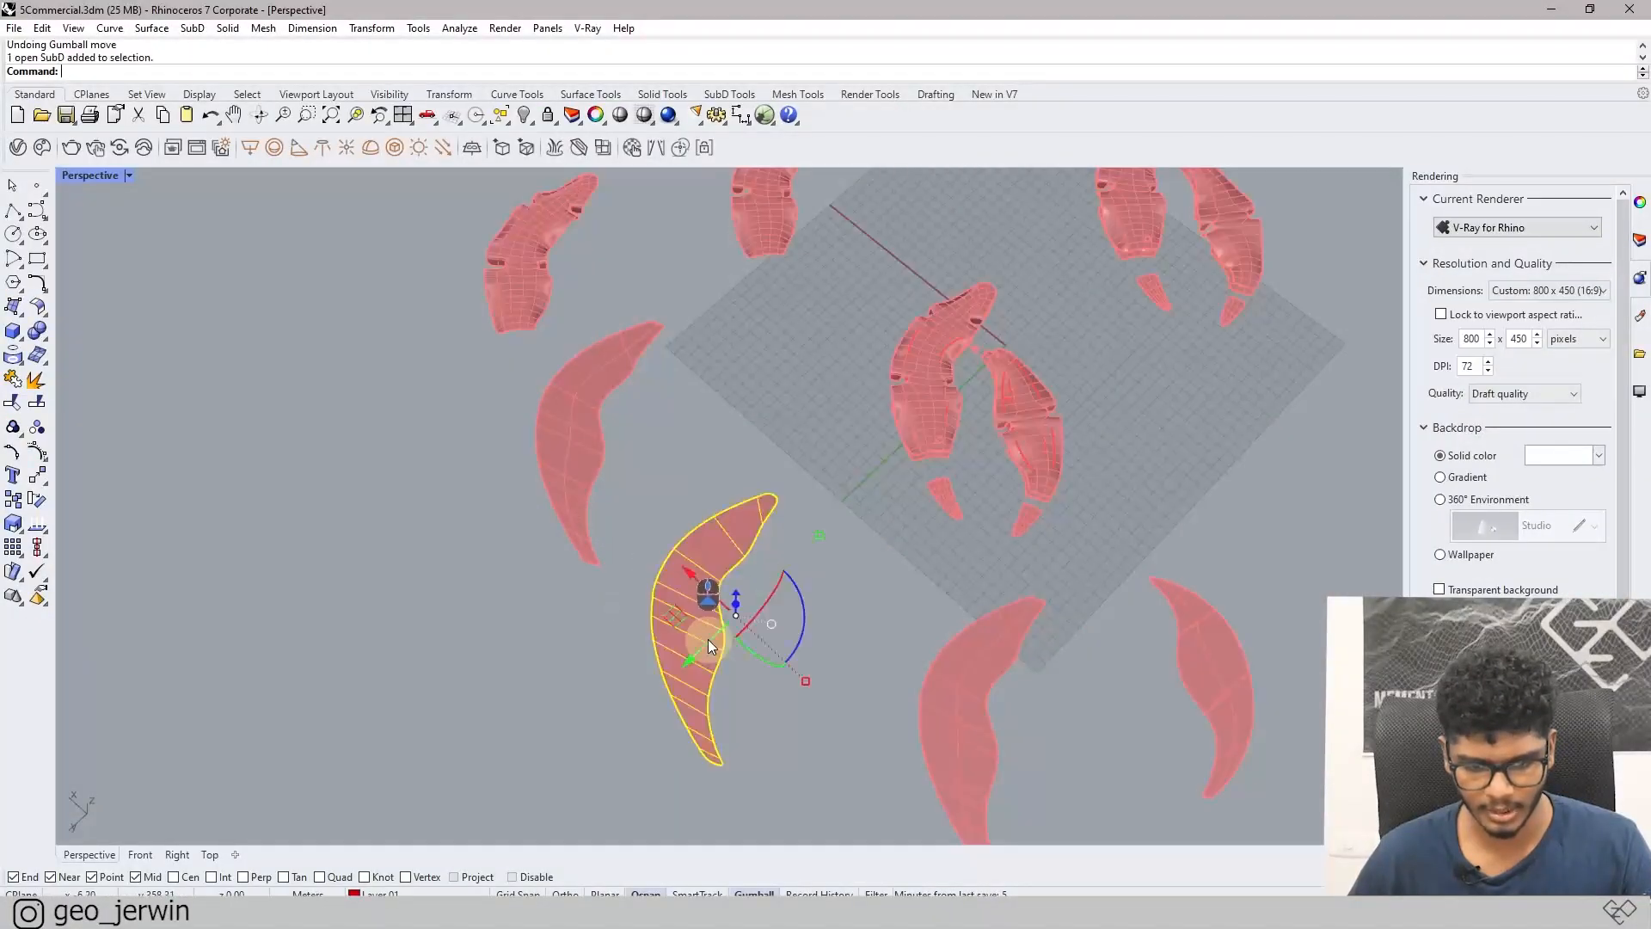
pyautogui.moveTo(711, 632); pyautogui.dragTo(451, 732)
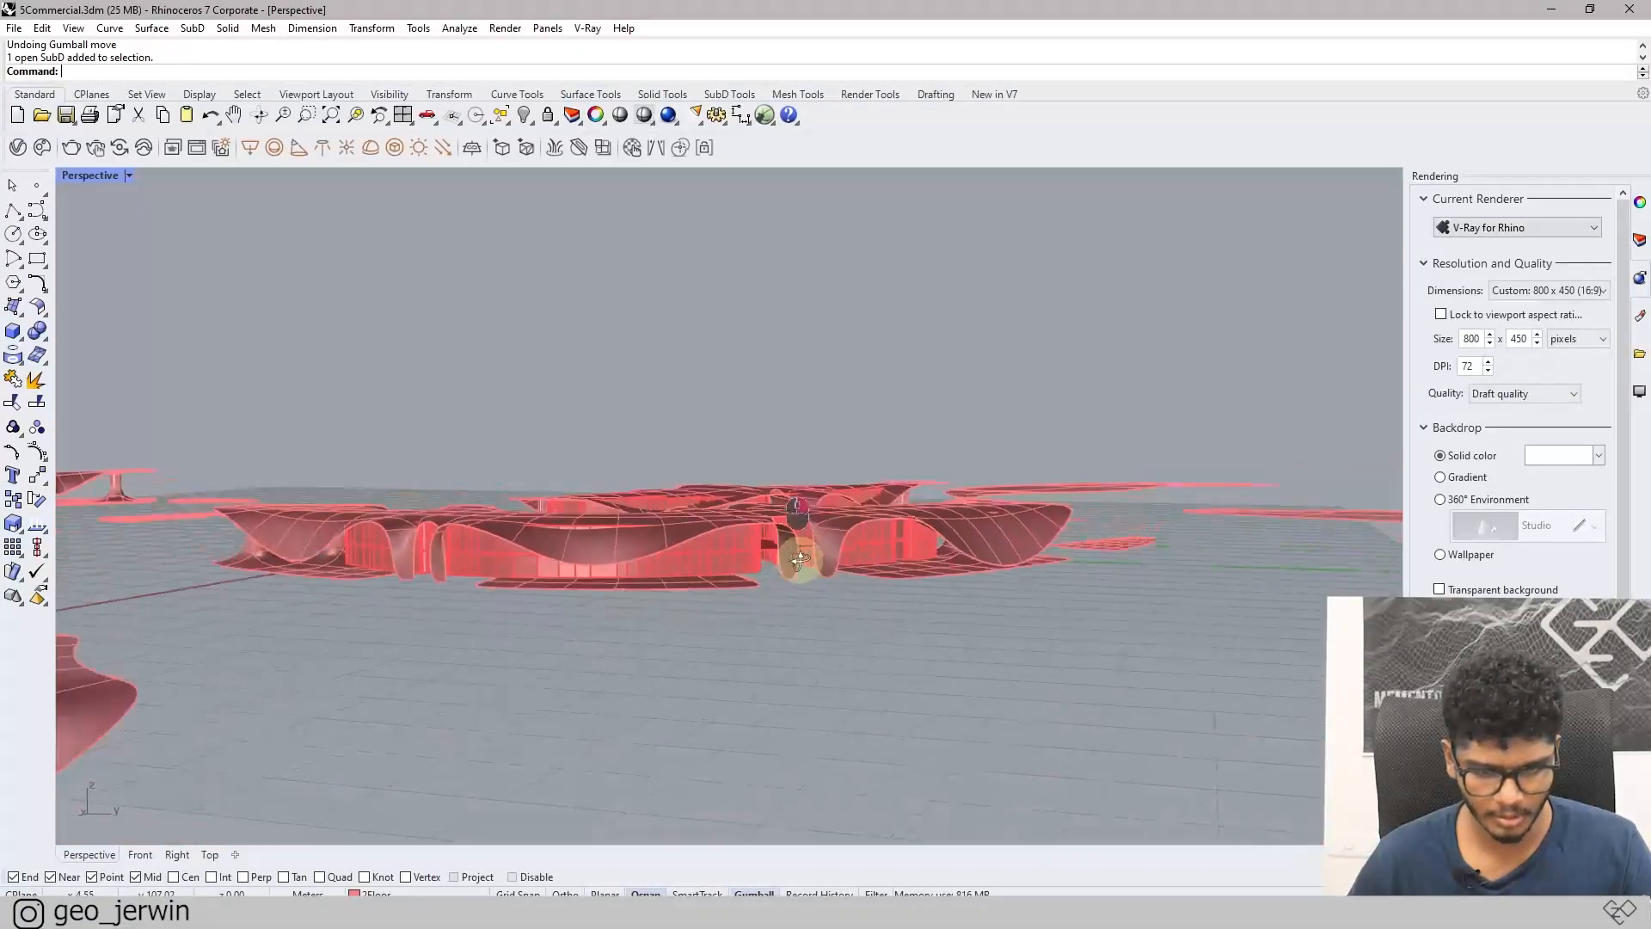
pyautogui.scroll(-3)
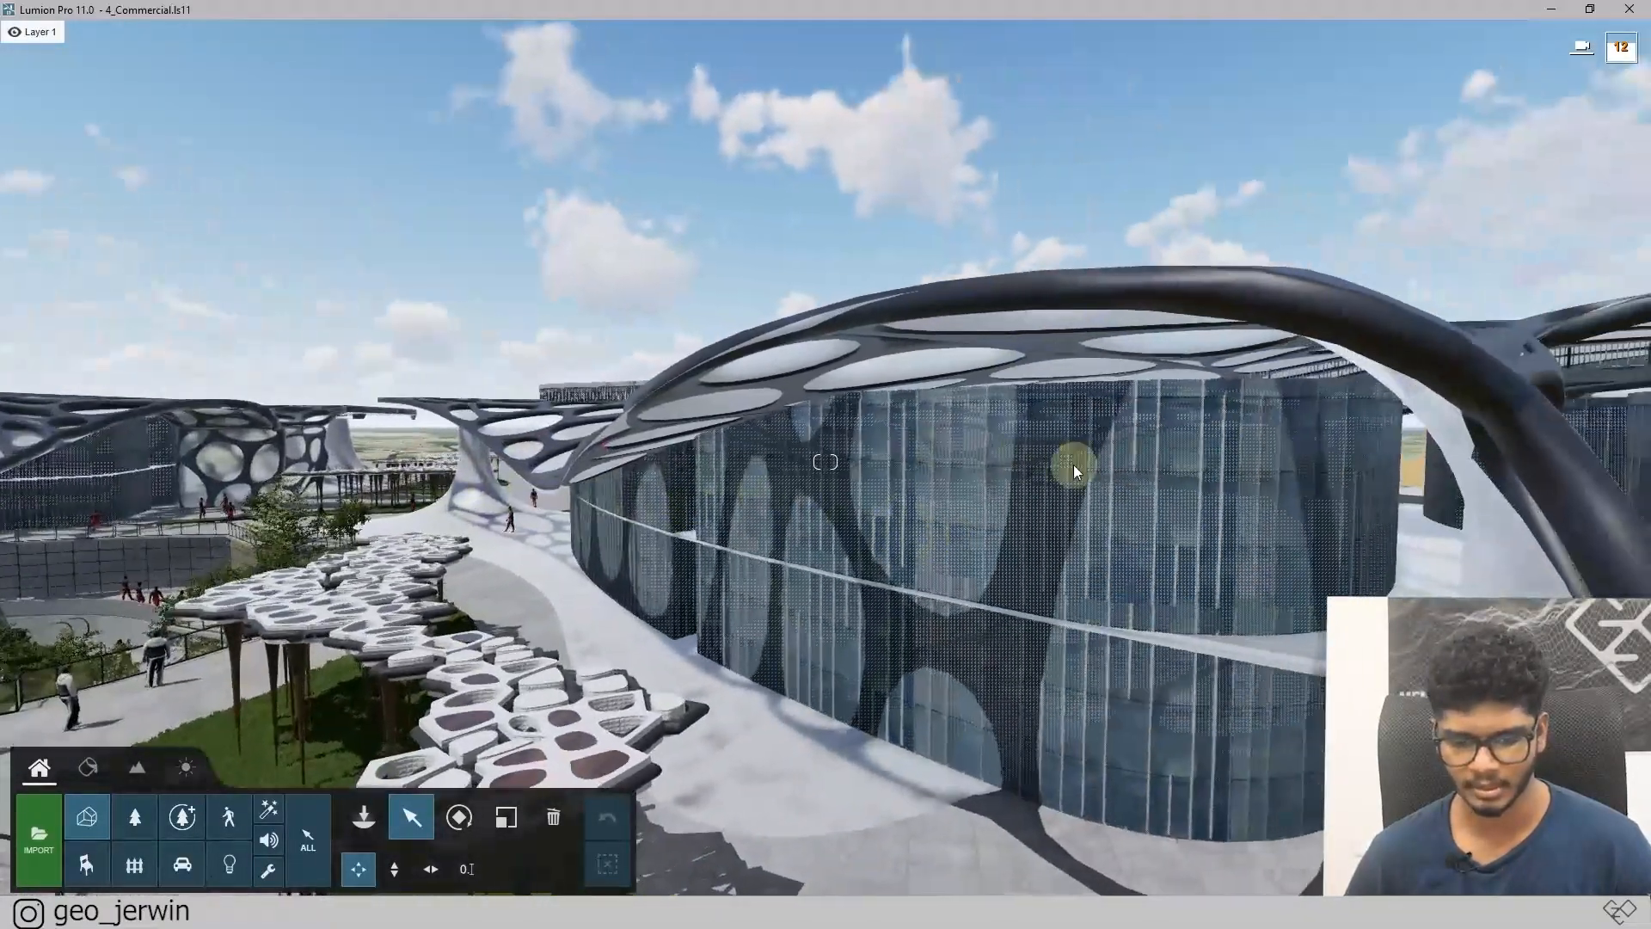
pyautogui.moveTo(1074, 470); pyautogui.dragTo(854, 244)
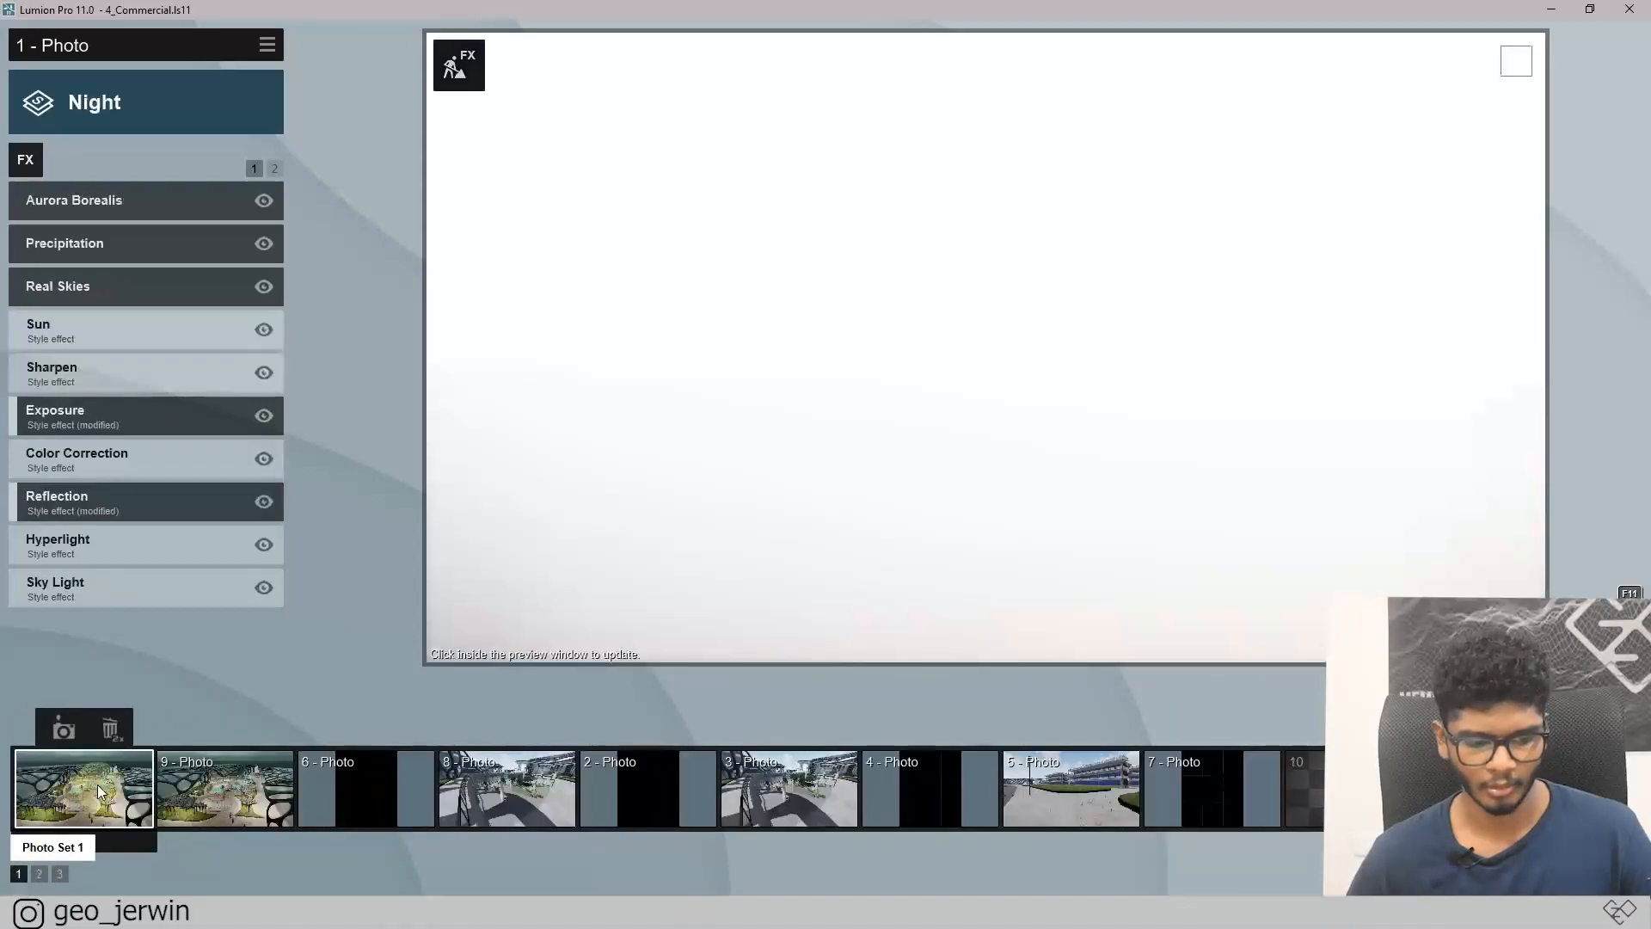
# - Load the '1 - Photo' view, an aerial night scene of the canopied plaza, into the preview
pyautogui.click(226, 789)
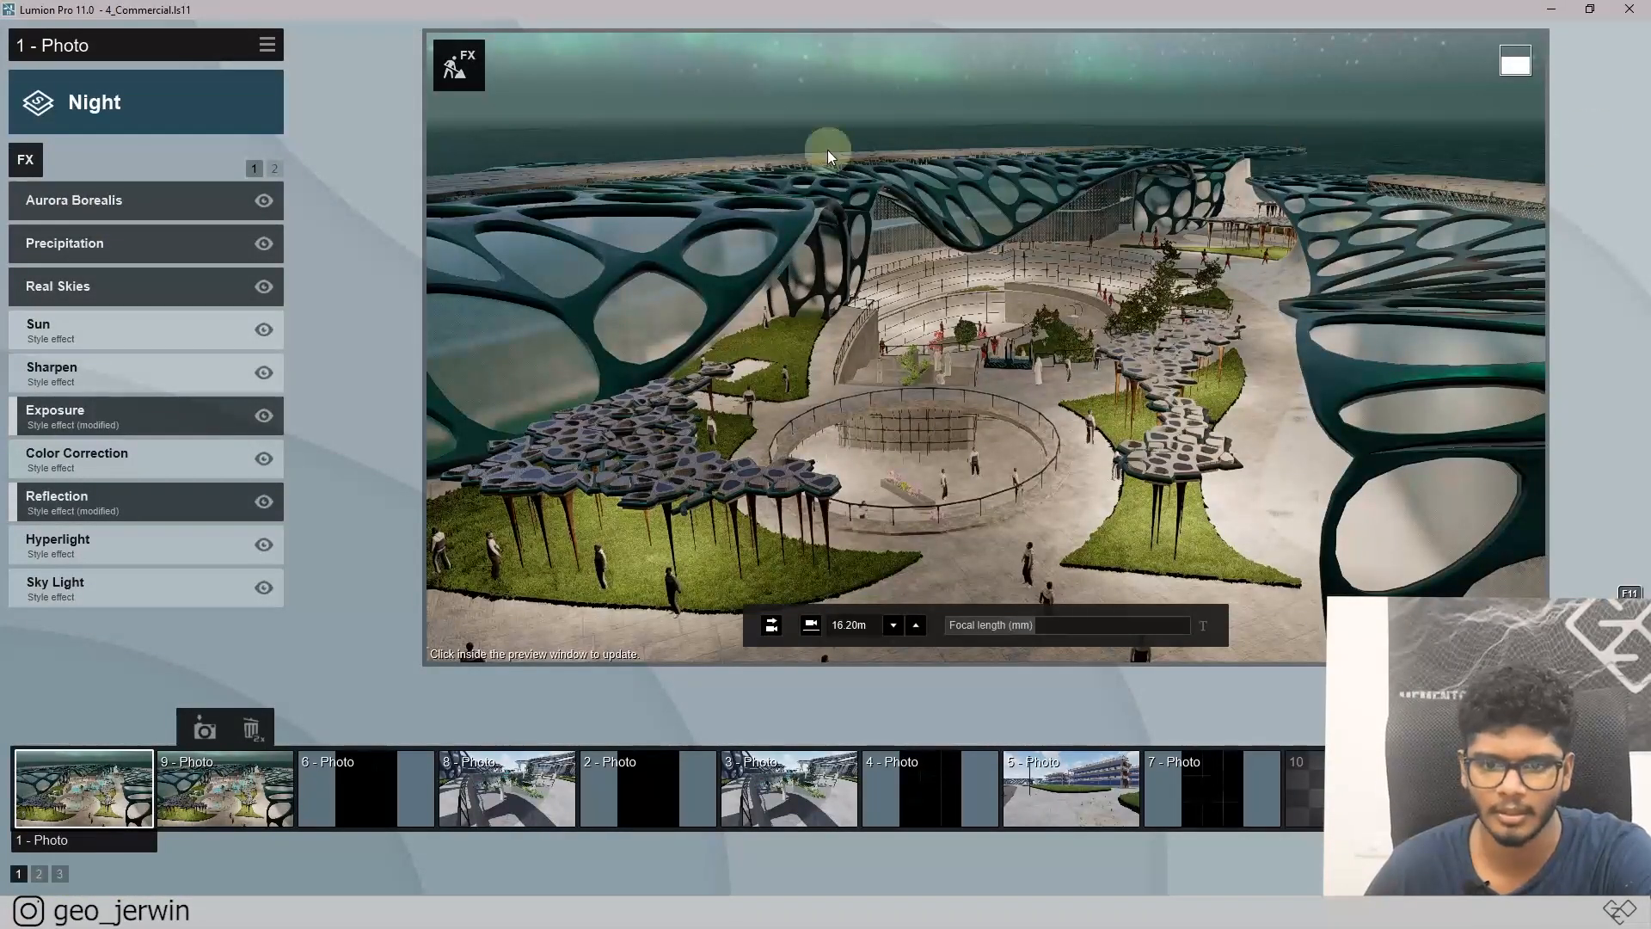
pyautogui.moveTo(677, 113)
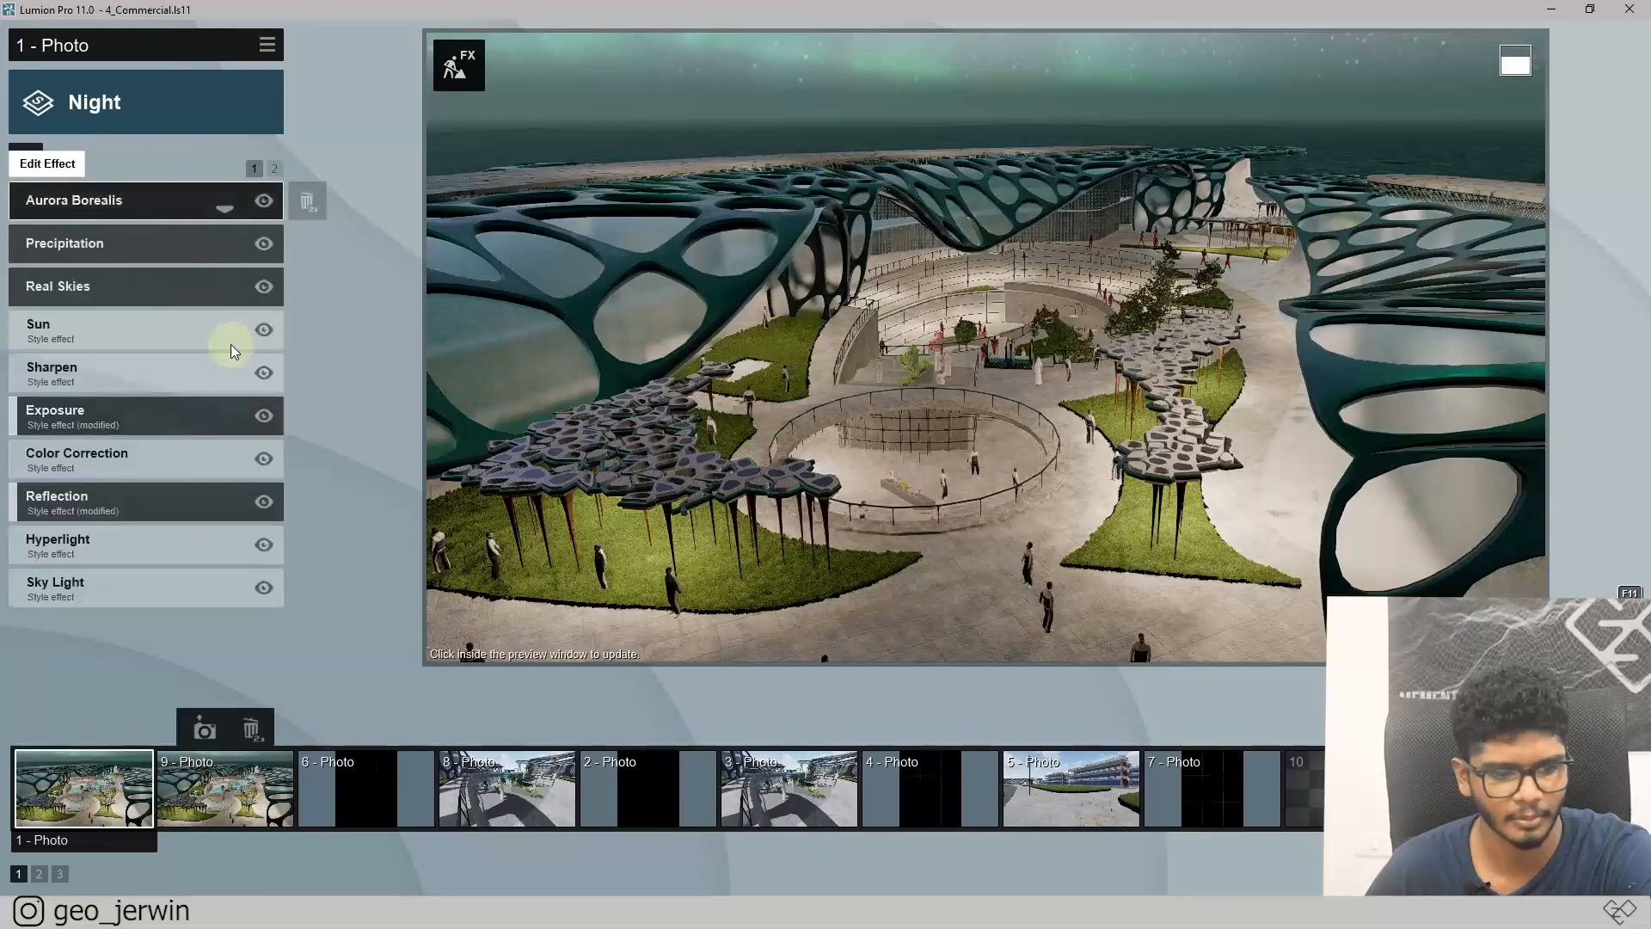
# - Check Select Style, return to the Night effects unchanged, and load photo 9 into the preview
pyautogui.click(93, 102)
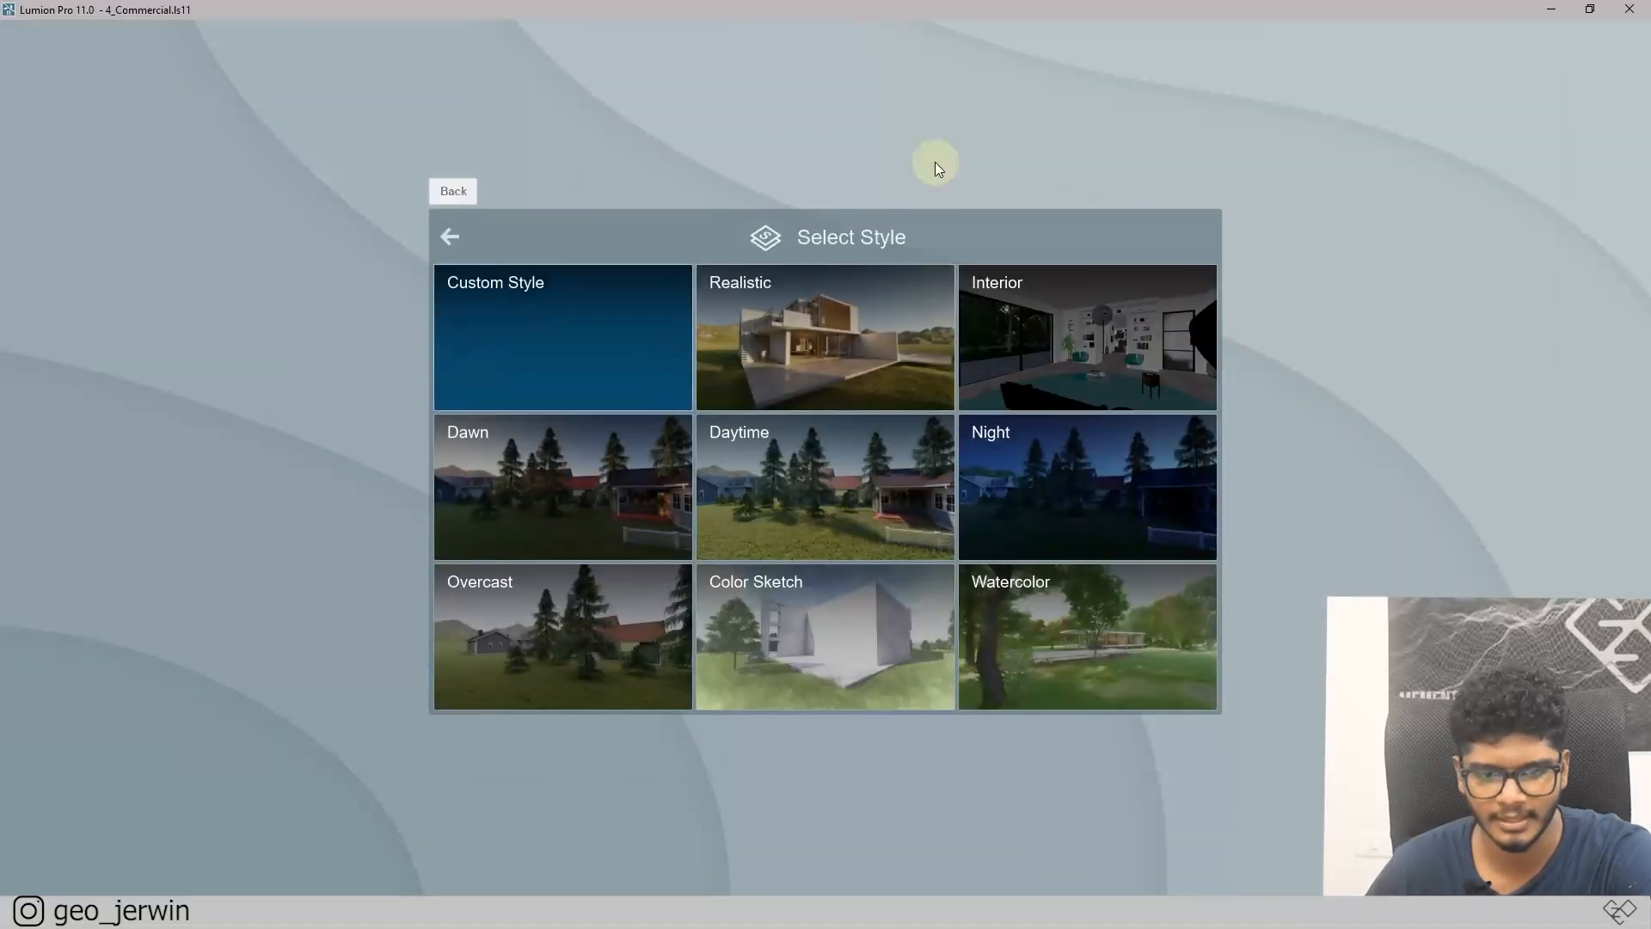
pyautogui.click(1086, 487)
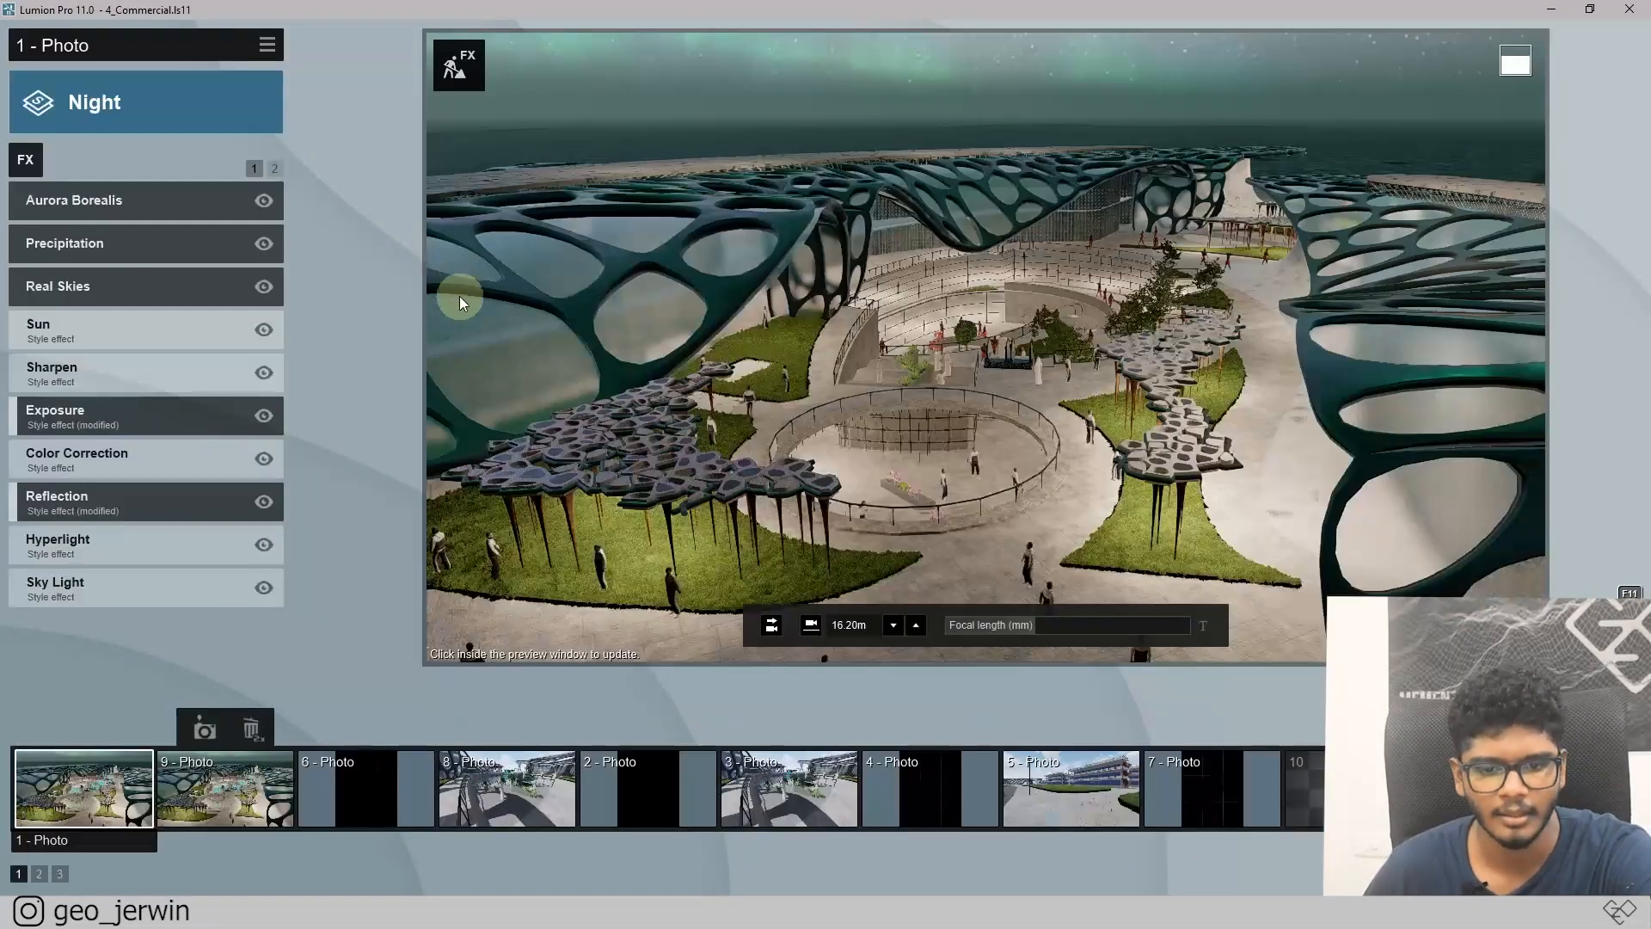
pyautogui.moveTo(975, 292)
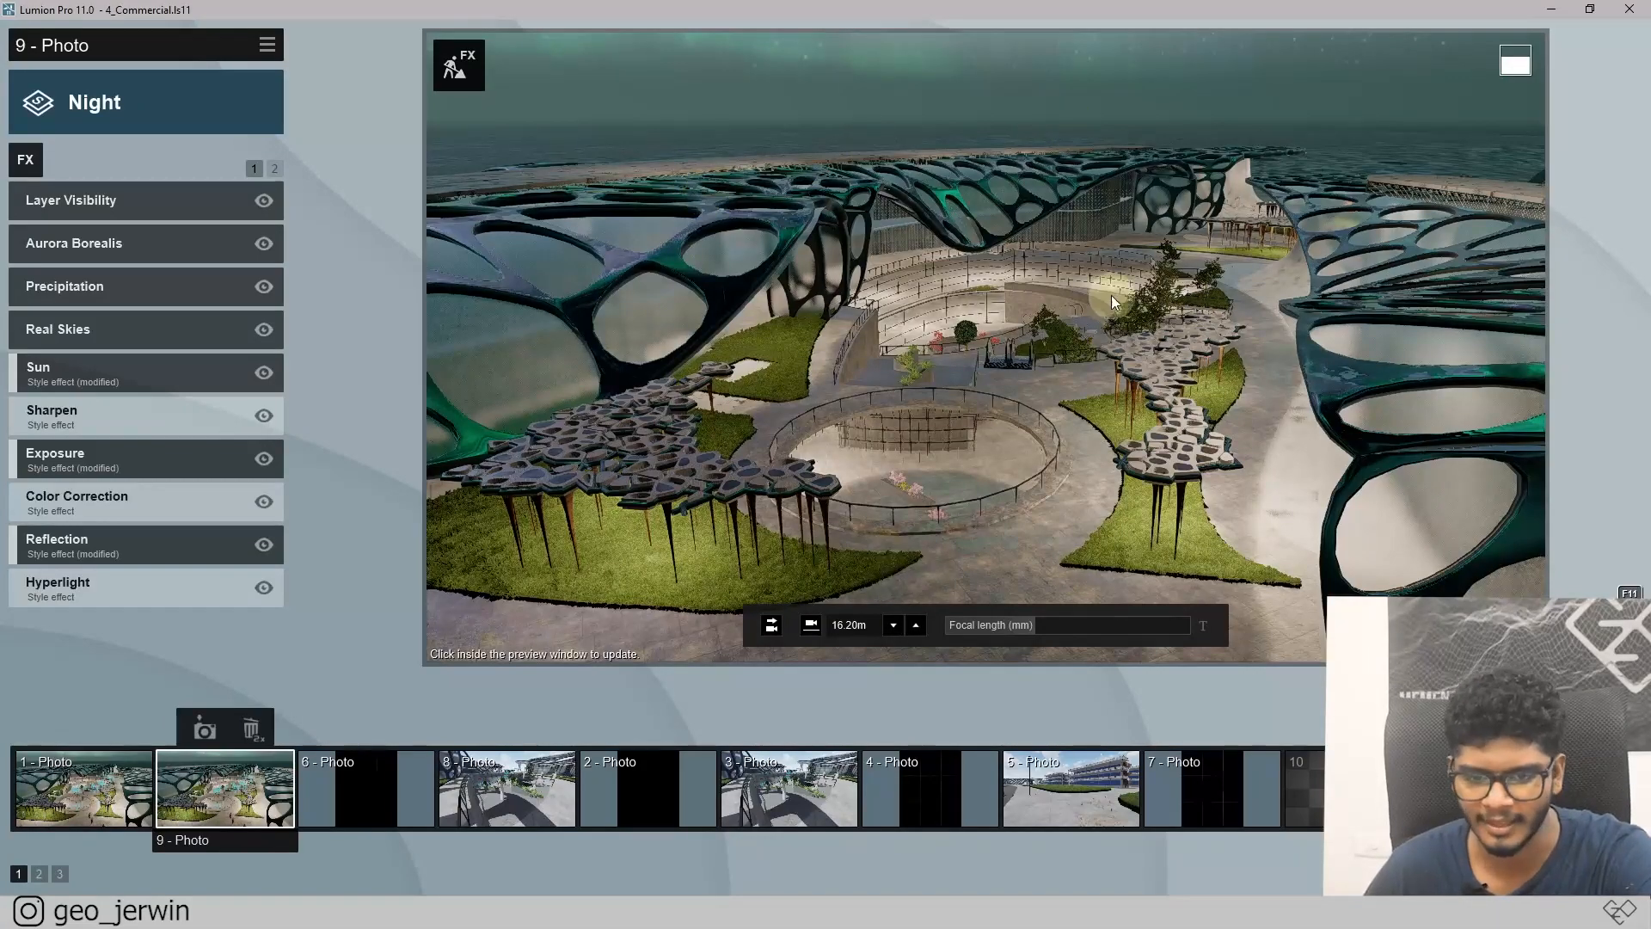
pyautogui.moveTo(464, 295)
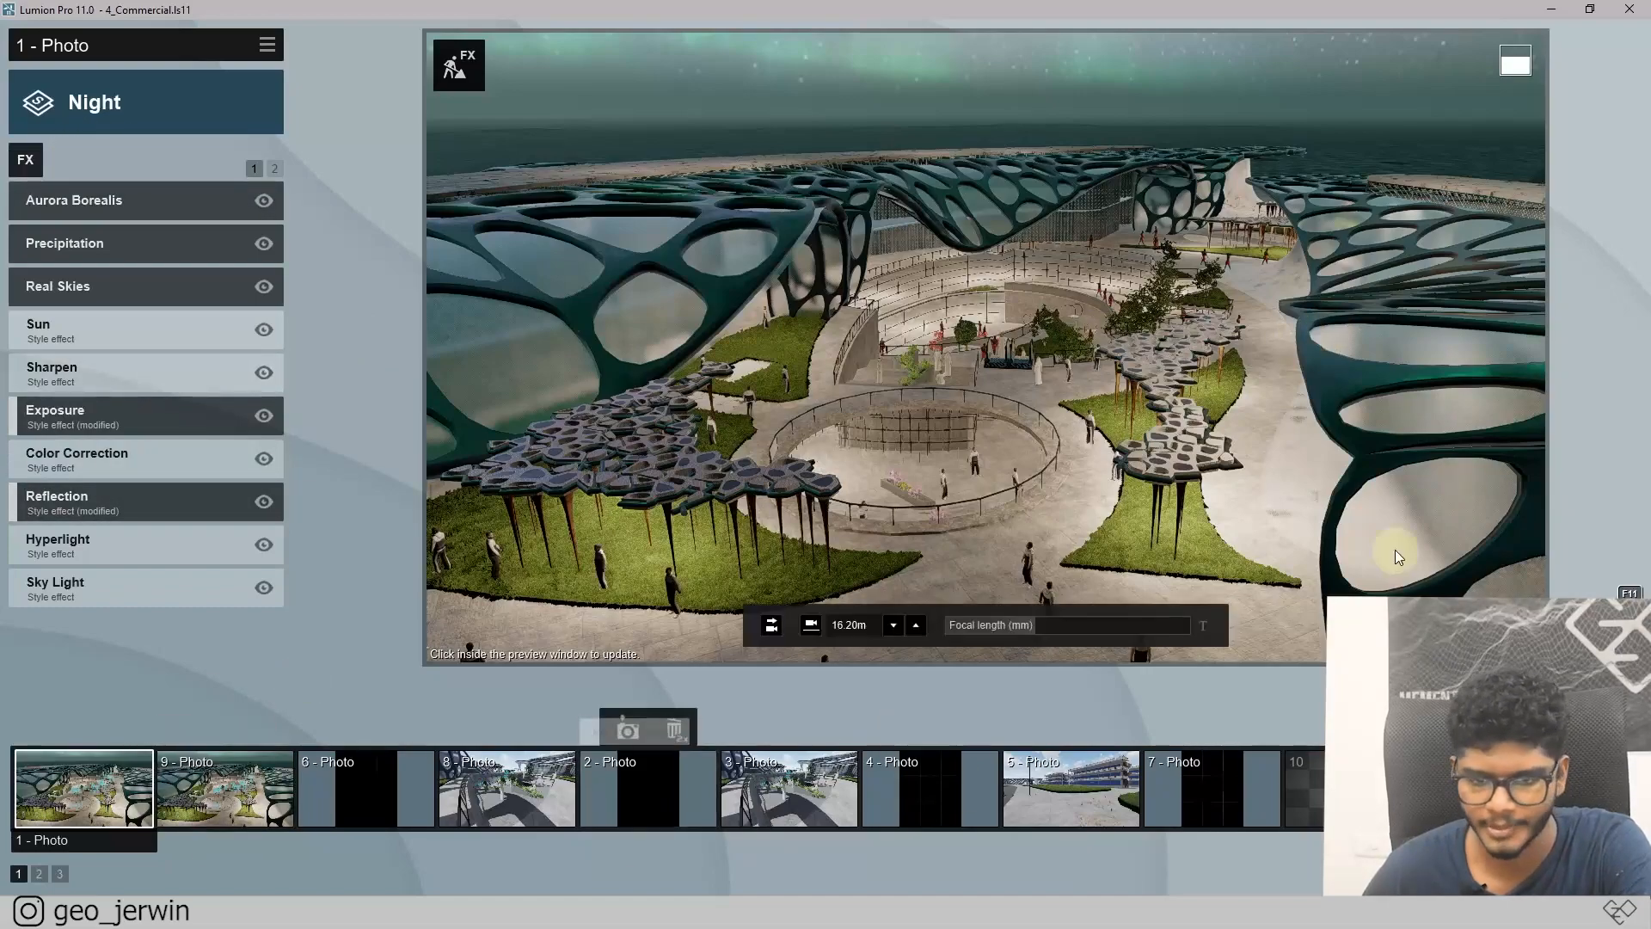
pyautogui.click(224, 788)
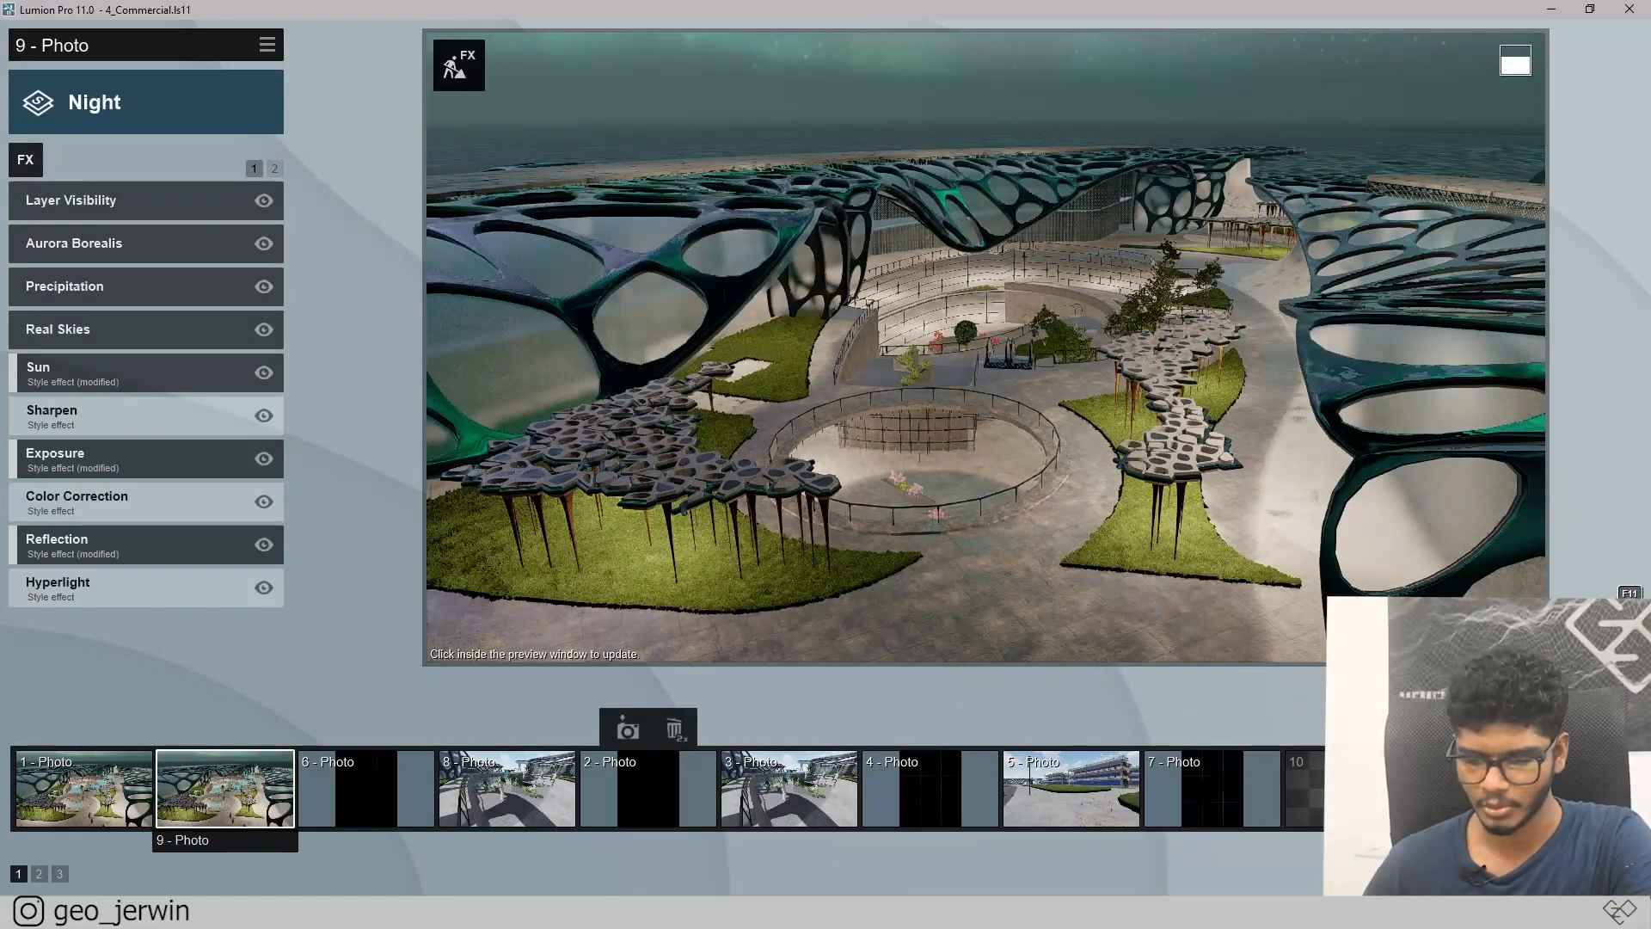
# - Open Render Photos and choose the Photo Set tab to render all night photos
pyautogui.click(627, 728)
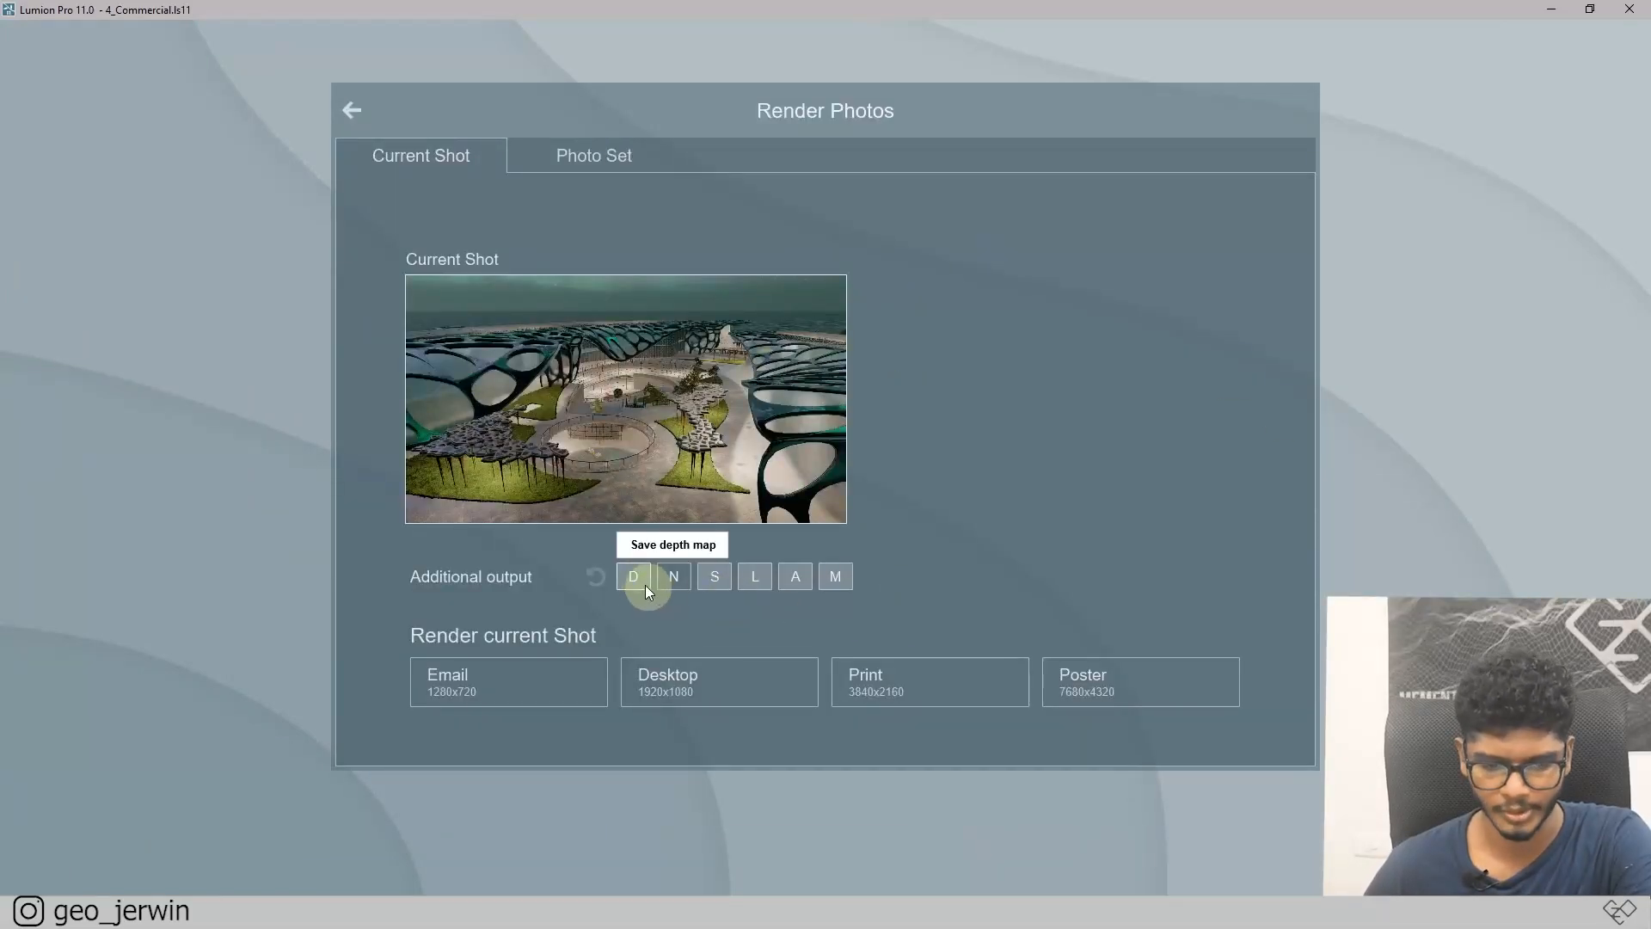
pyautogui.moveTo(547, 161)
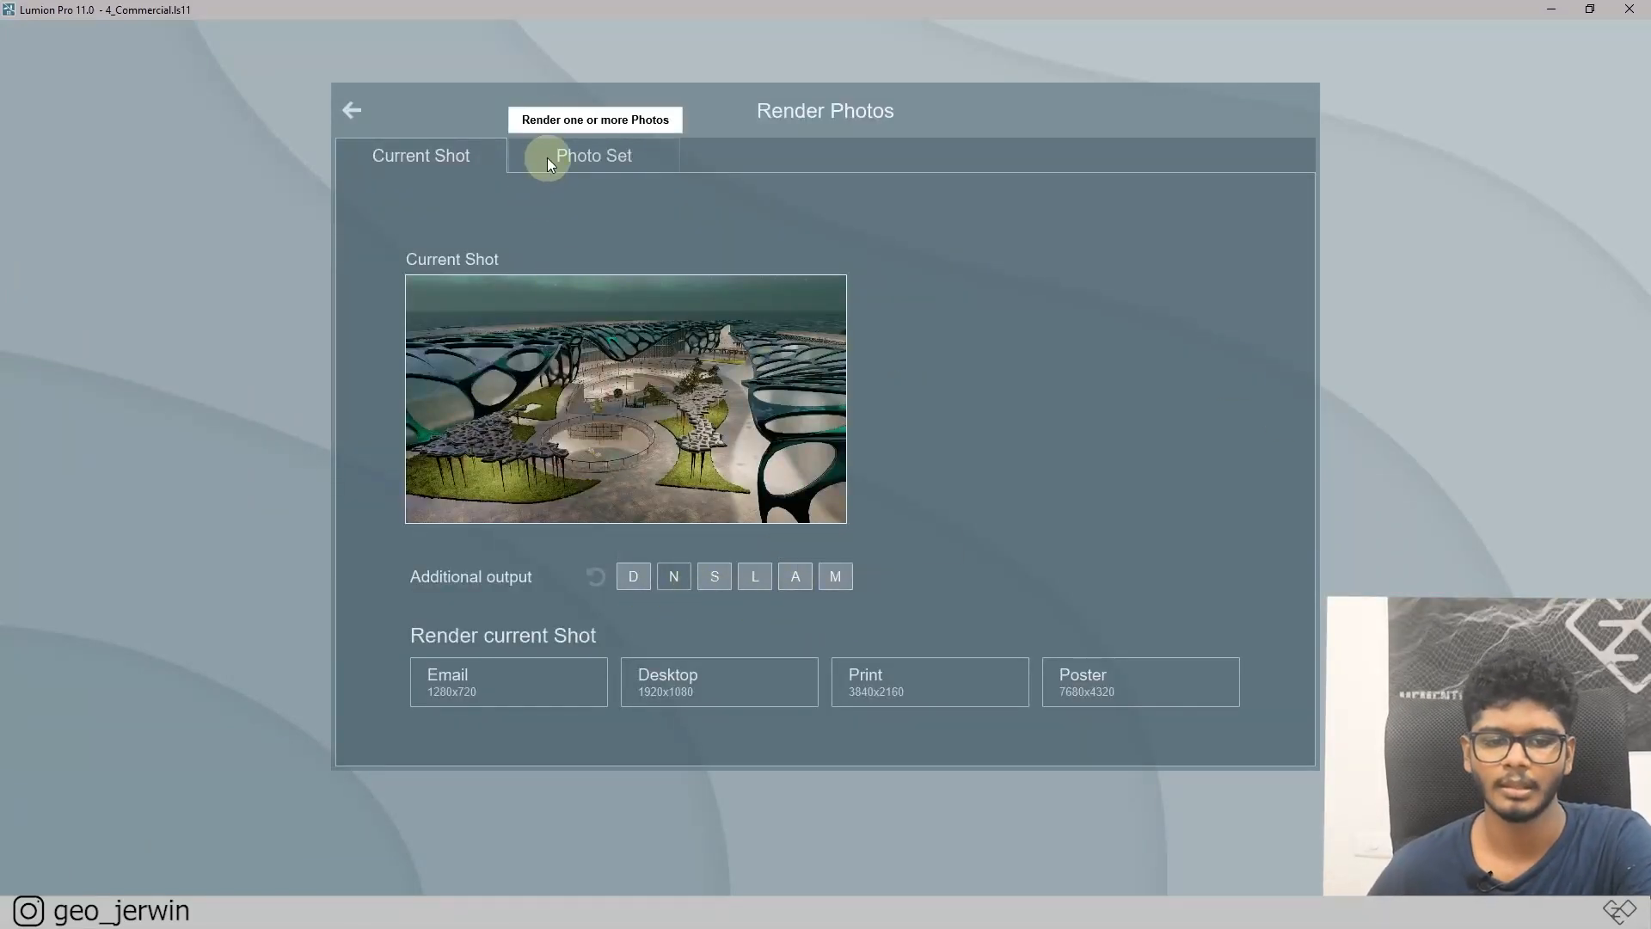
pyautogui.click(592, 155)
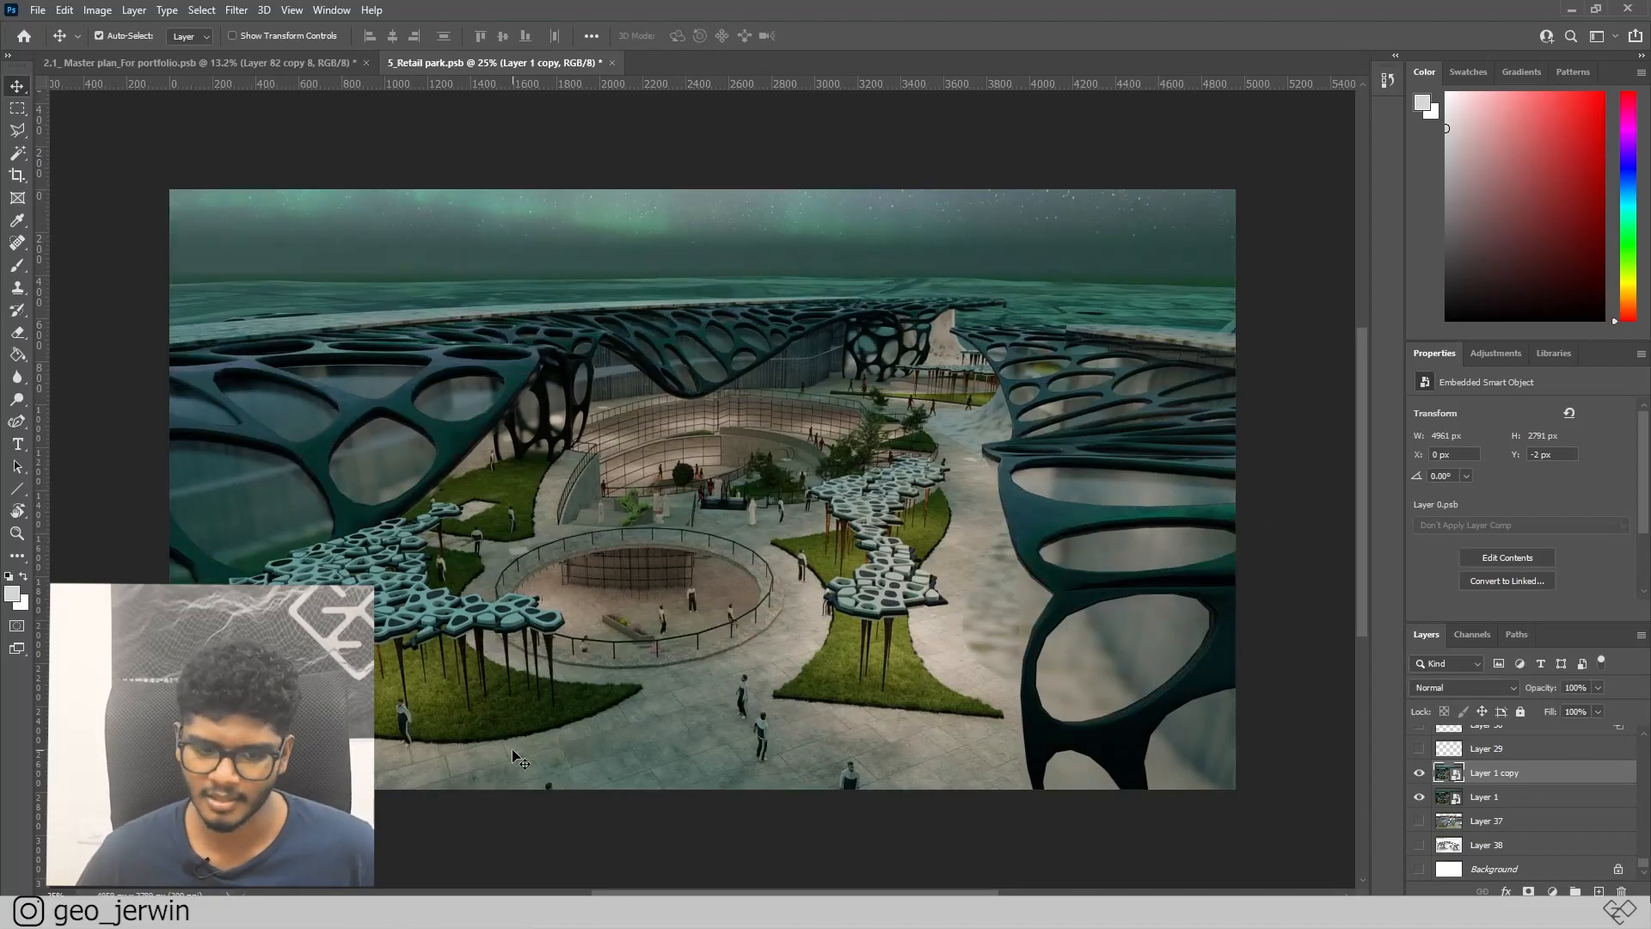
pyautogui.moveTo(680, 487)
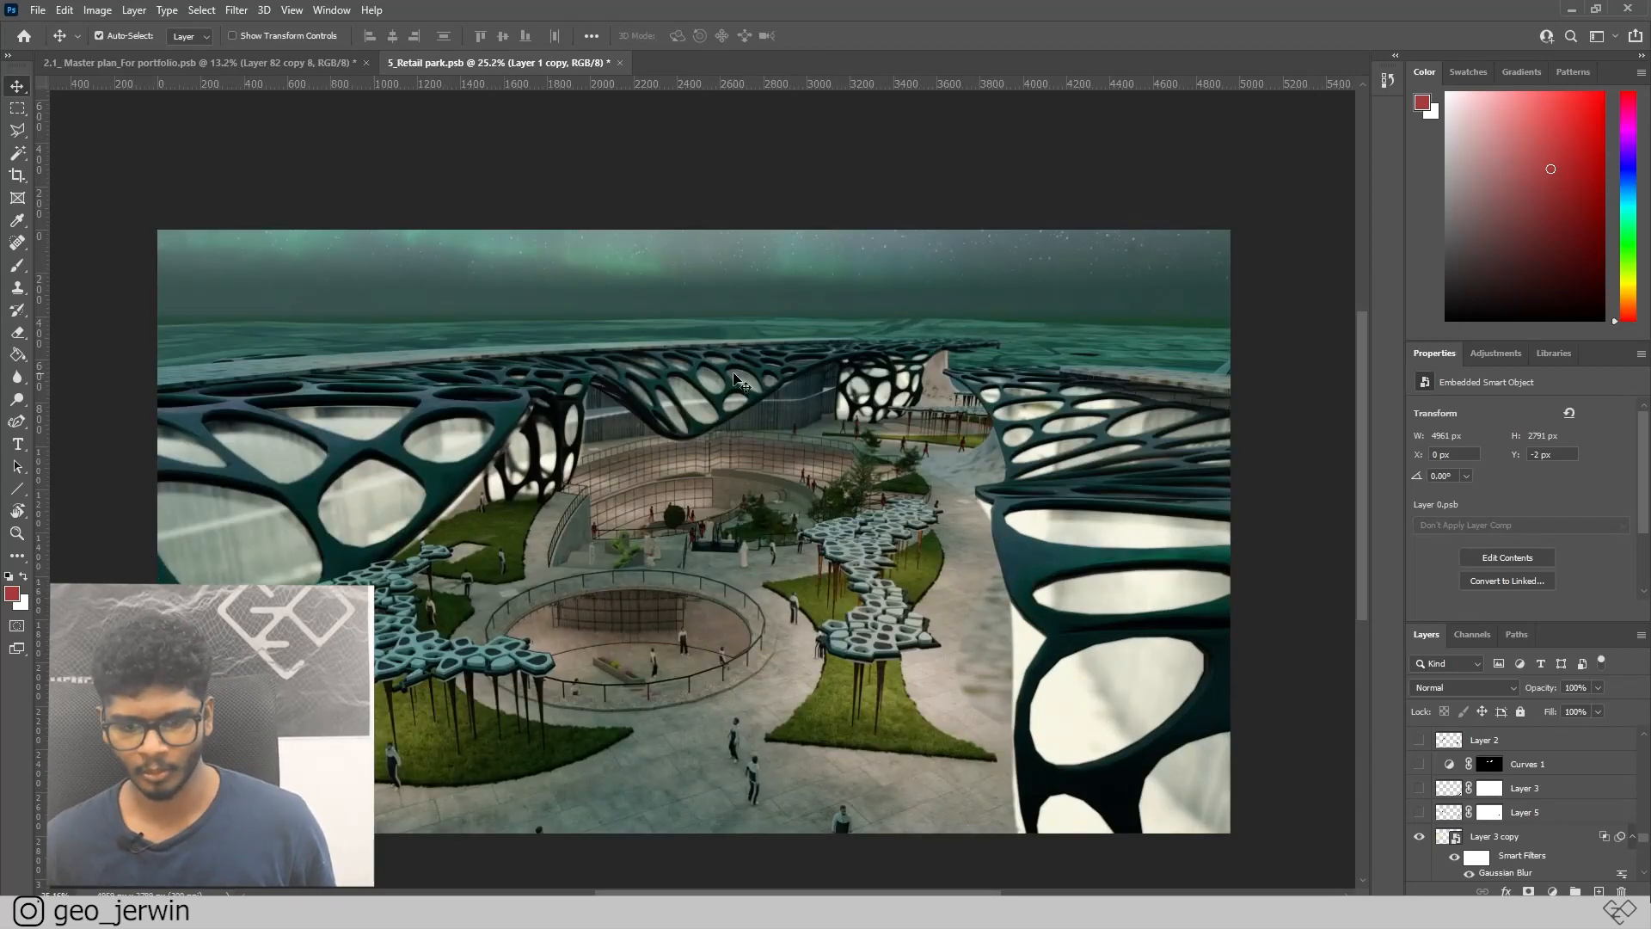
pyautogui.moveTo(1167, 611)
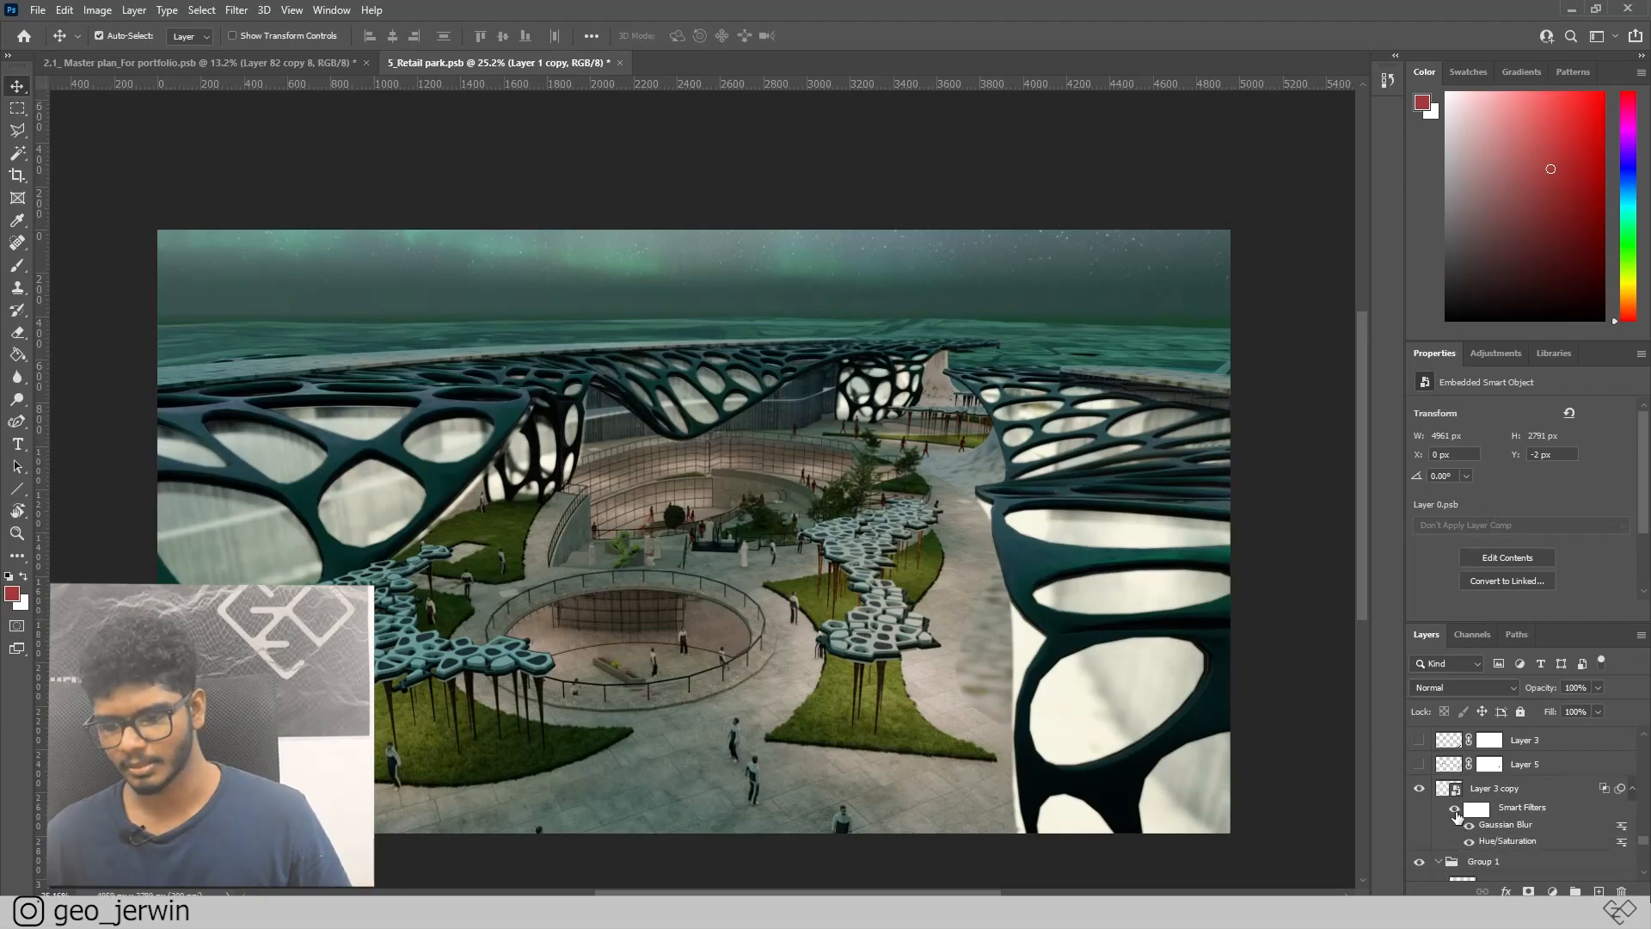
# - Give the glow layer Screen blending with a split Underlying Layer Blend If slider
pyautogui.click(1462, 688)
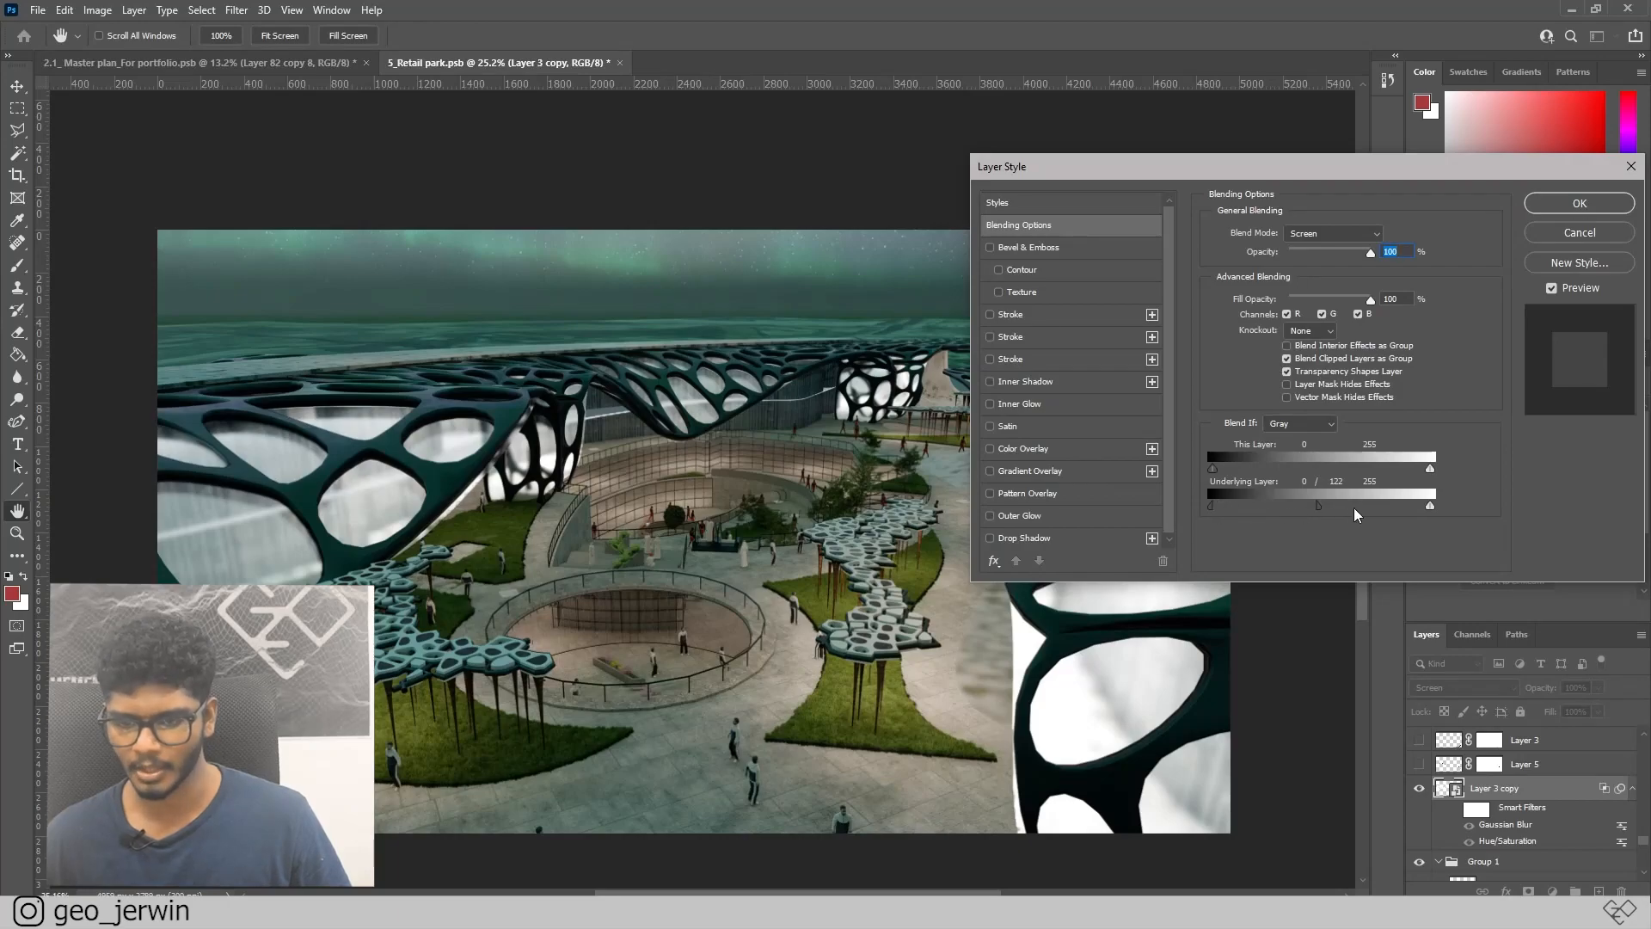
pyautogui.click(1579, 203)
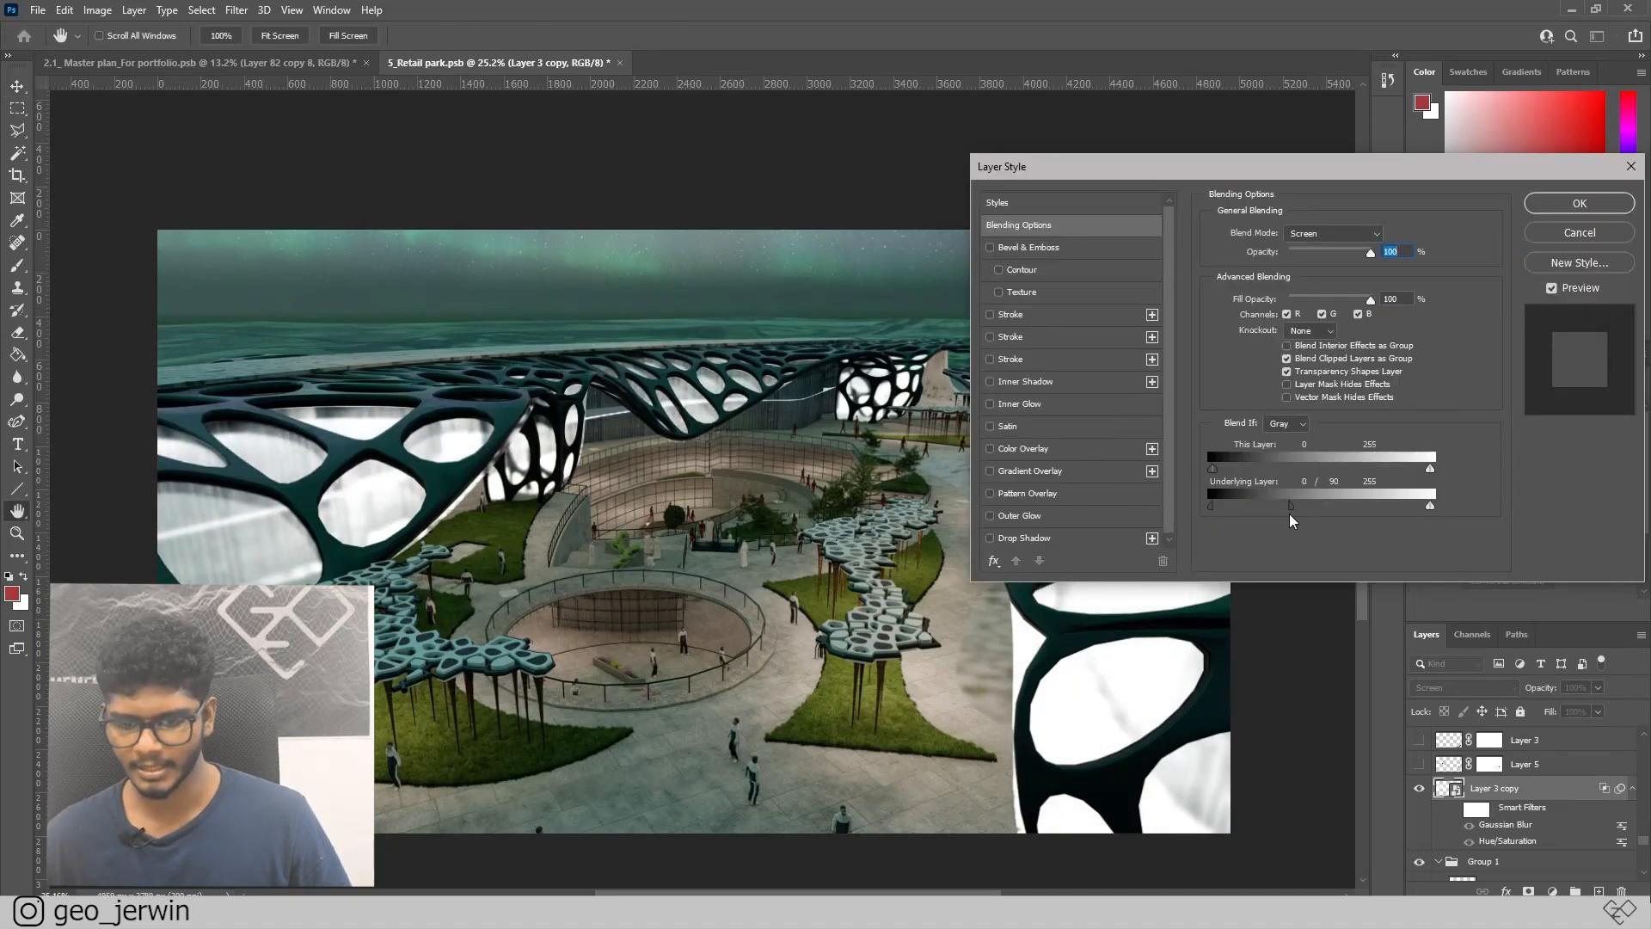
pyautogui.moveTo(1289, 506); pyautogui.dragTo(1295, 506)
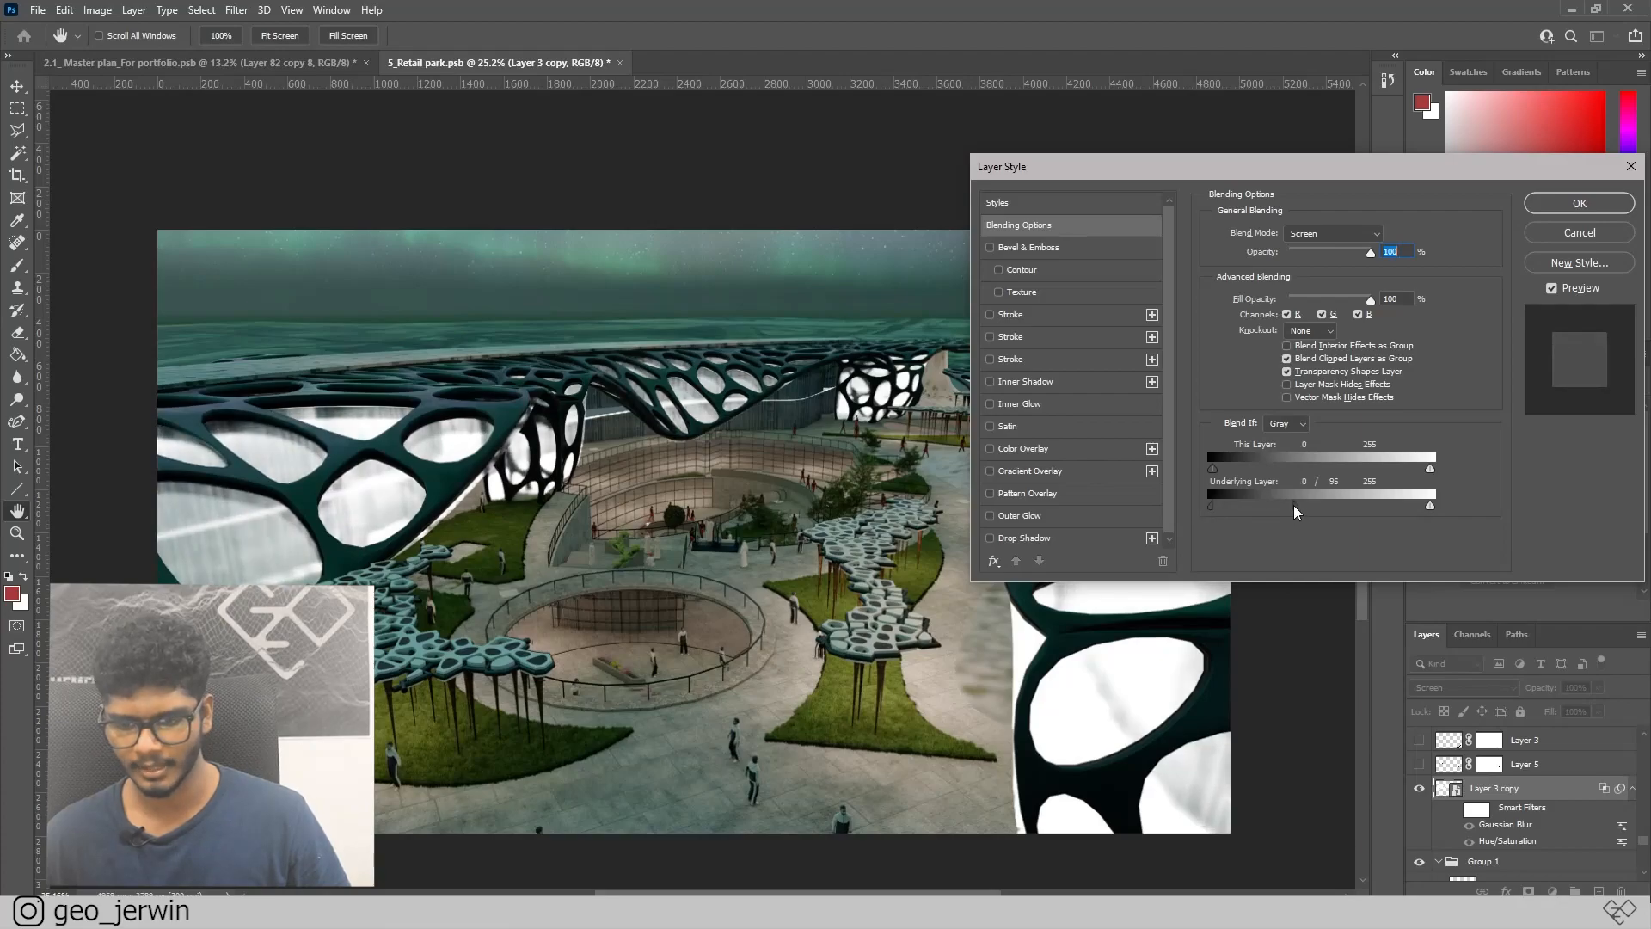
pyautogui.click(1577, 203)
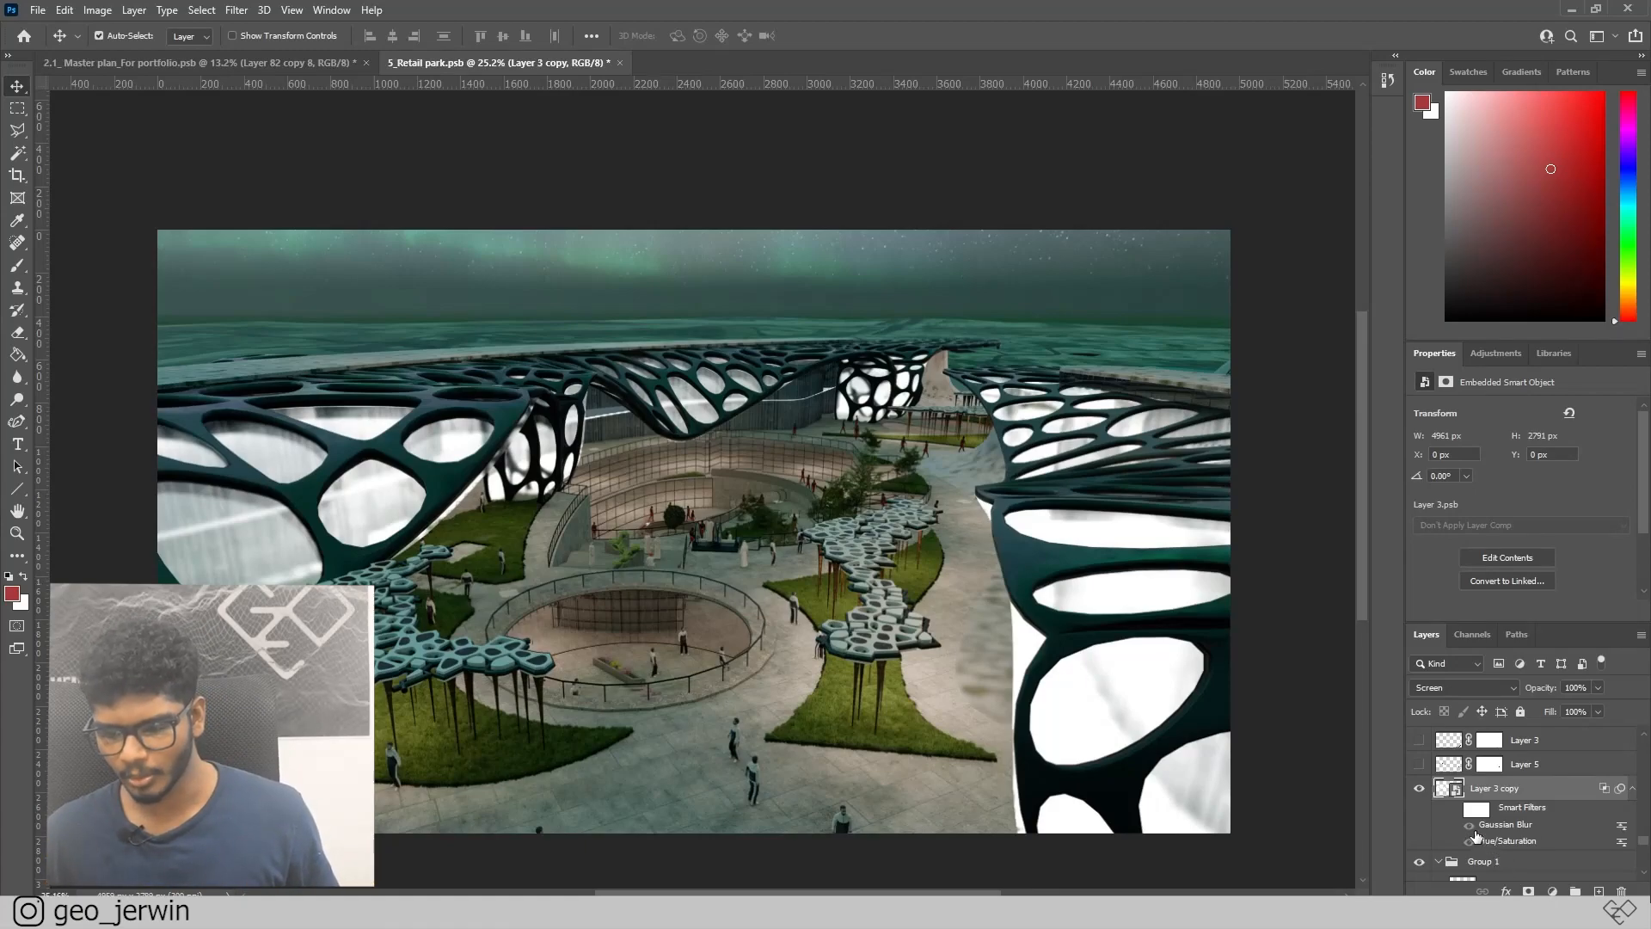
pyautogui.click(1457, 807)
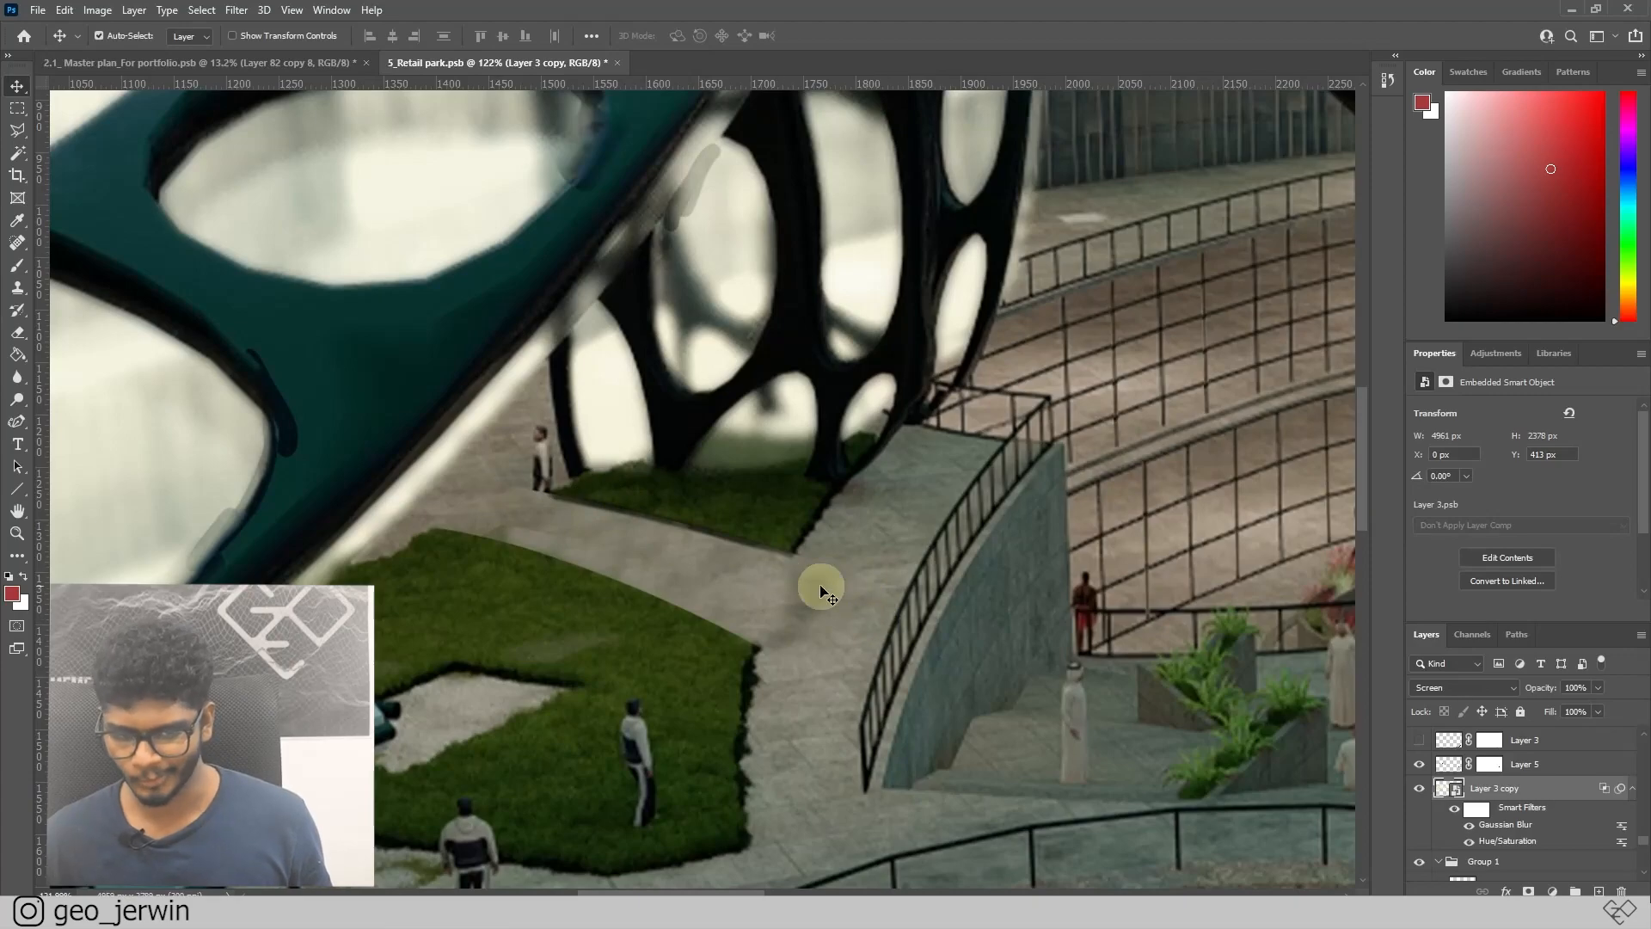
pyautogui.moveTo(853, 562)
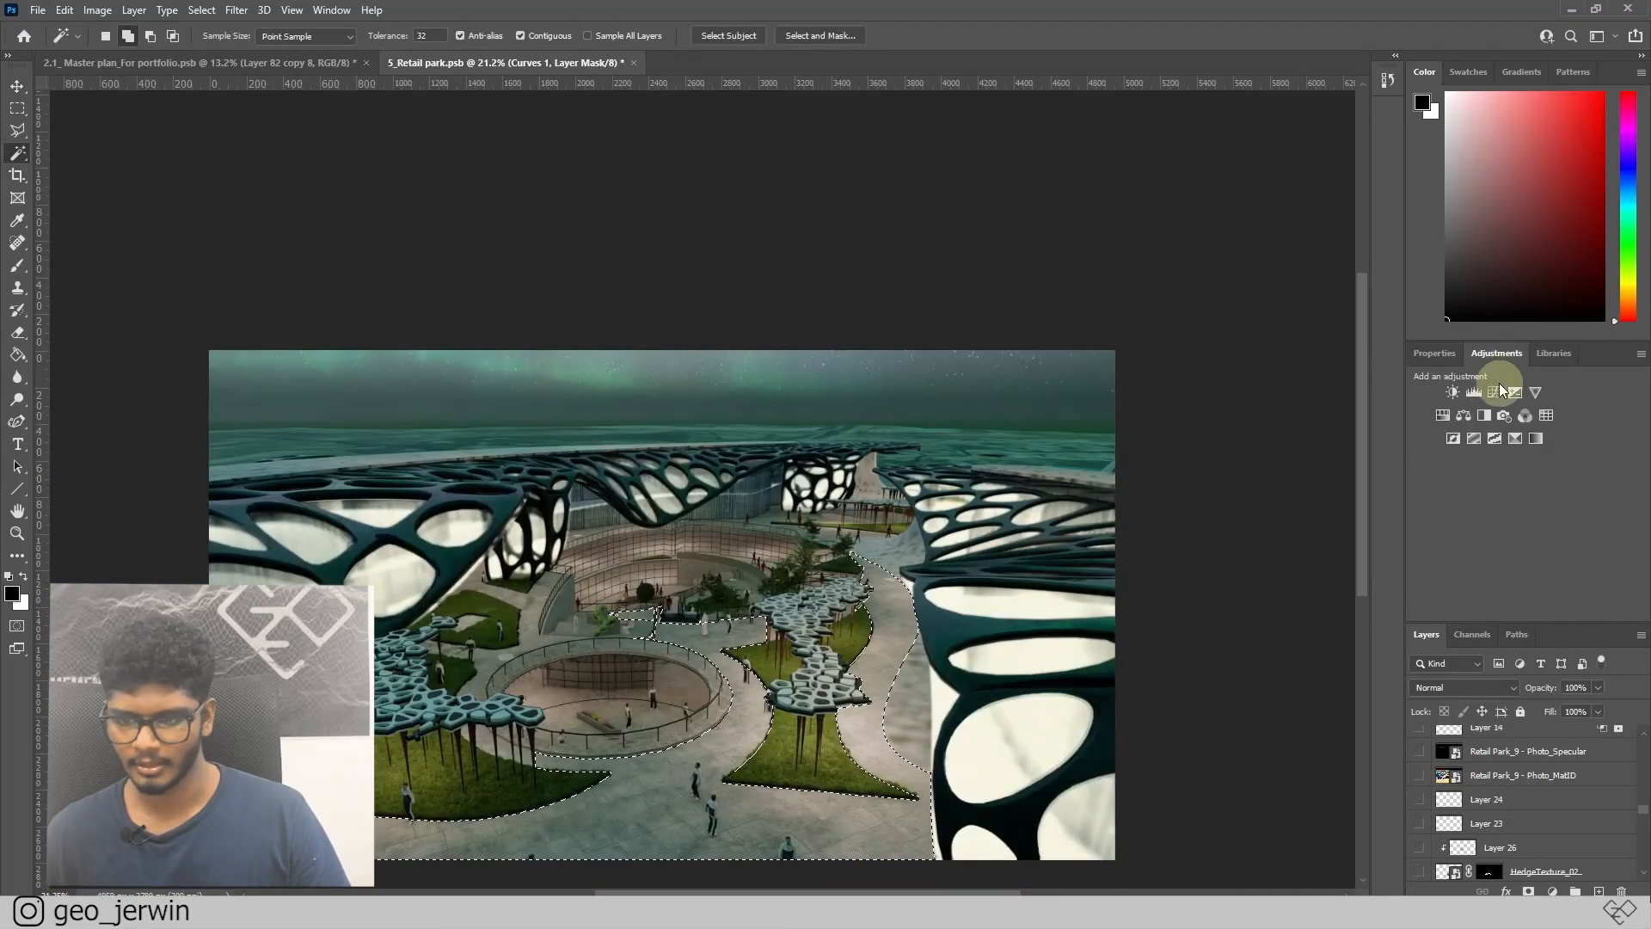
# - Add a masked Curves adjustment and raise its RGB curve to brighten the plaza paving
pyautogui.click(1488, 392)
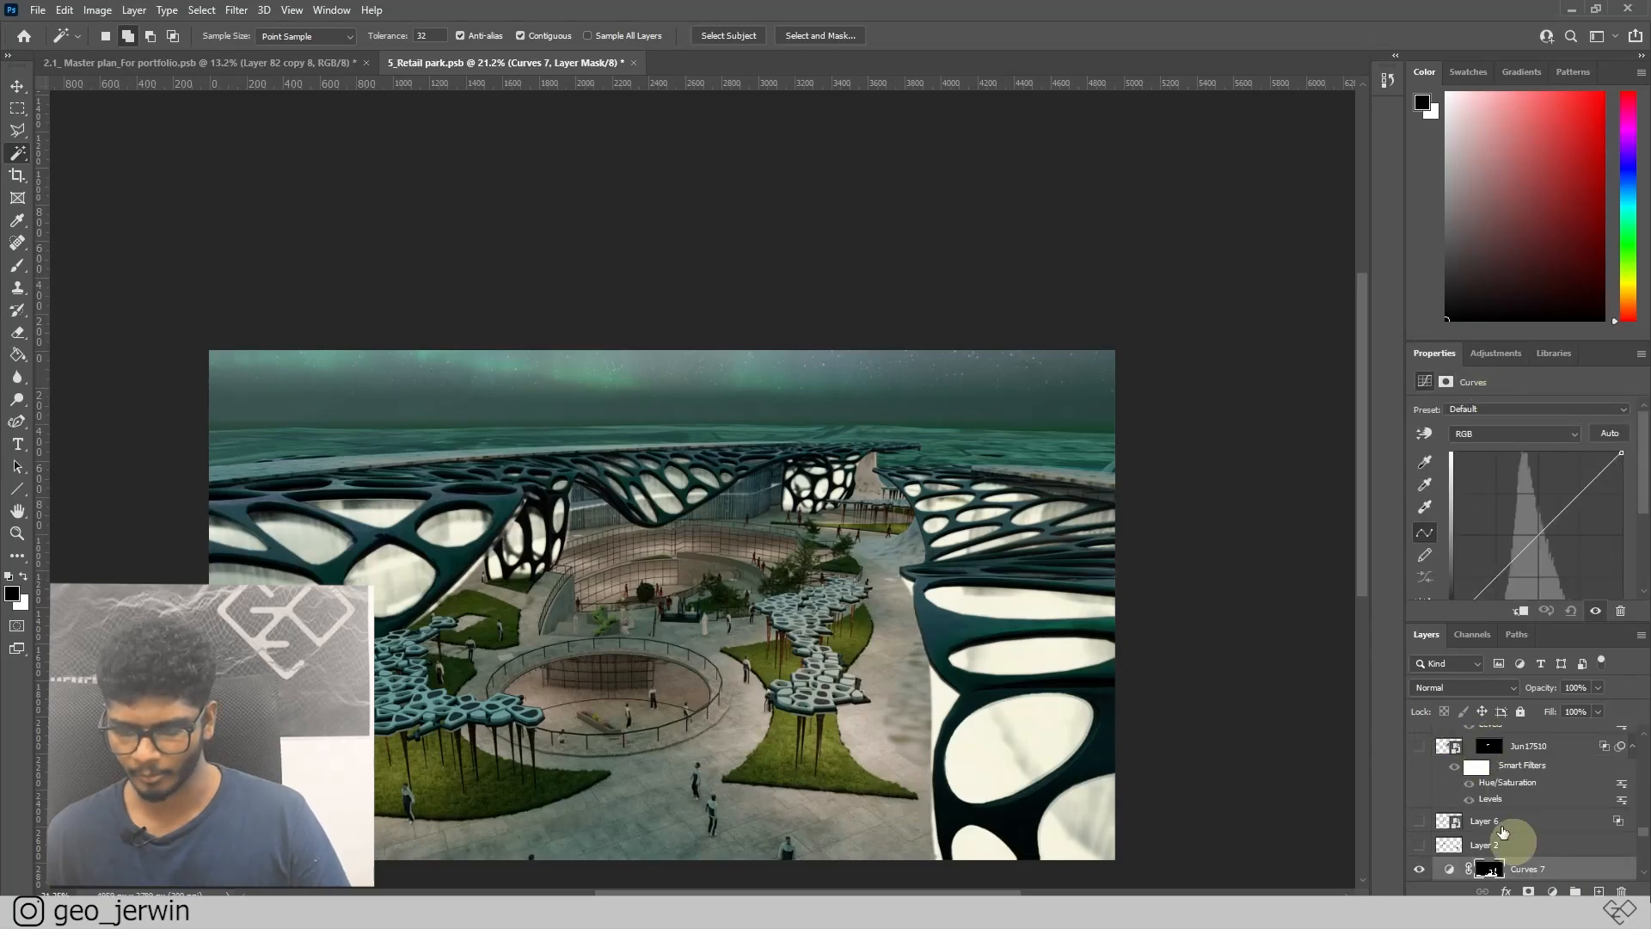
pyautogui.moveTo(1514, 503); pyautogui.dragTo(1514, 495)
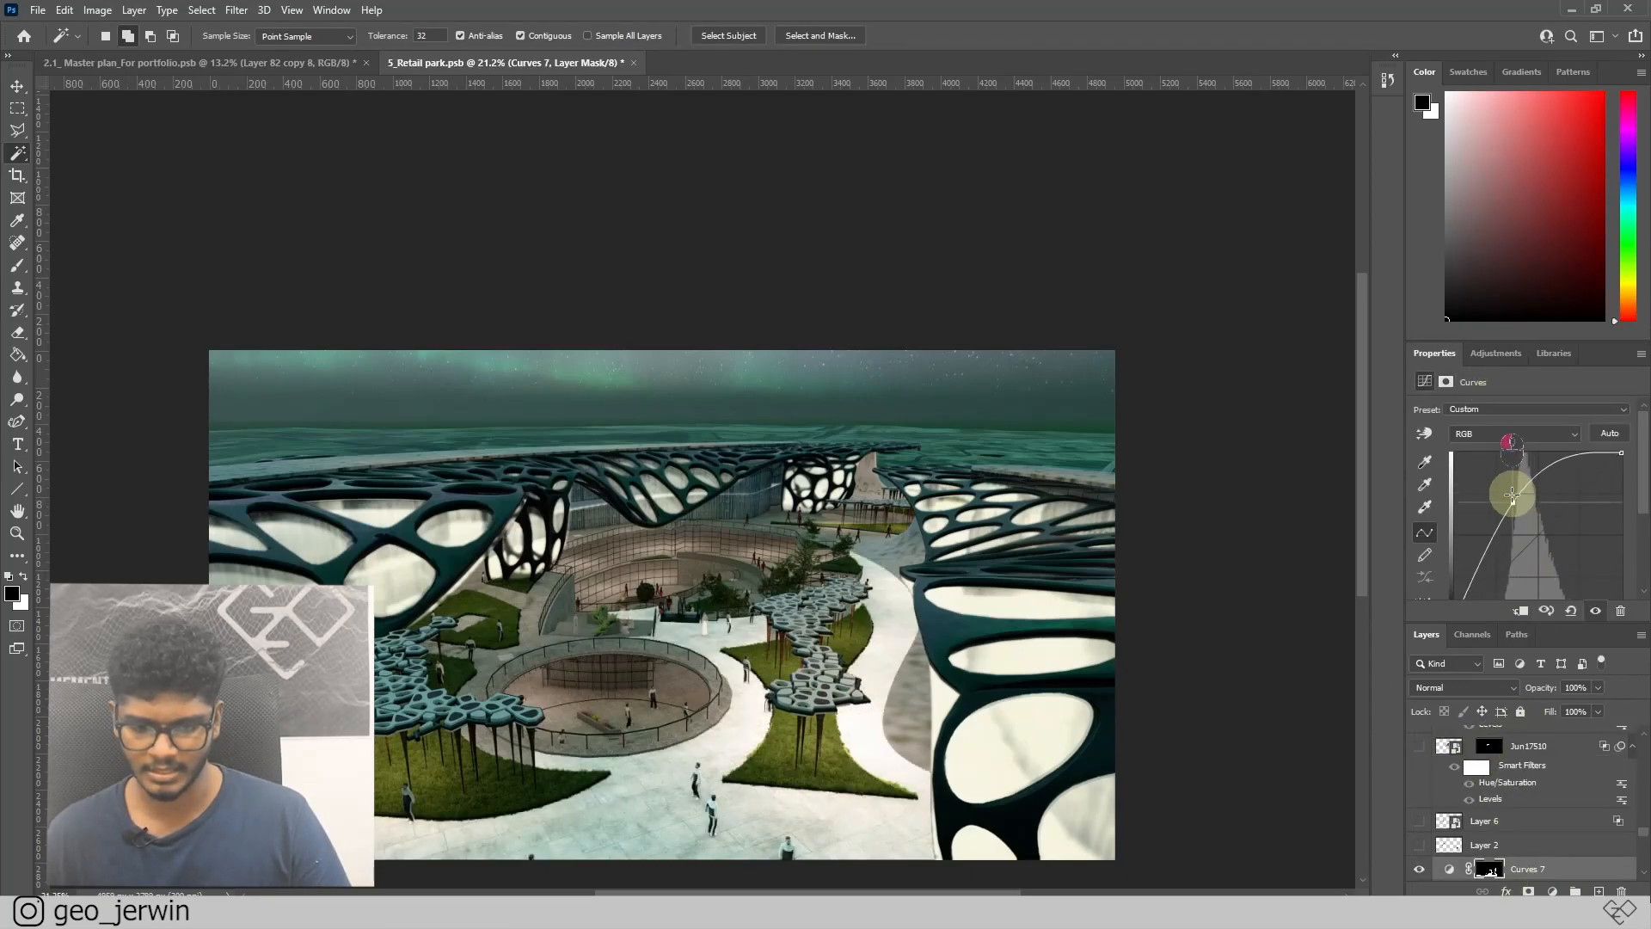
pyautogui.moveTo(1512, 498); pyautogui.dragTo(1539, 516)
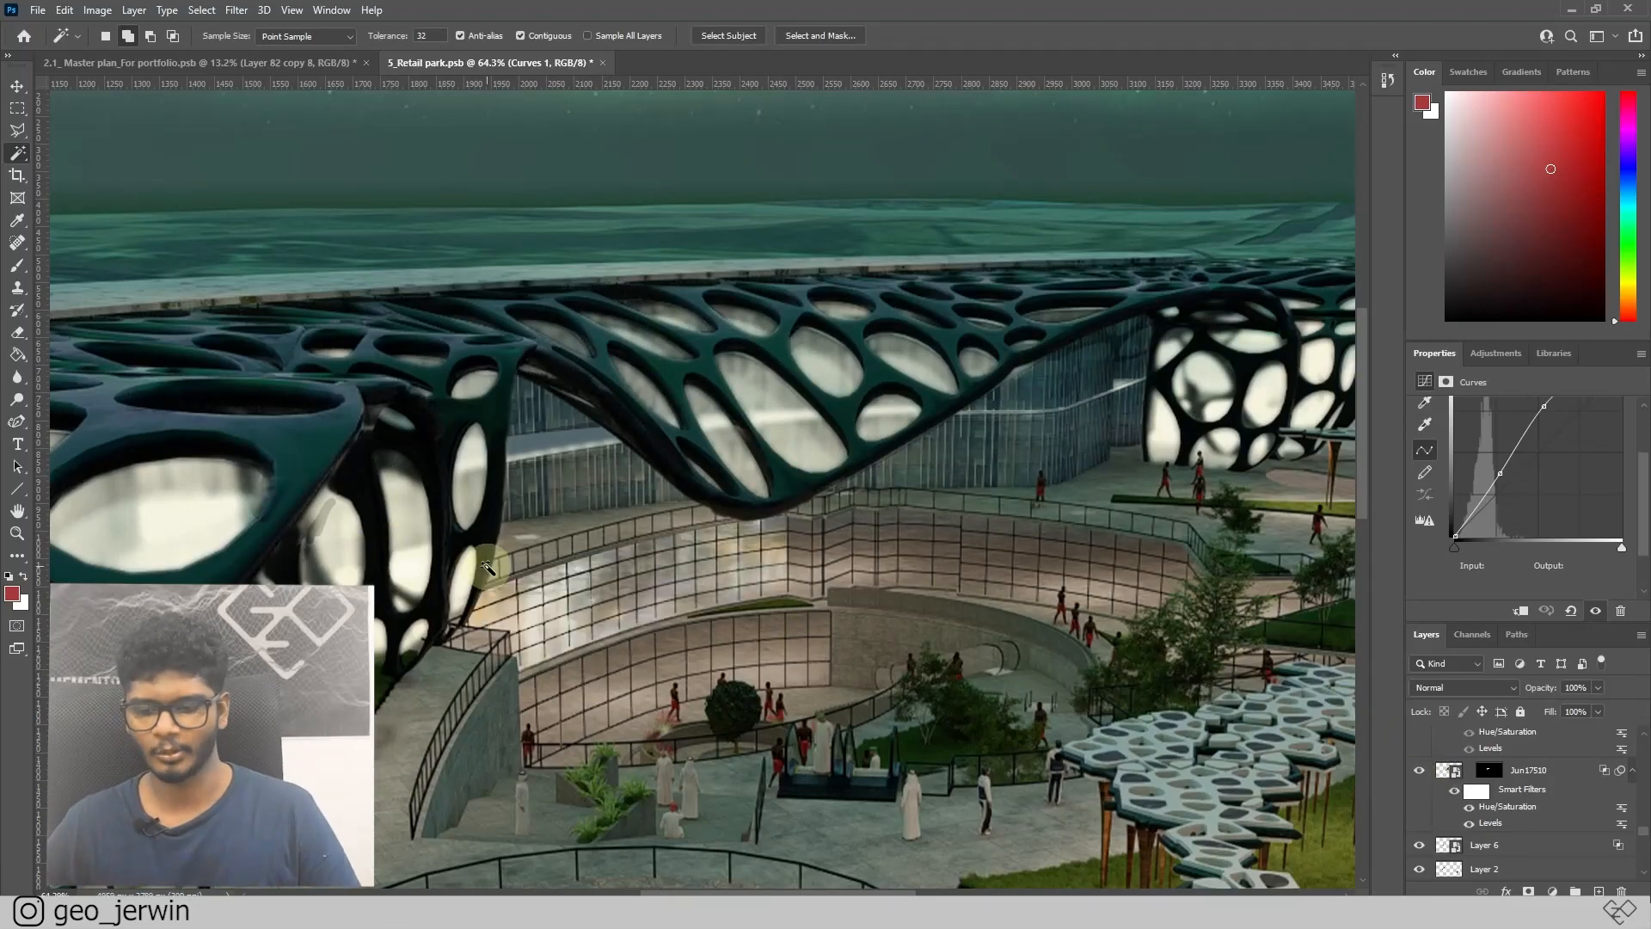
# - Change the Jun17510 Levels smart filter input levels to 83 / 1.25 / 255
pyautogui.click(1490, 769)
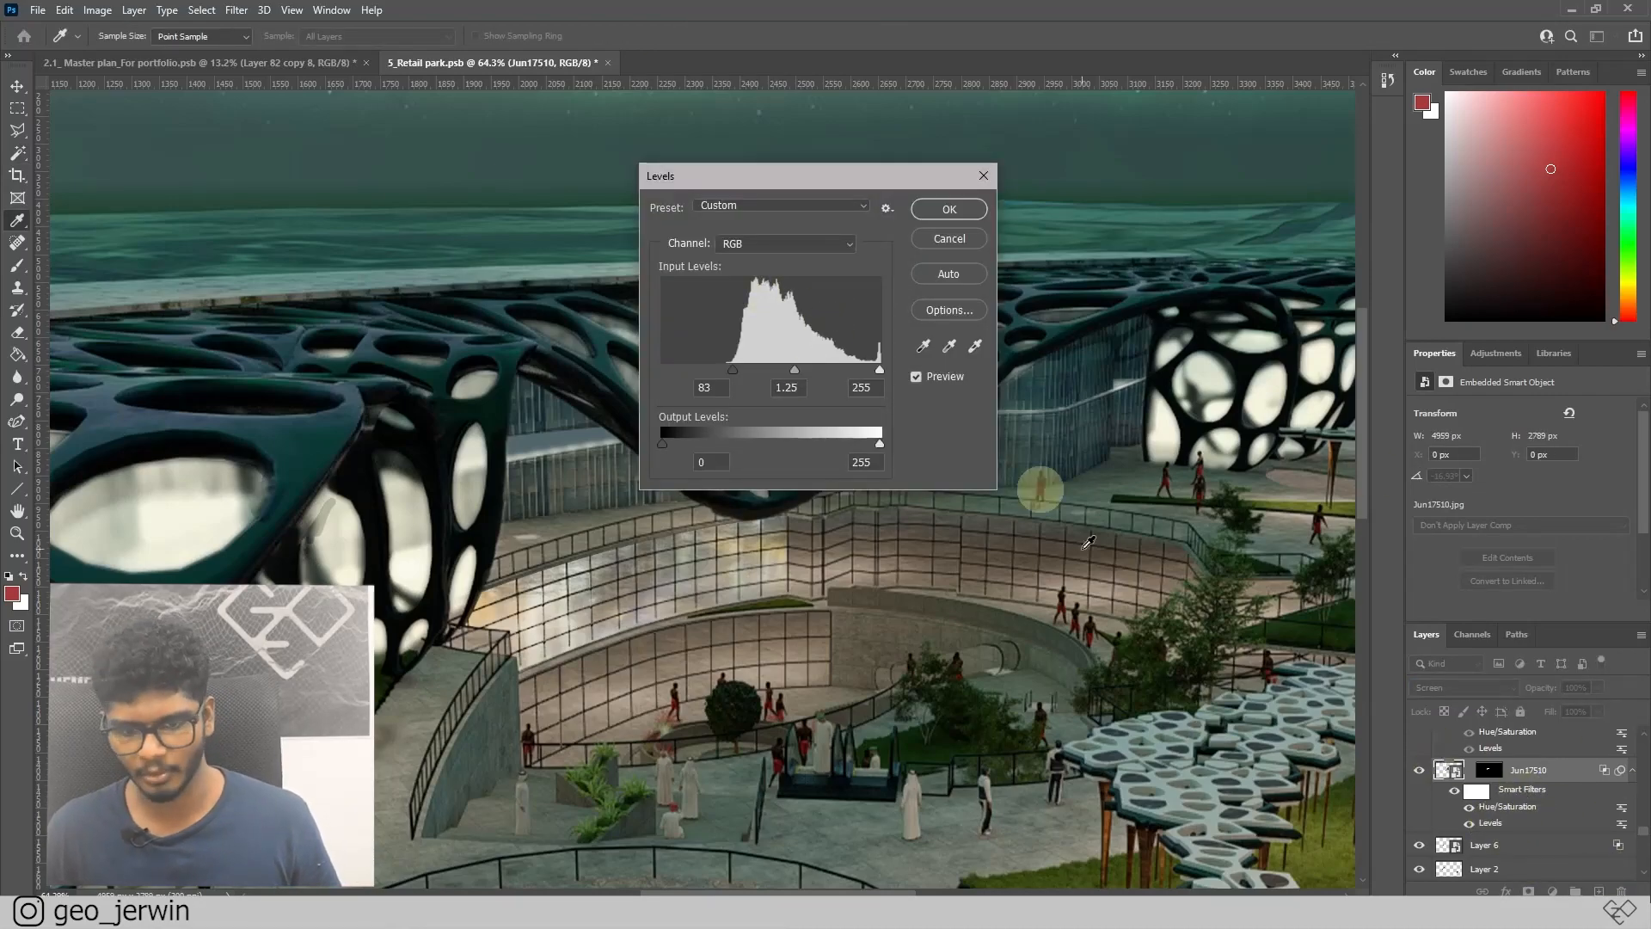
pyautogui.click(946, 208)
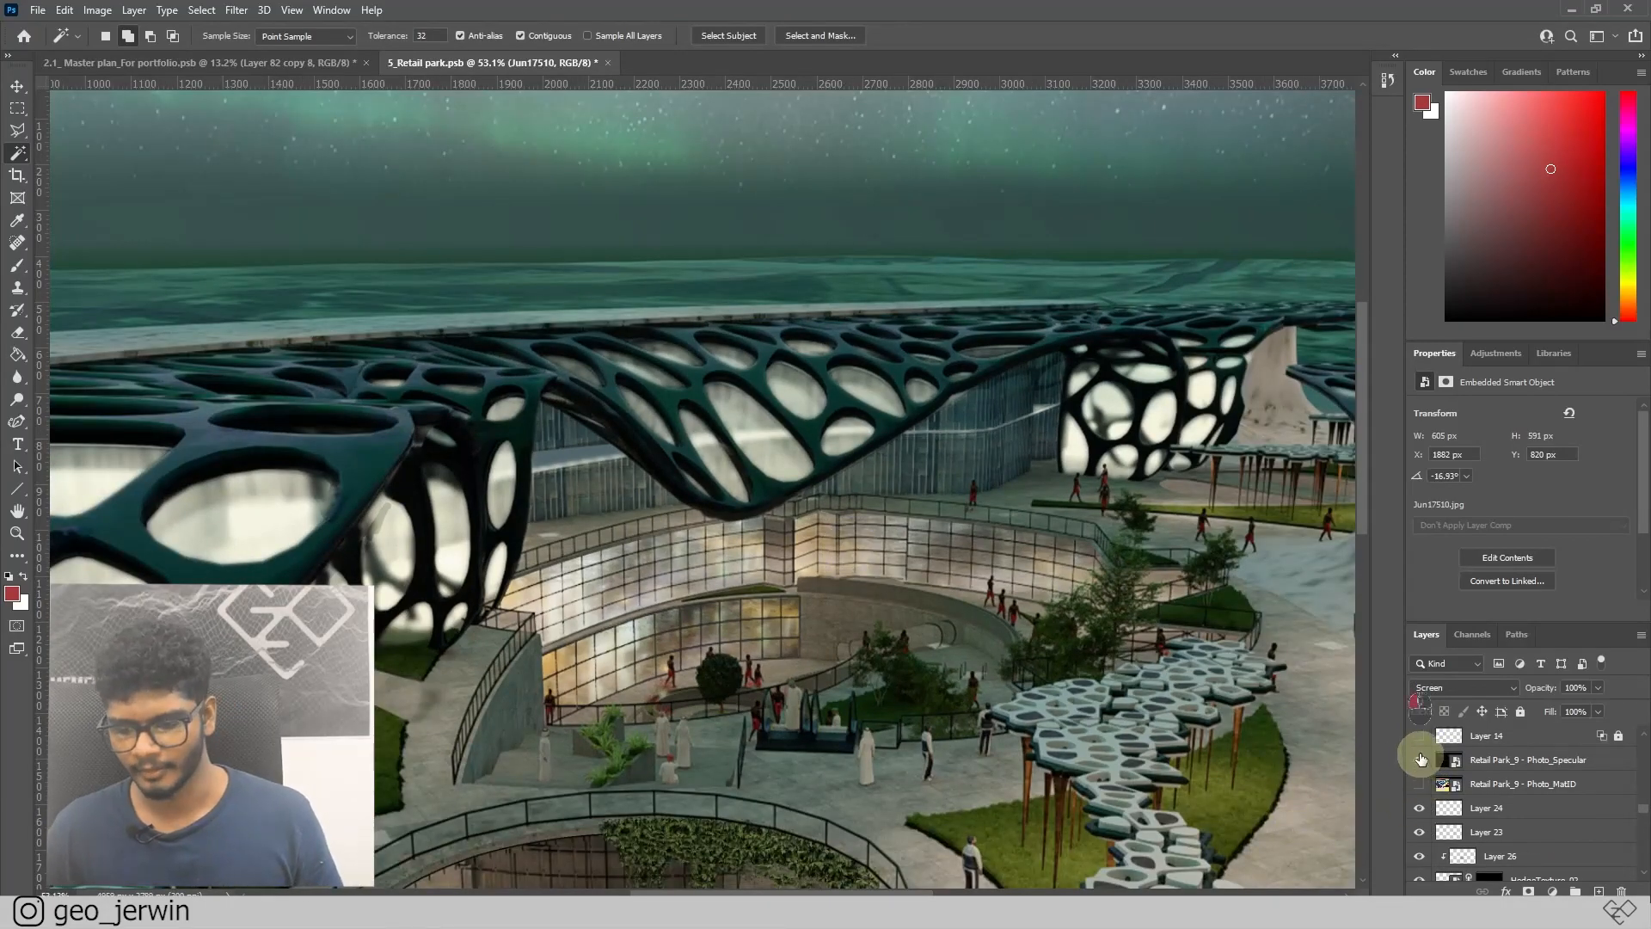
# - Select Layer 14 in the Layers panel
pyautogui.click(1418, 759)
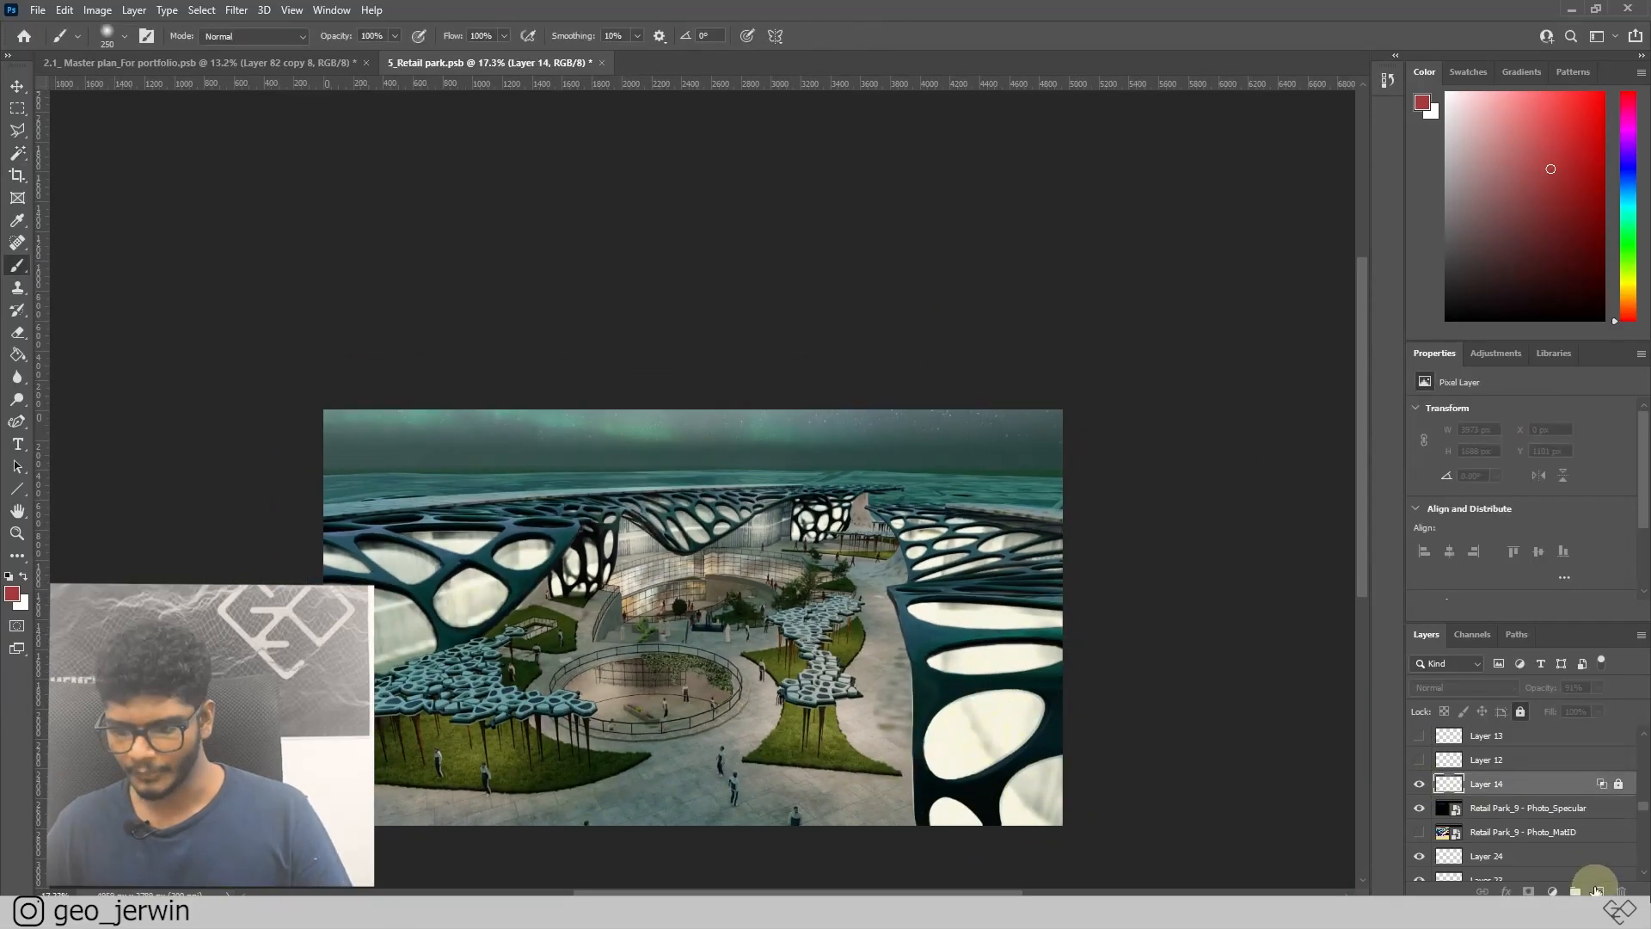
# - Add a new glow layer over the plaza centre and split its Underlying Layer Blend If slider
pyautogui.click(737, 613)
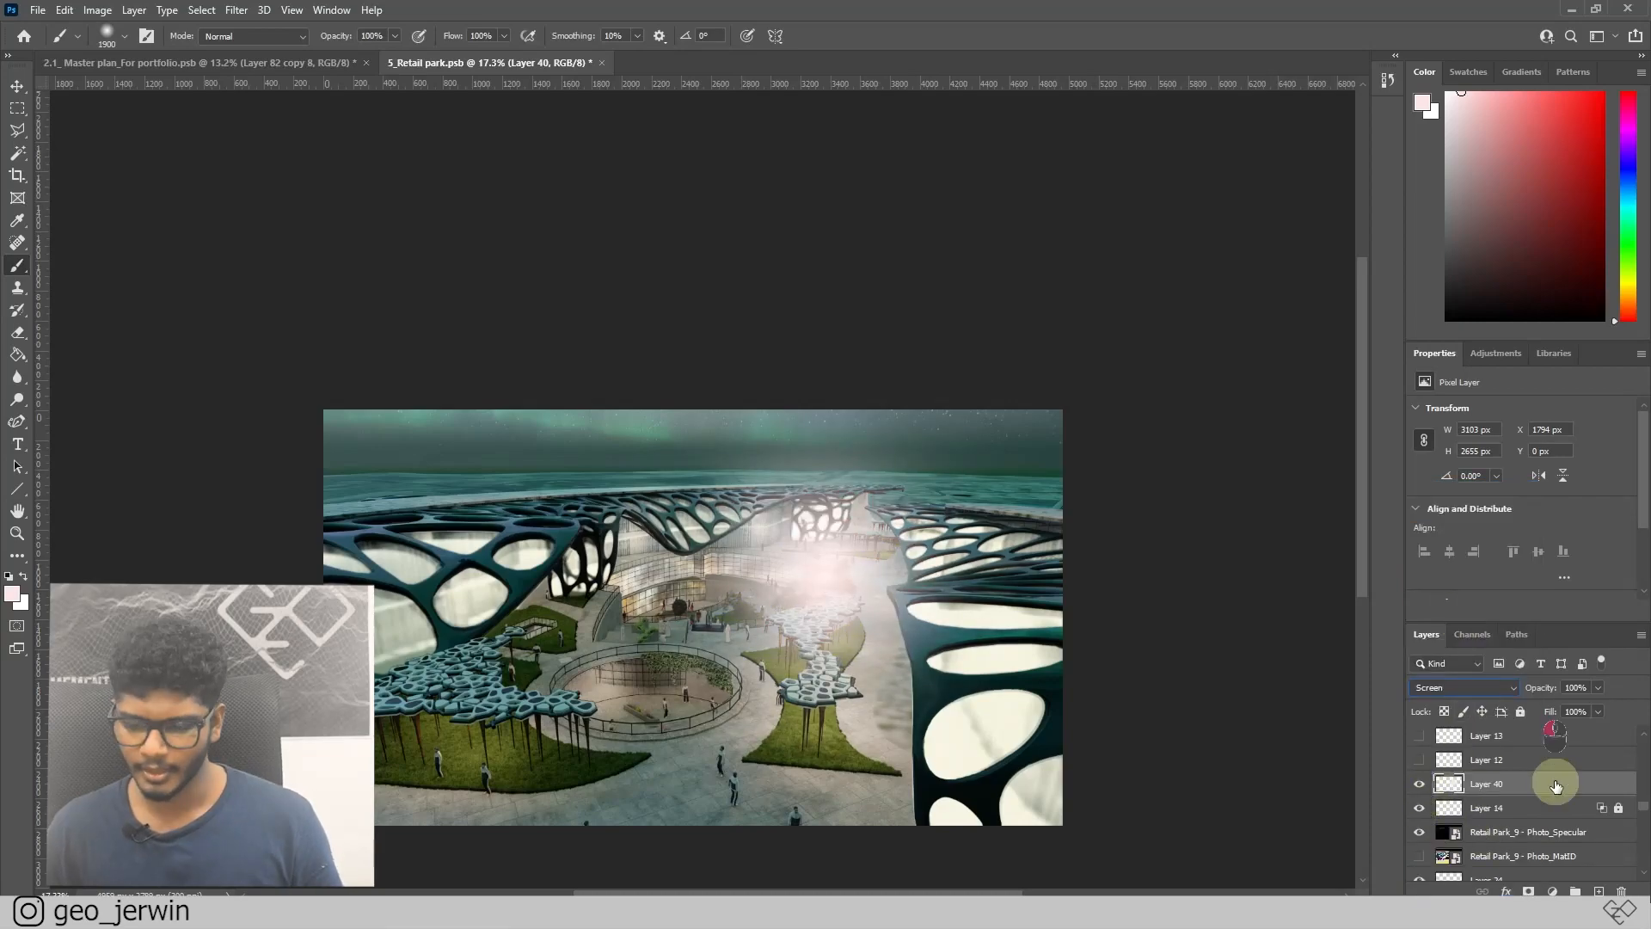
pyautogui.doubleClick(1486, 783)
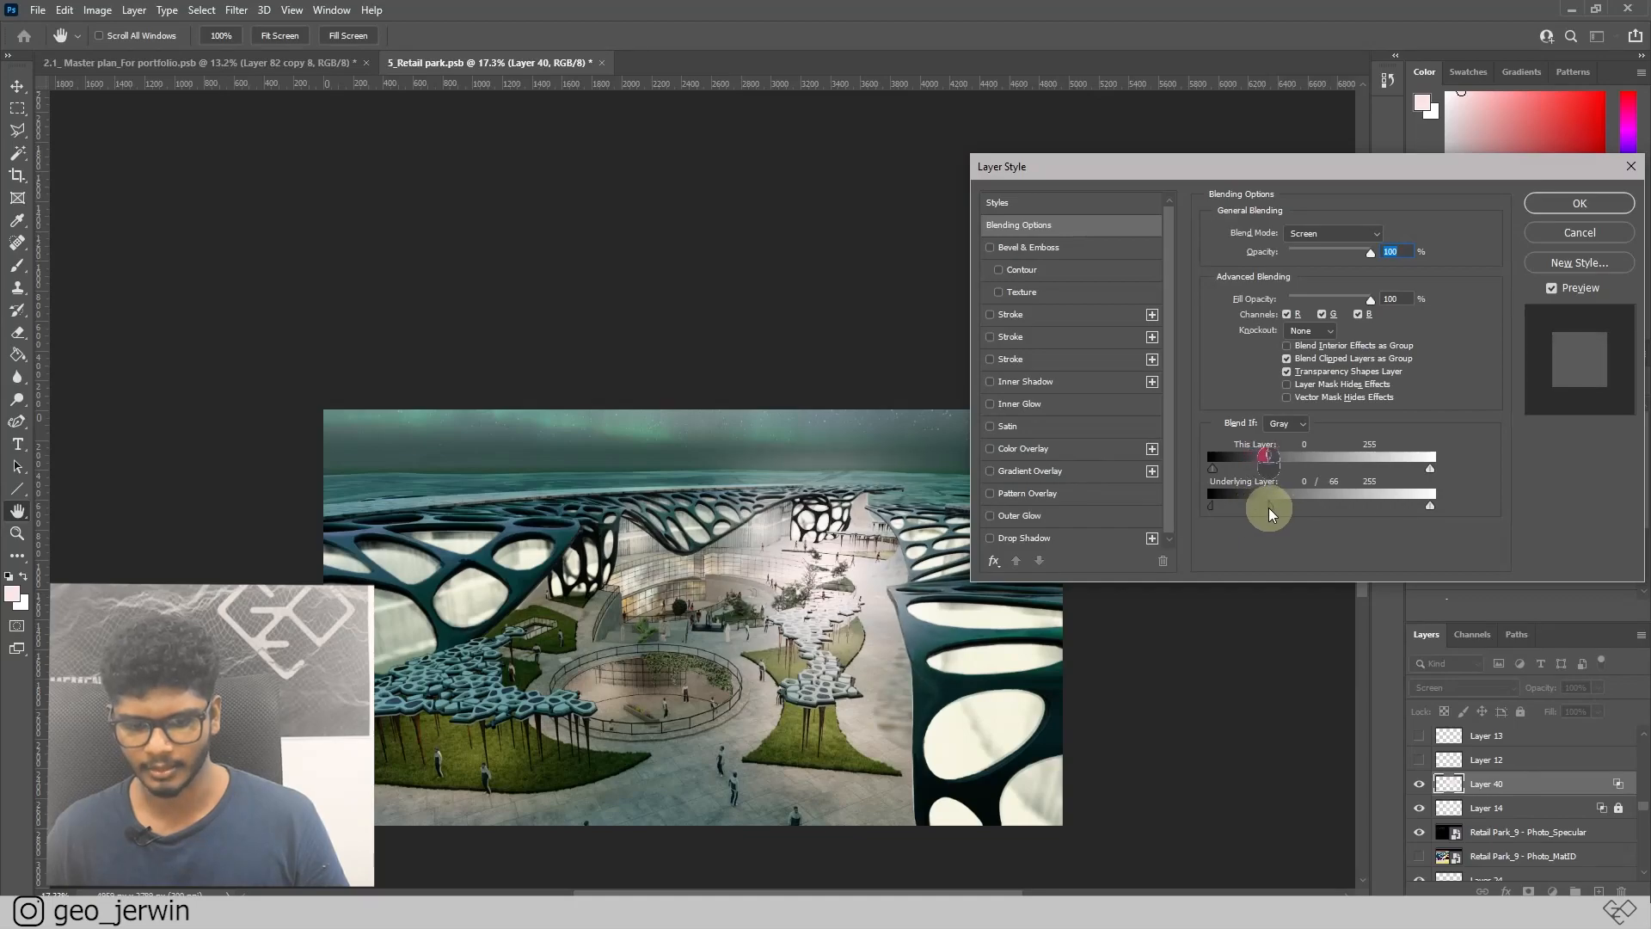
pyautogui.moveTo(1269, 506); pyautogui.dragTo(1242, 506)
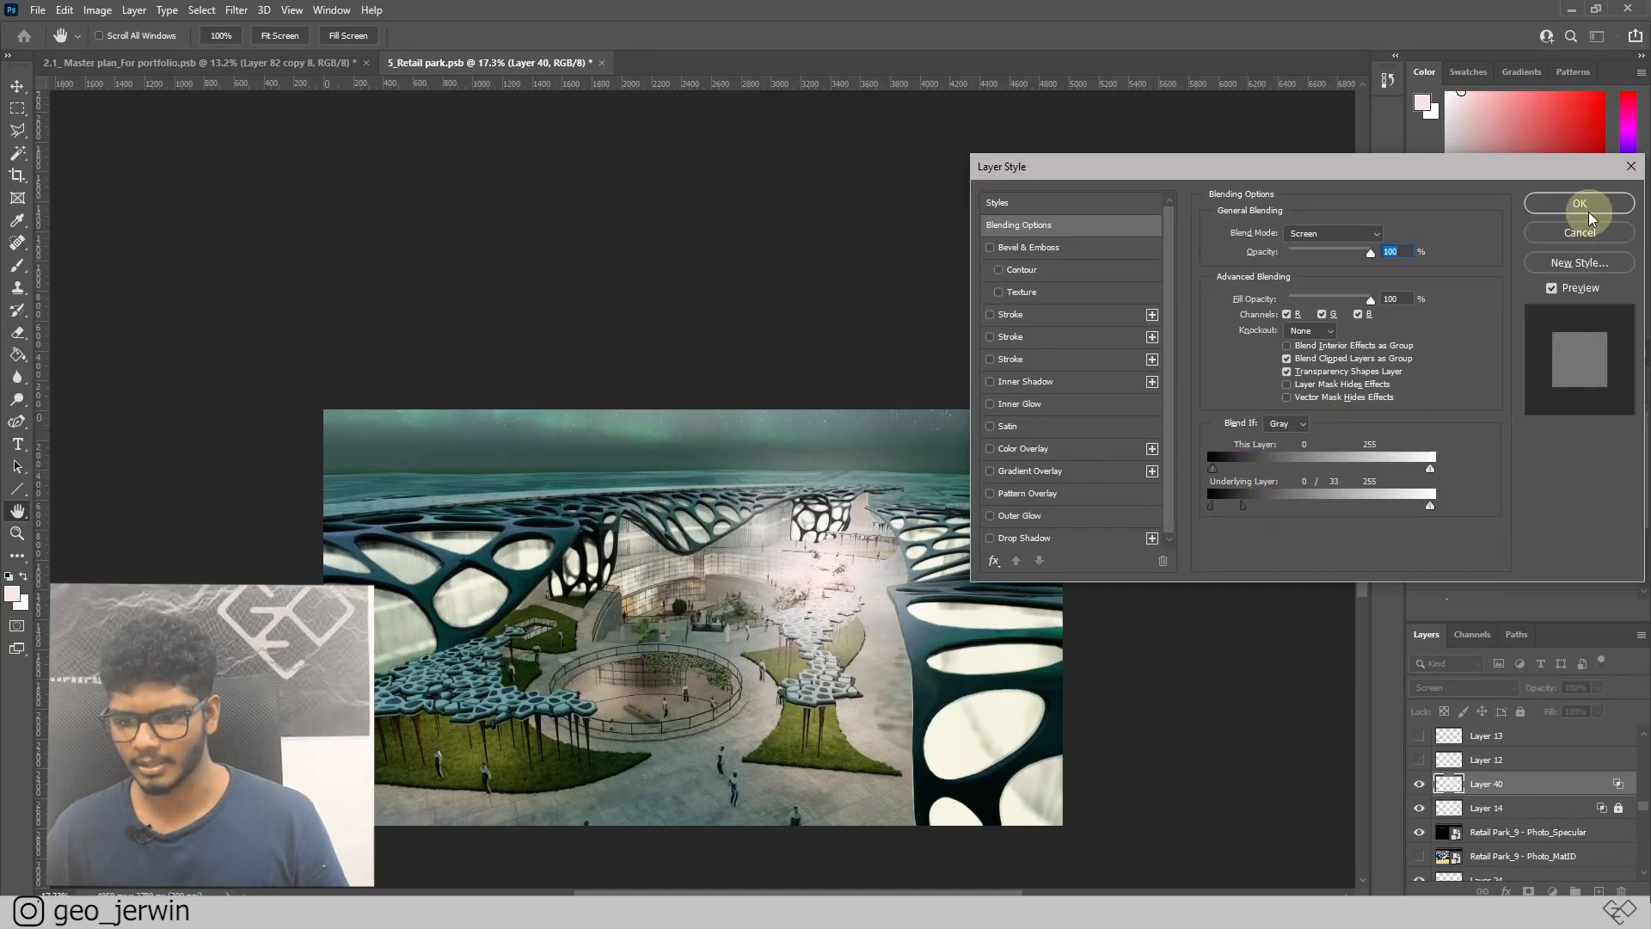
pyautogui.click(1580, 203)
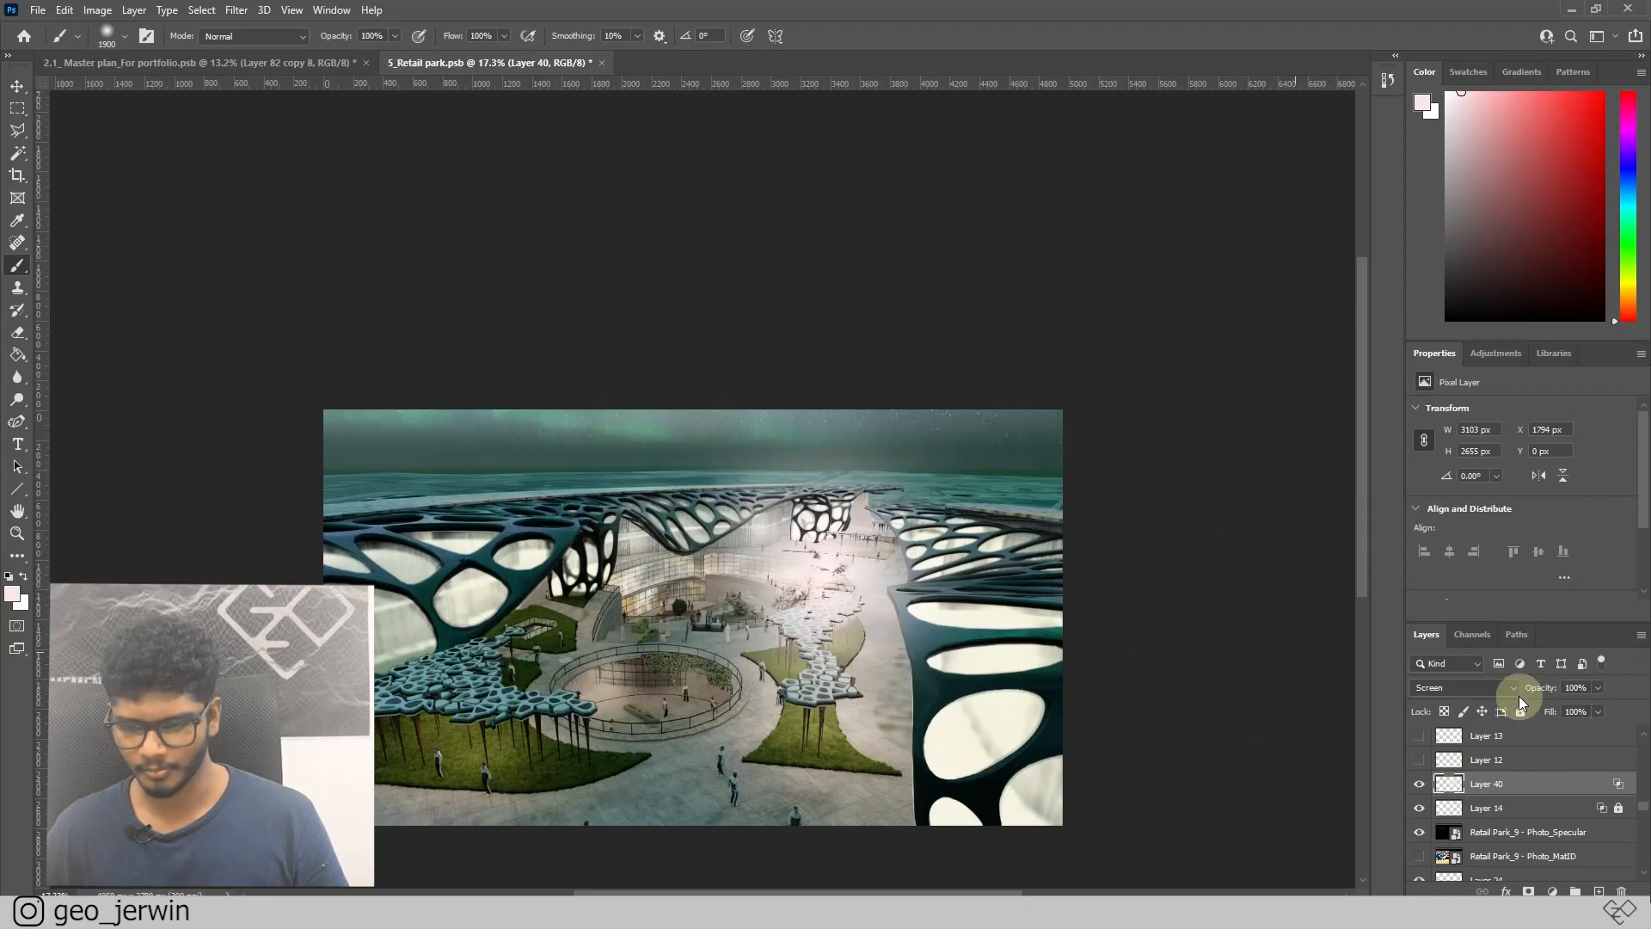
pyautogui.moveTo(1600, 700); pyautogui.dragTo(1577, 700)
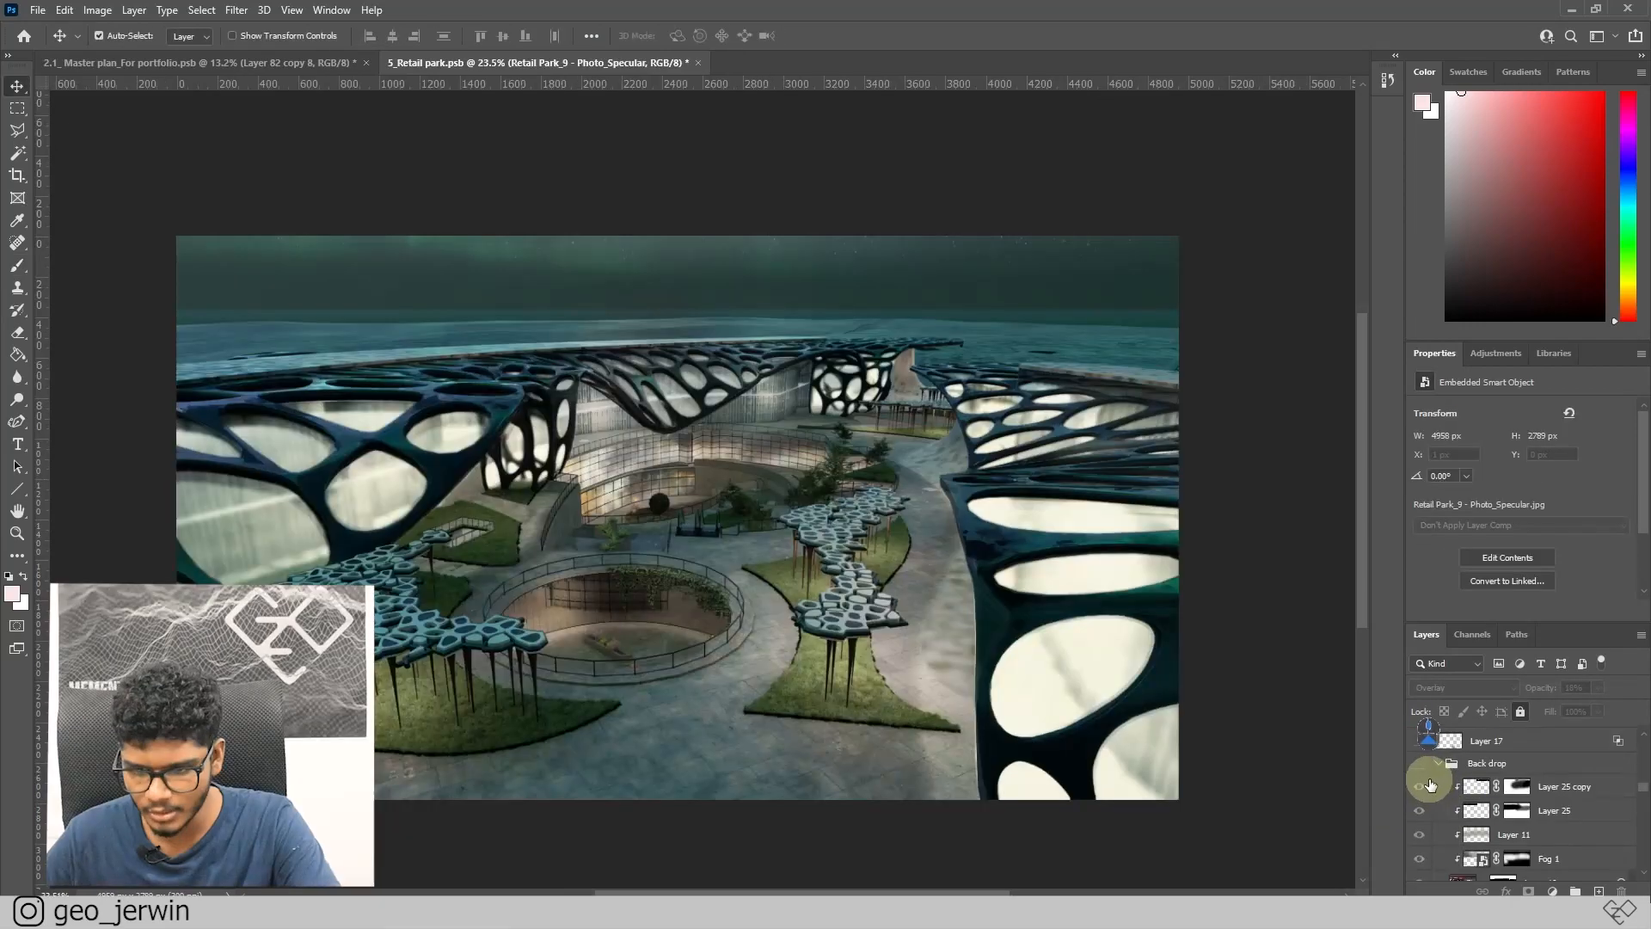
pyautogui.click(1420, 741)
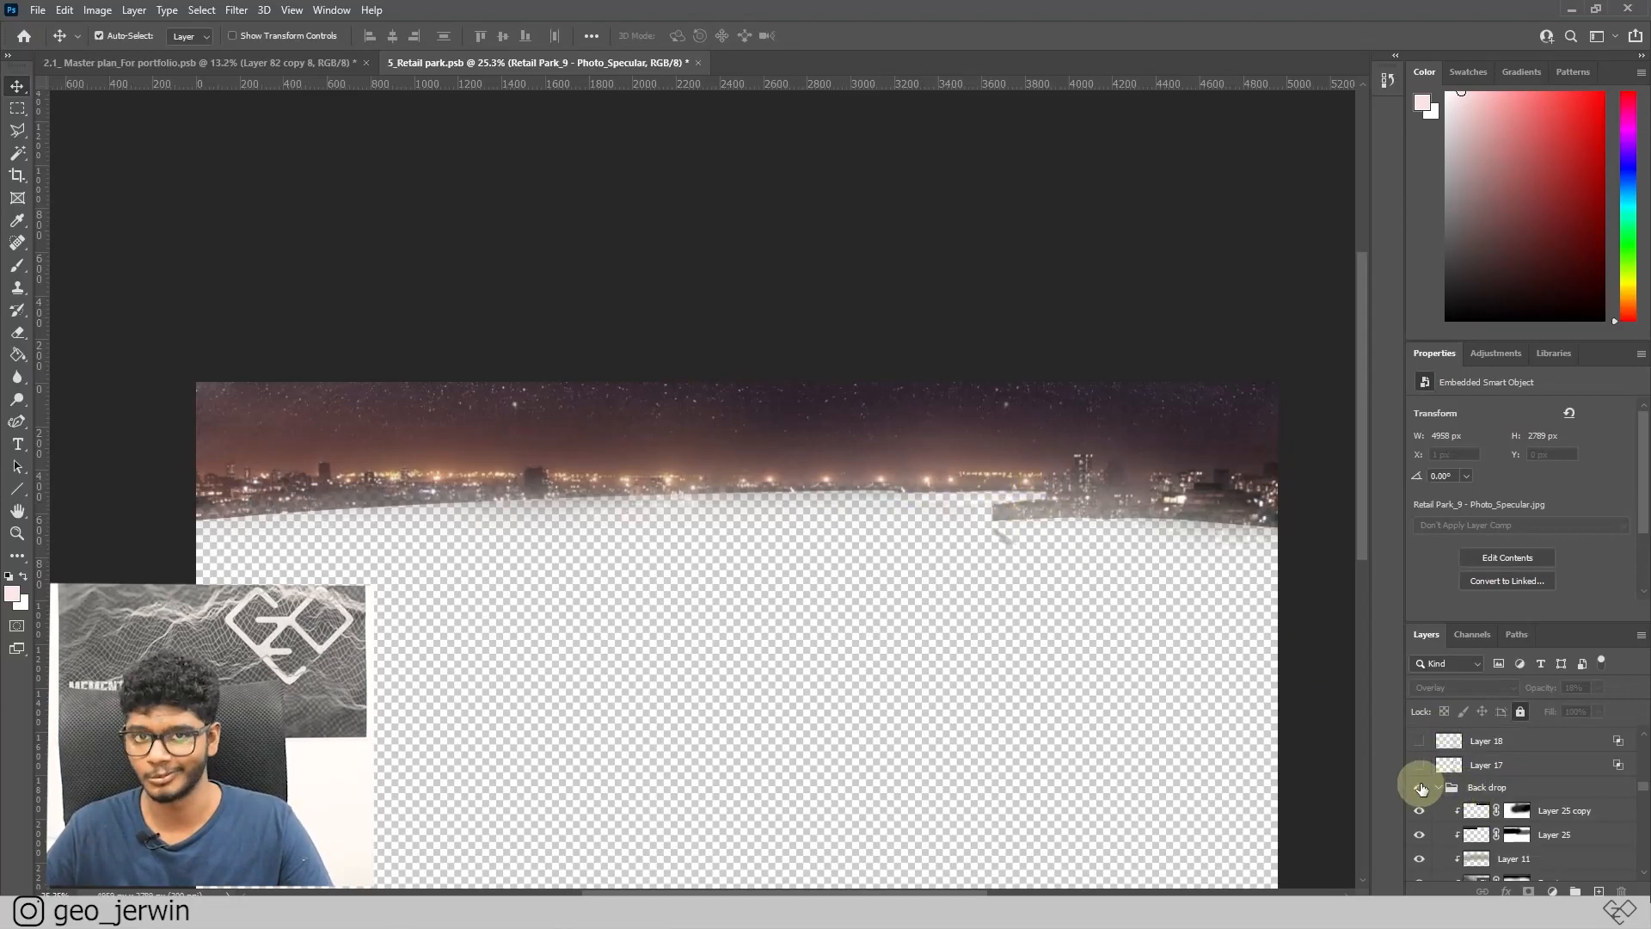
pyautogui.click(1420, 791)
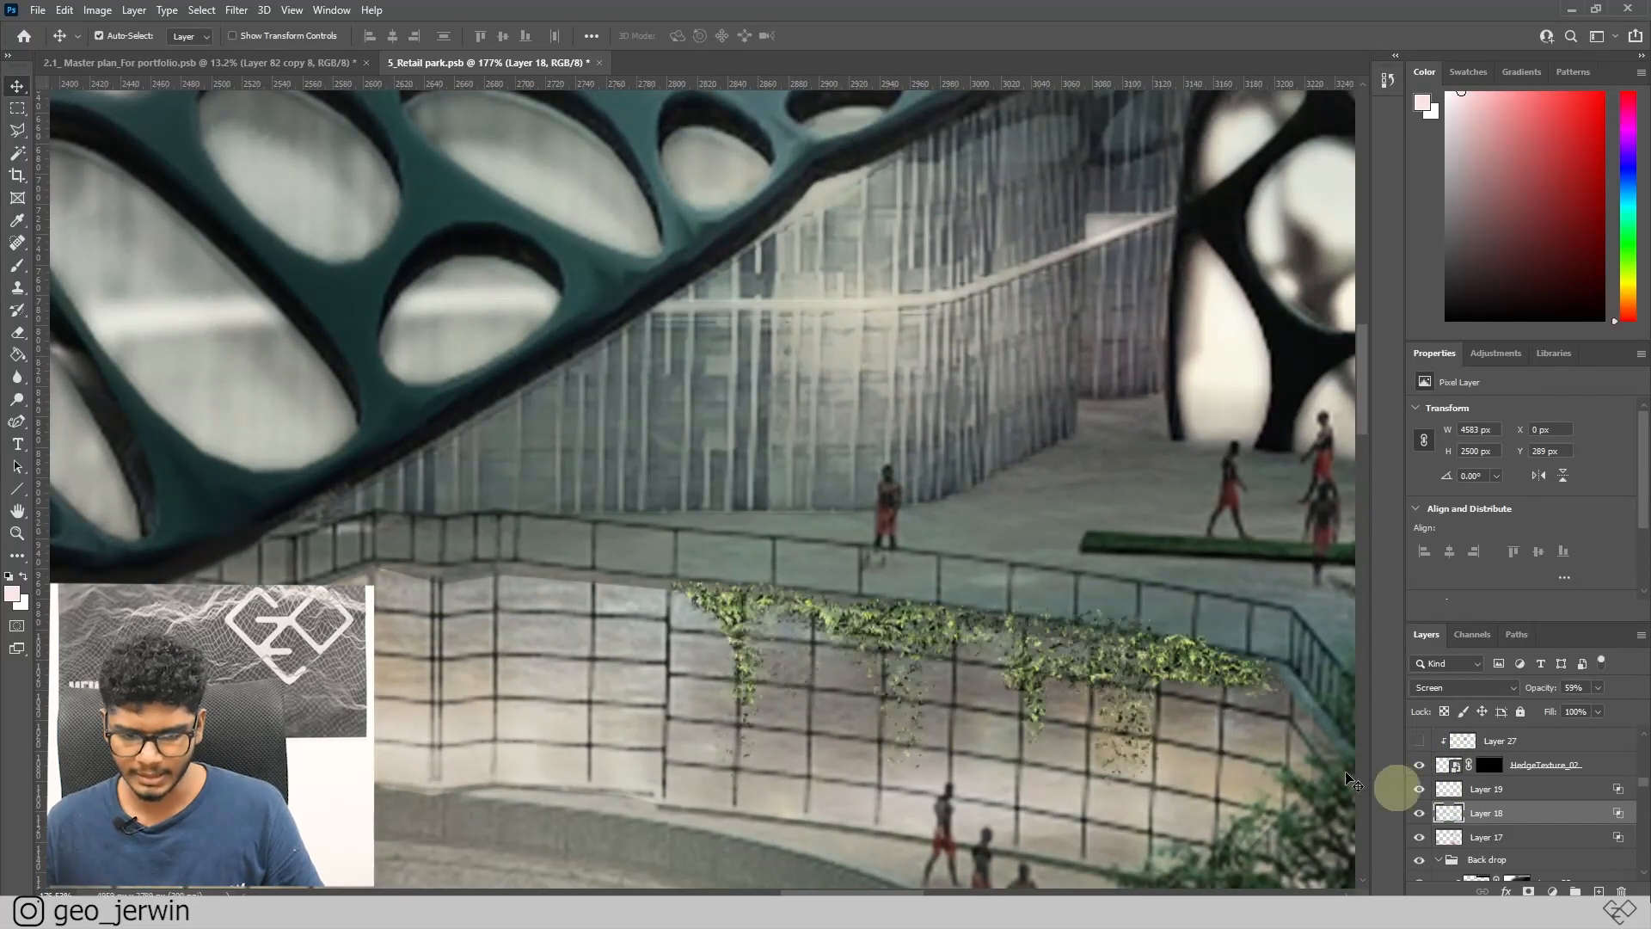
# - Select the HedgeTexture_02 vine texture and Layer 27 in the Layers panel
pyautogui.click(1545, 764)
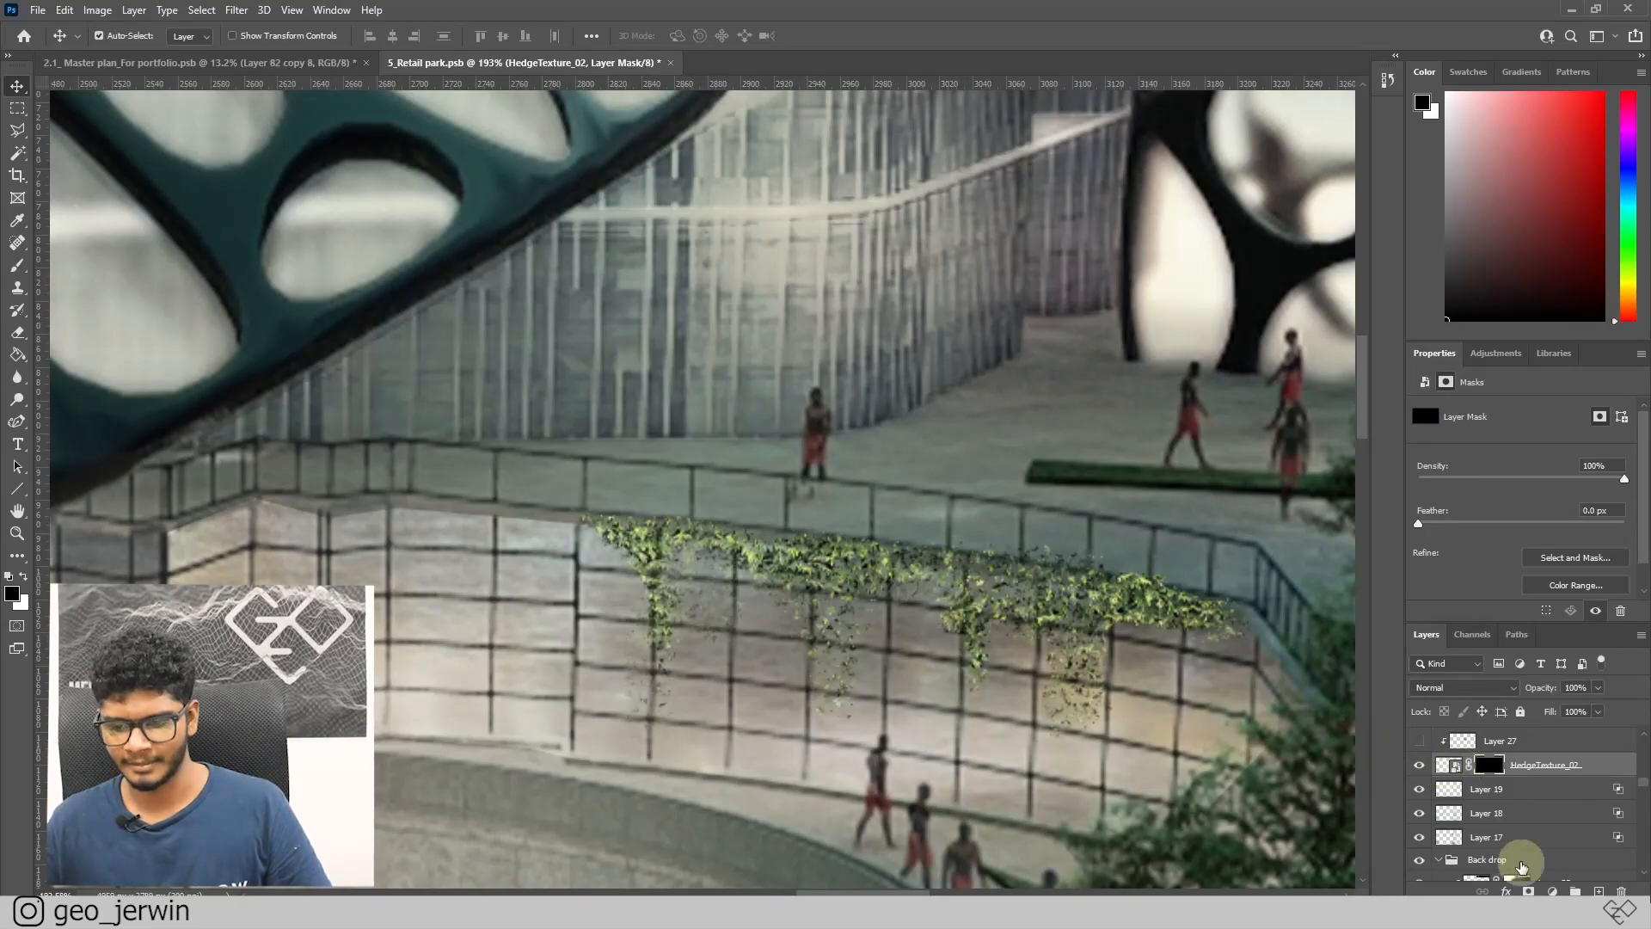
pyautogui.moveTo(956, 591)
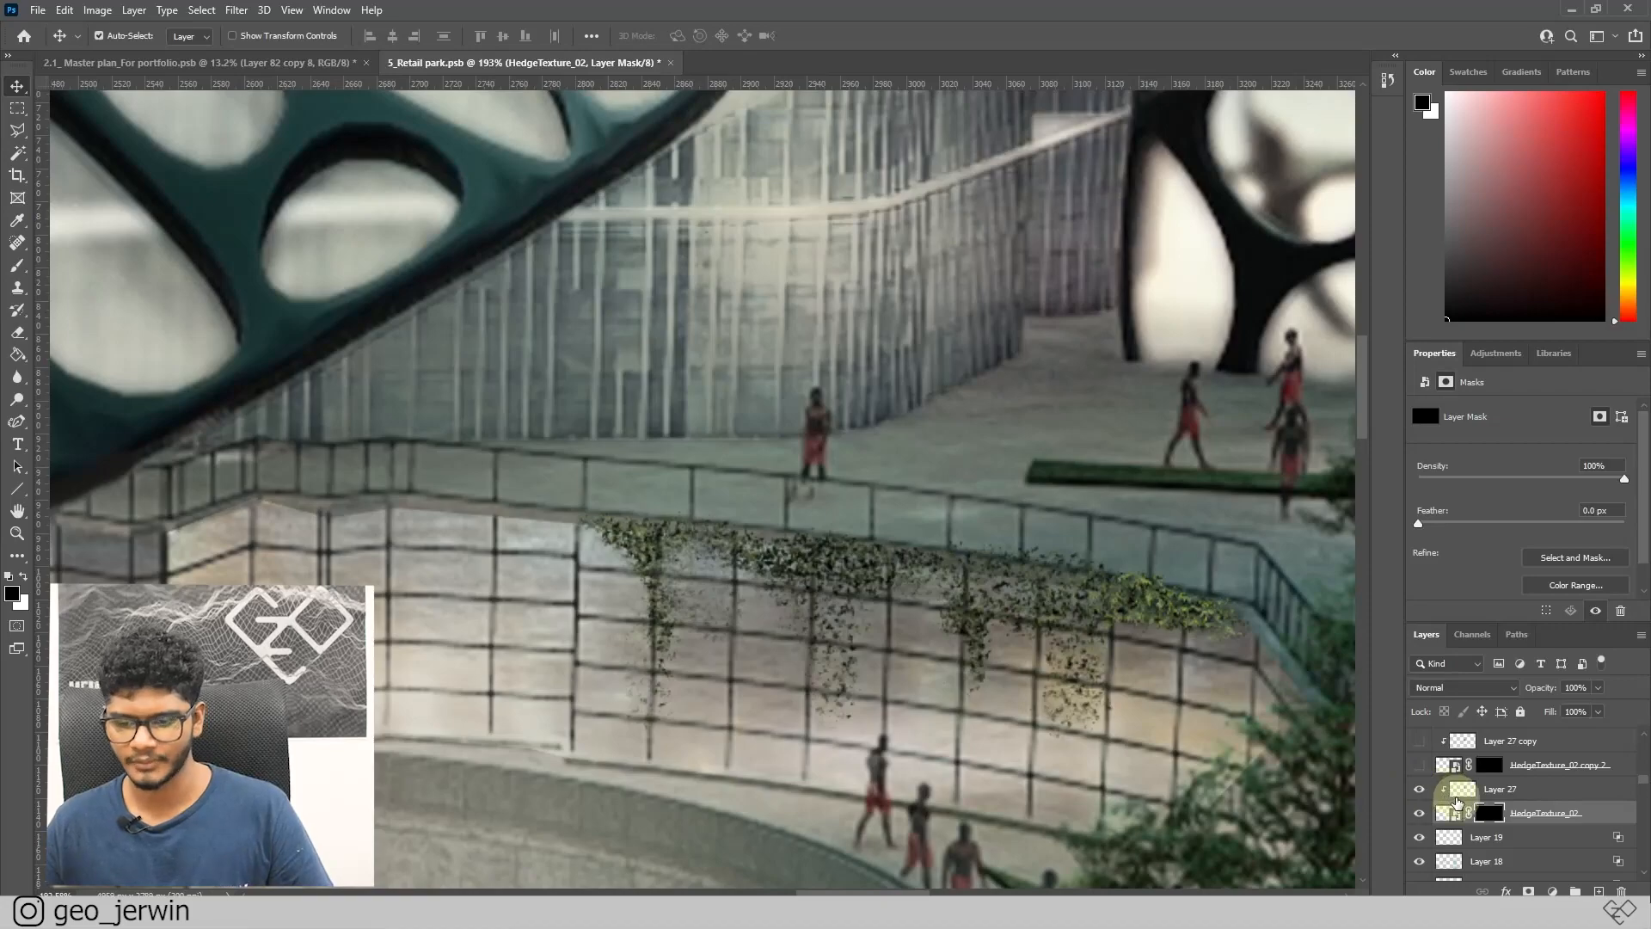
pyautogui.click(1463, 789)
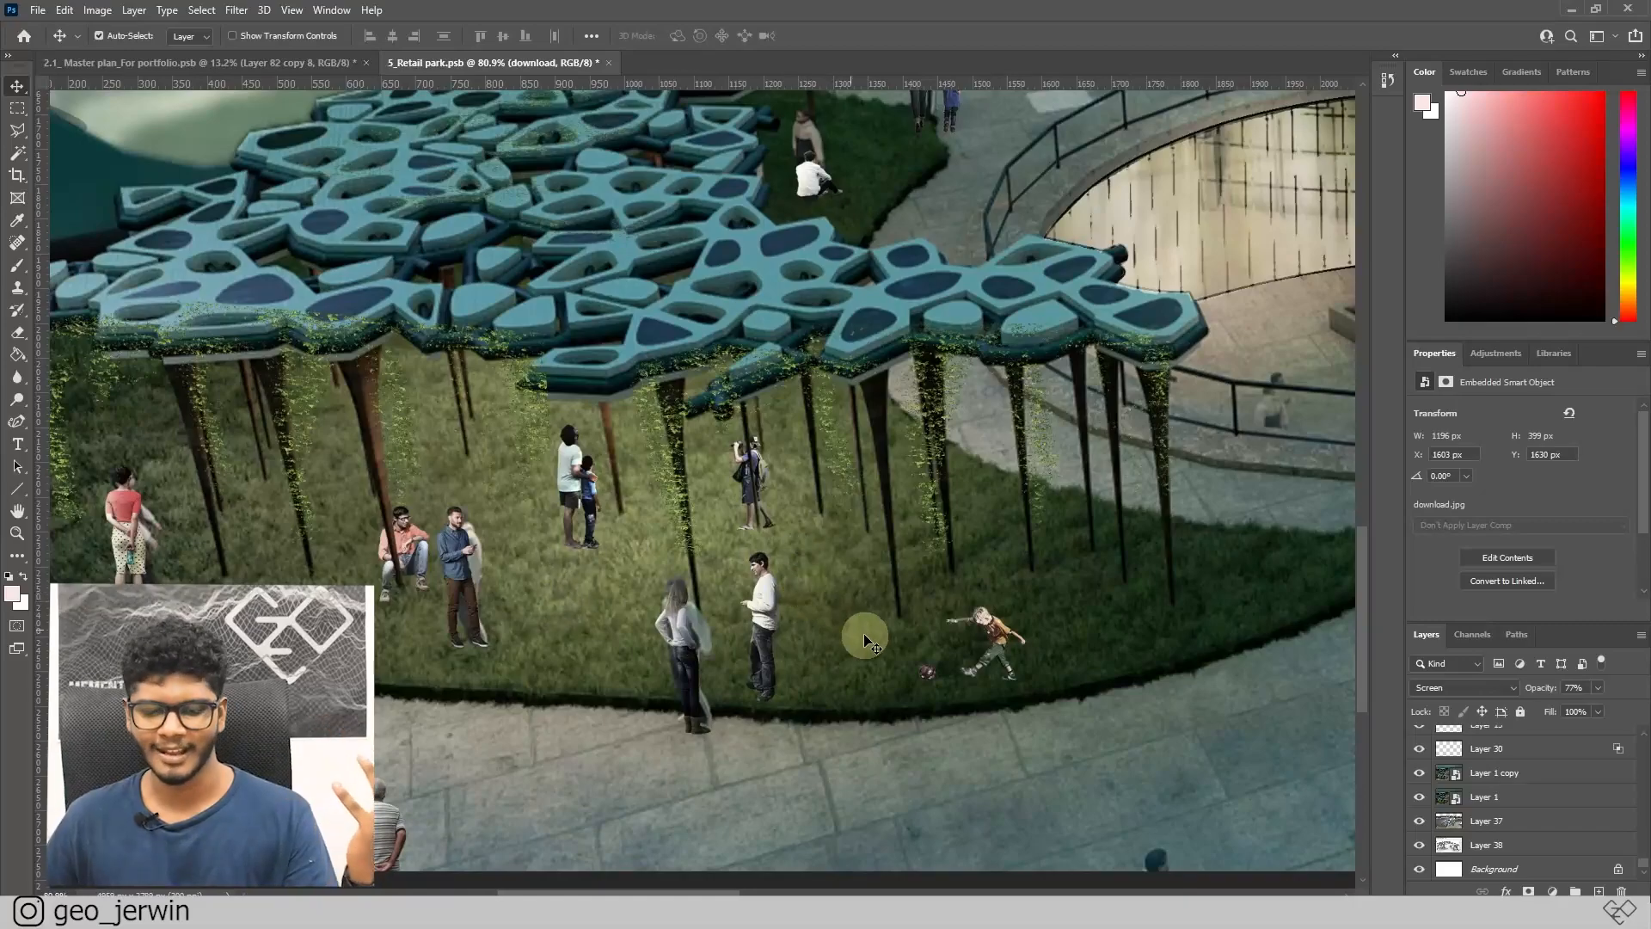
pyautogui.moveTo(806, 599)
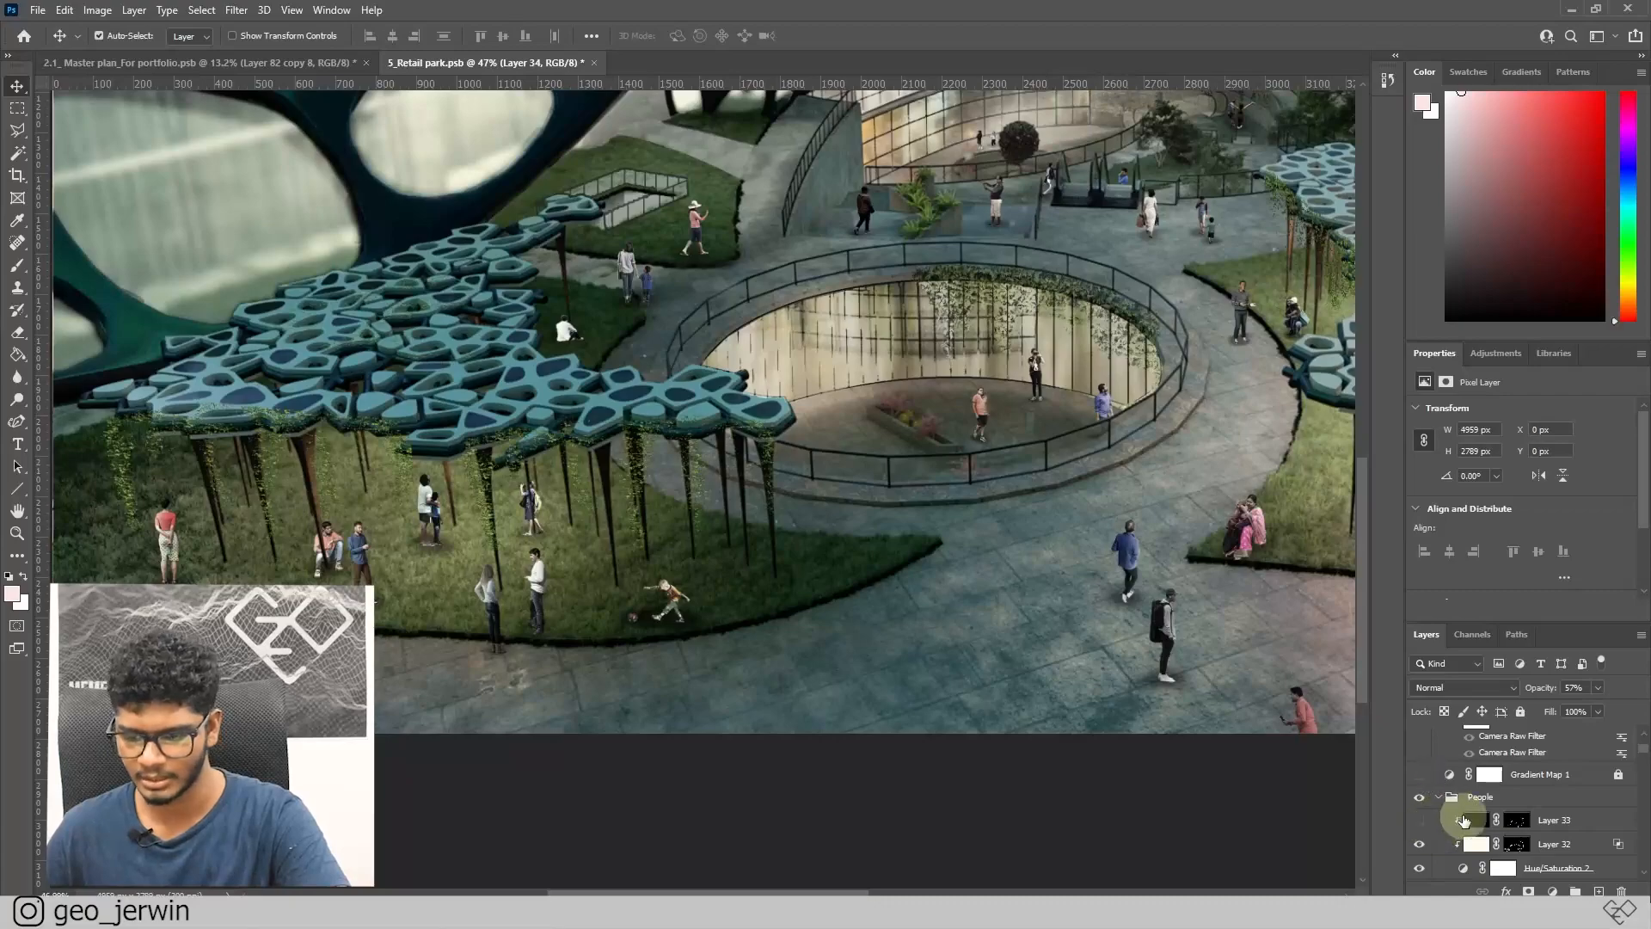
# - Select Gradient Map 1 to show its dark blue-to-orange-red gradient in Properties
pyautogui.click(1462, 819)
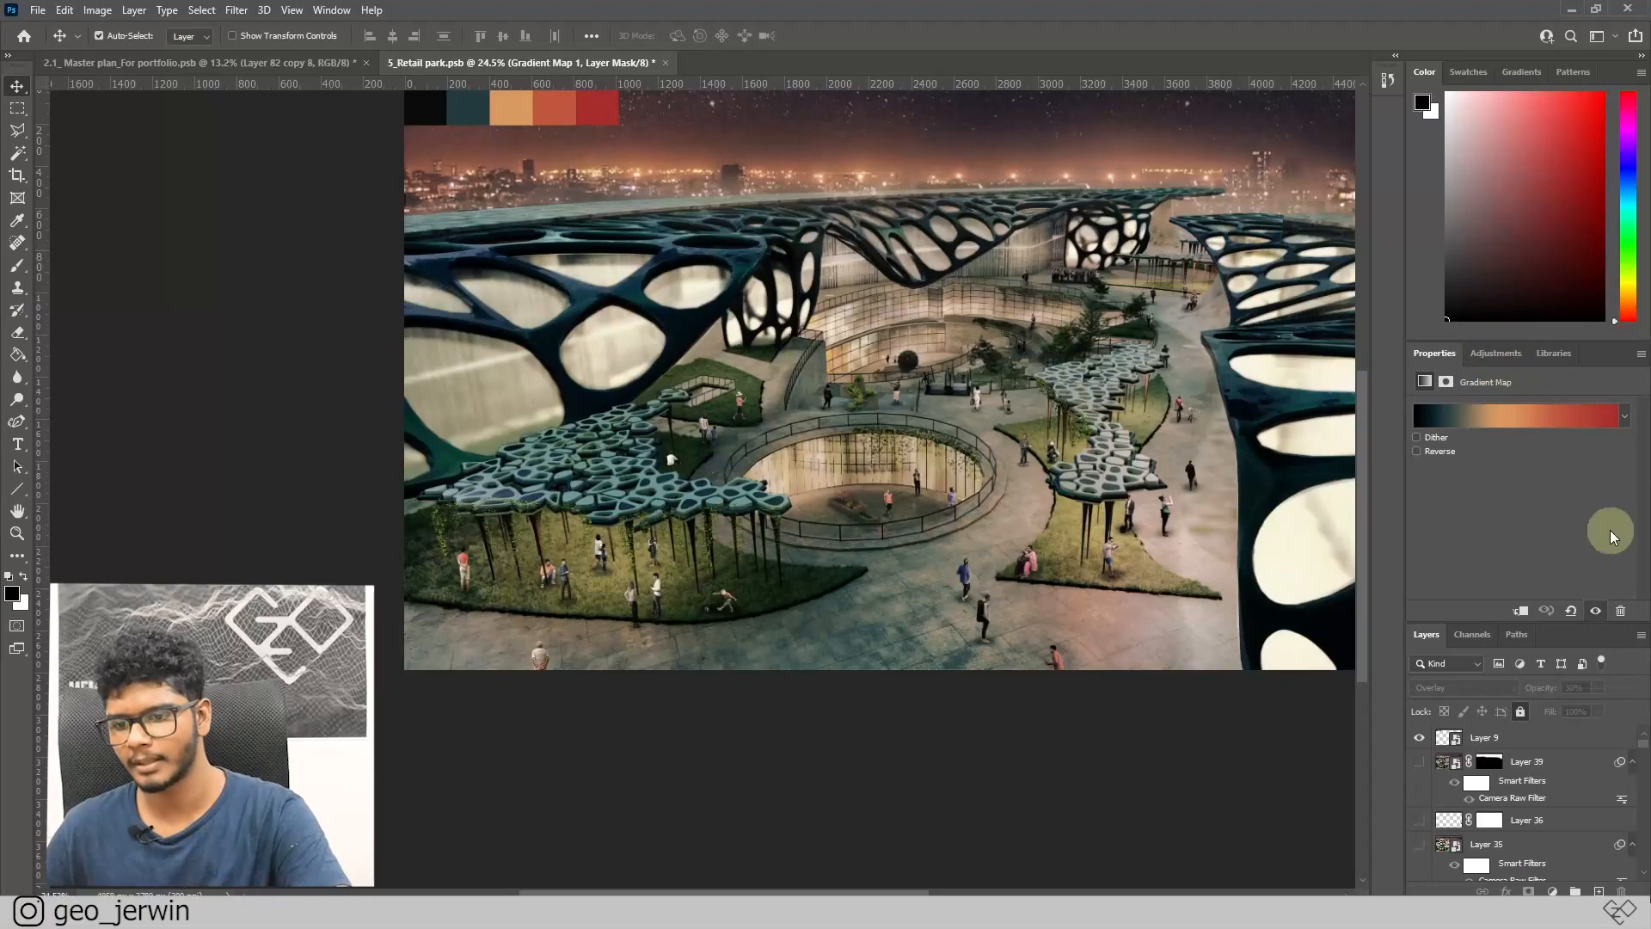
pyautogui.moveTo(1275, 408)
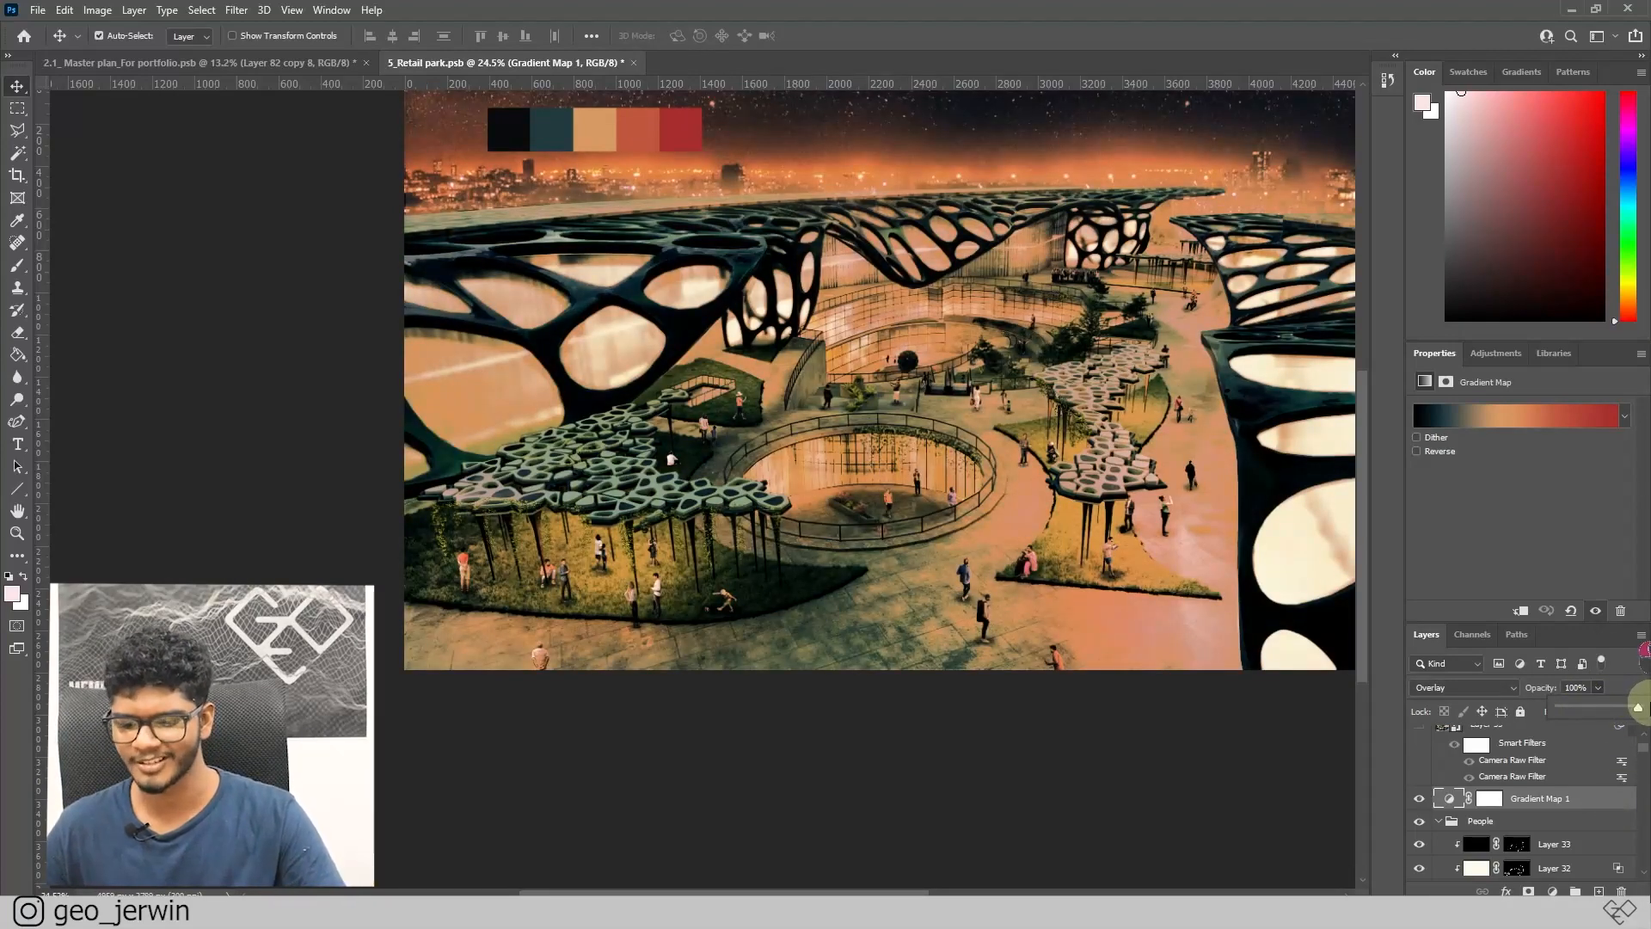
# - Lower Gradient Map 1 opacity to about 27% and toggle its visibility to compare
pyautogui.moveTo(1617, 711); pyautogui.dragTo(1589, 712)
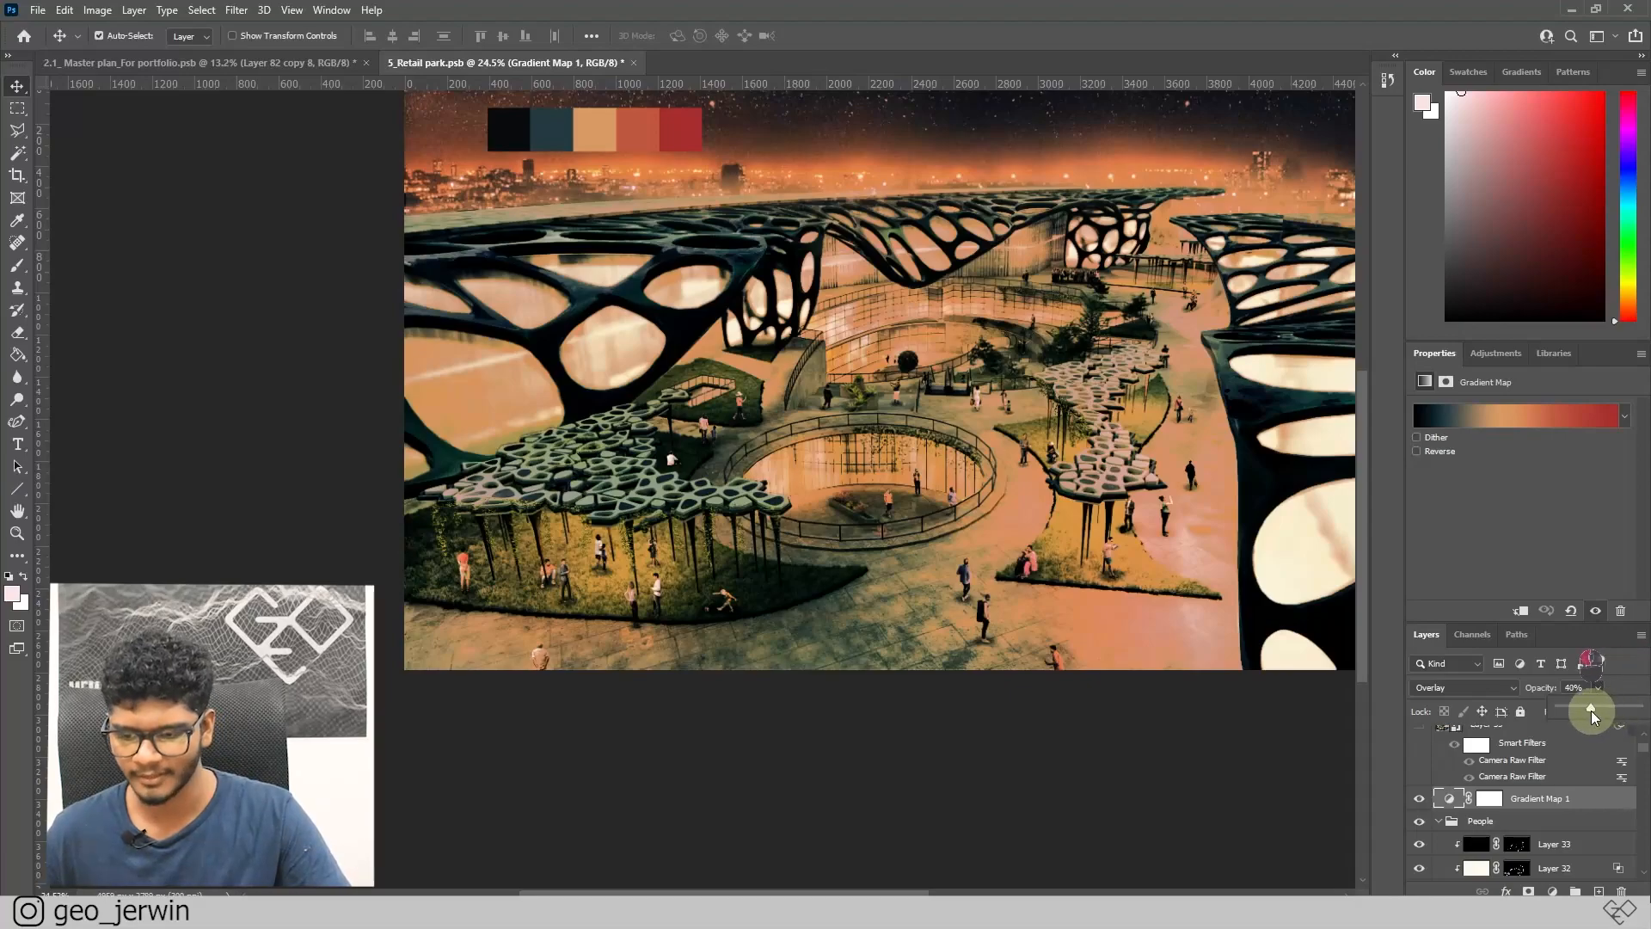
pyautogui.moveTo(1591, 708); pyautogui.dragTo(1579, 708)
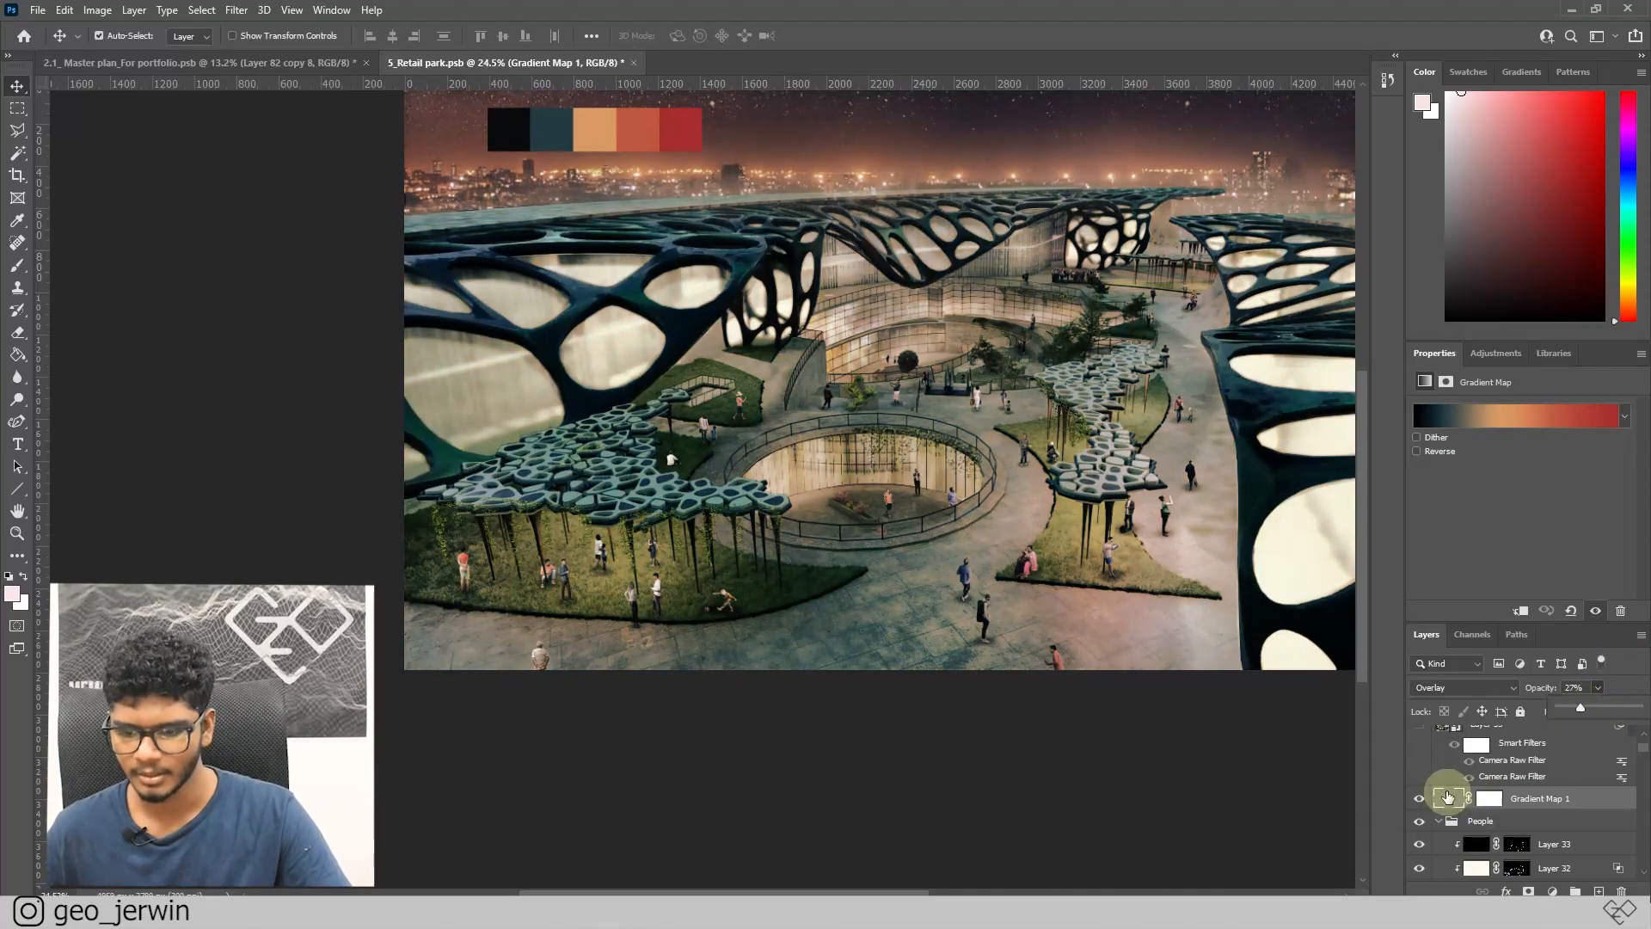
pyautogui.click(1418, 797)
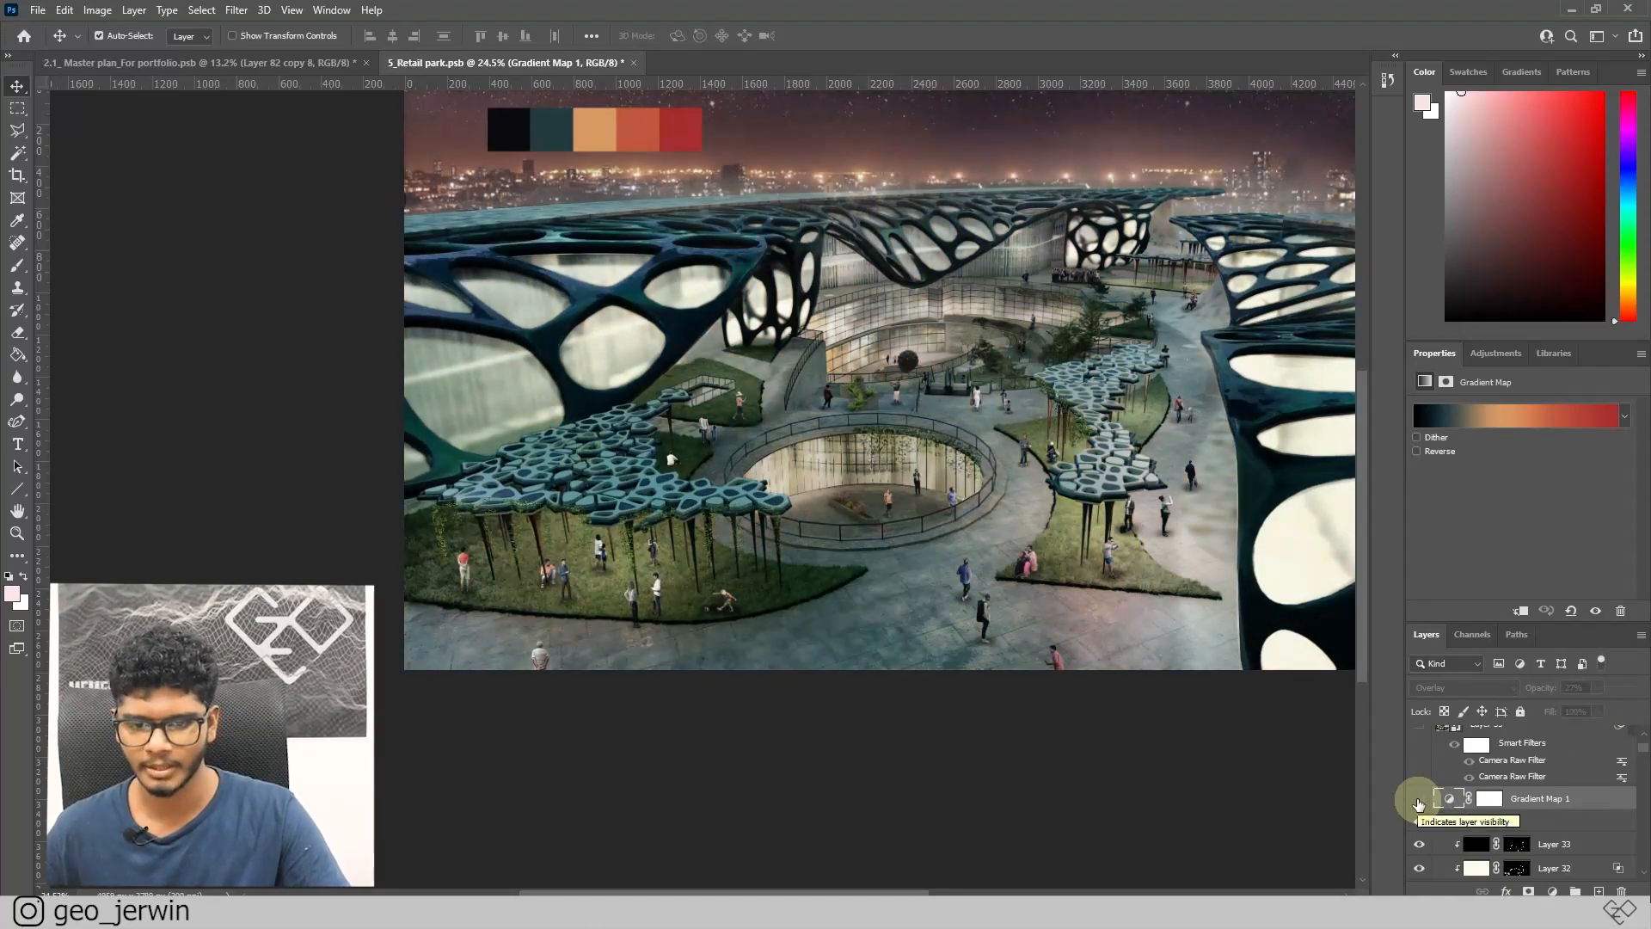
pyautogui.click(1418, 798)
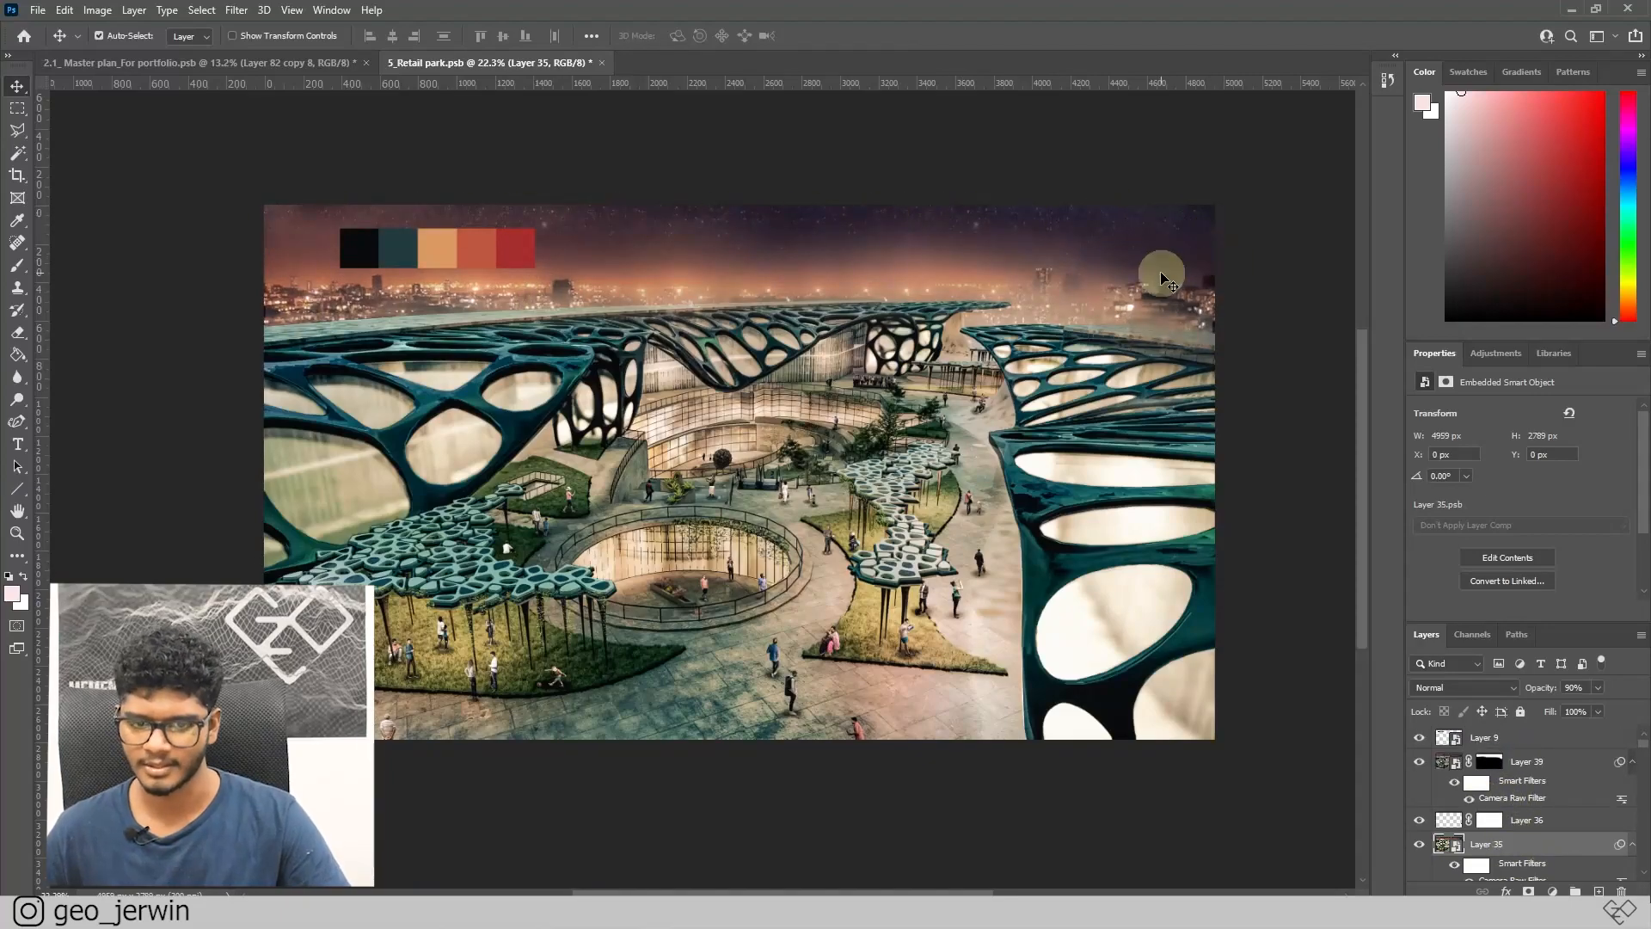
pyautogui.moveTo(1072, 281)
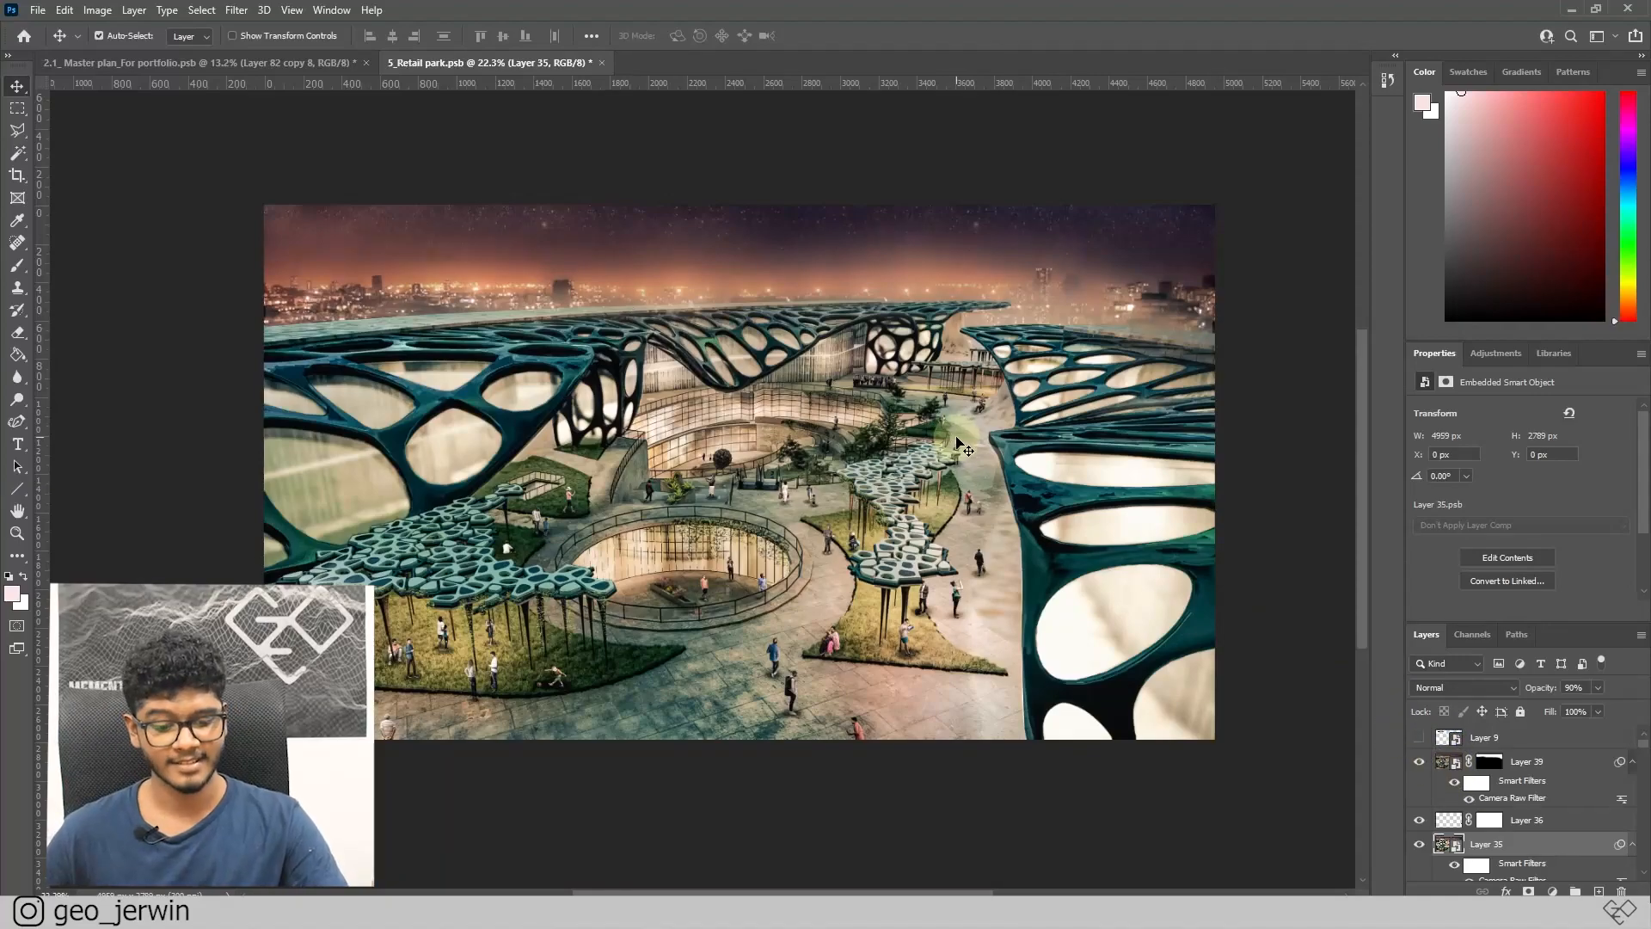
pyautogui.moveTo(805, 292)
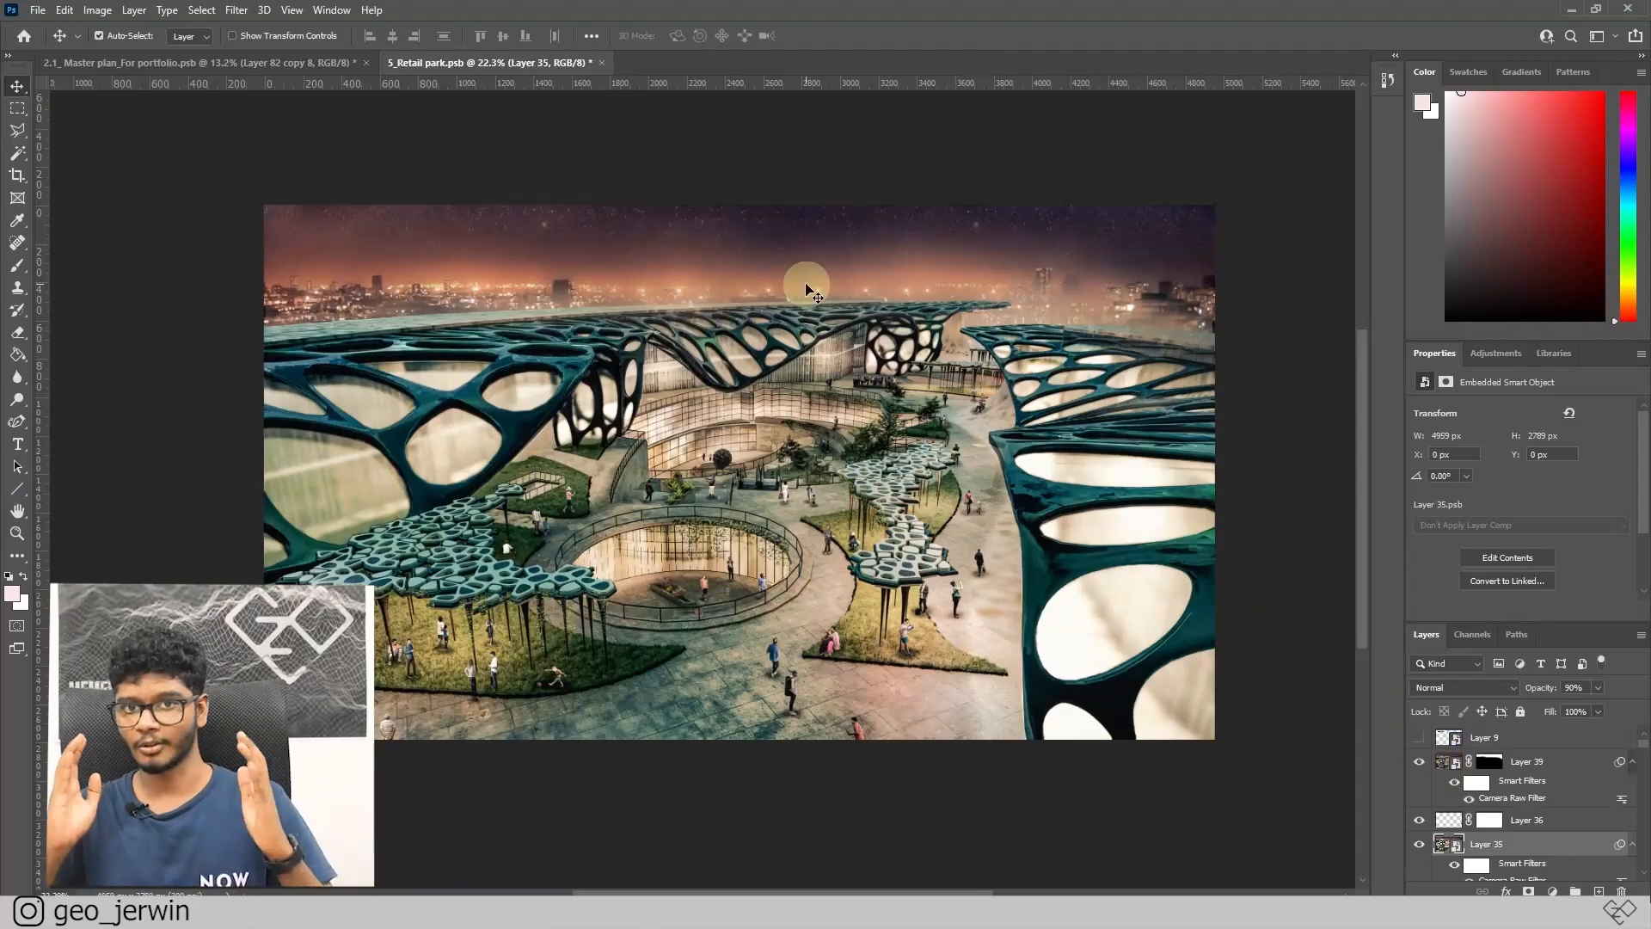